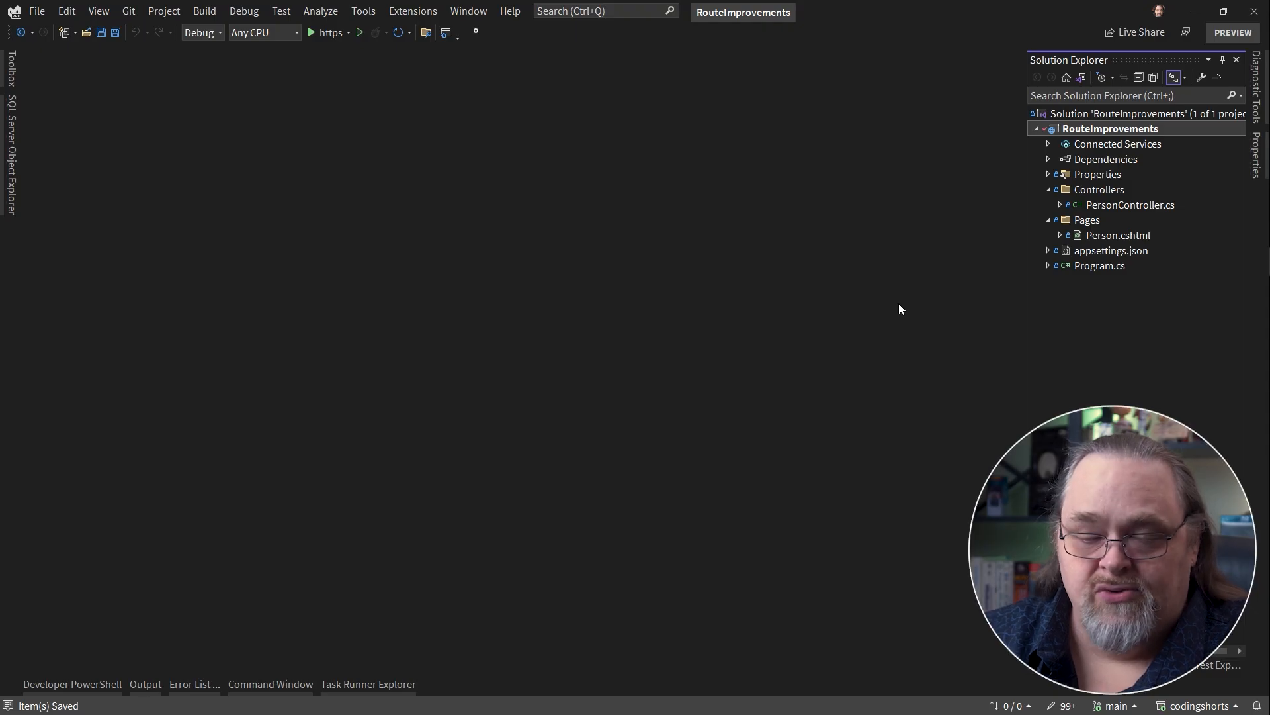
mouse_move(1161, 353)
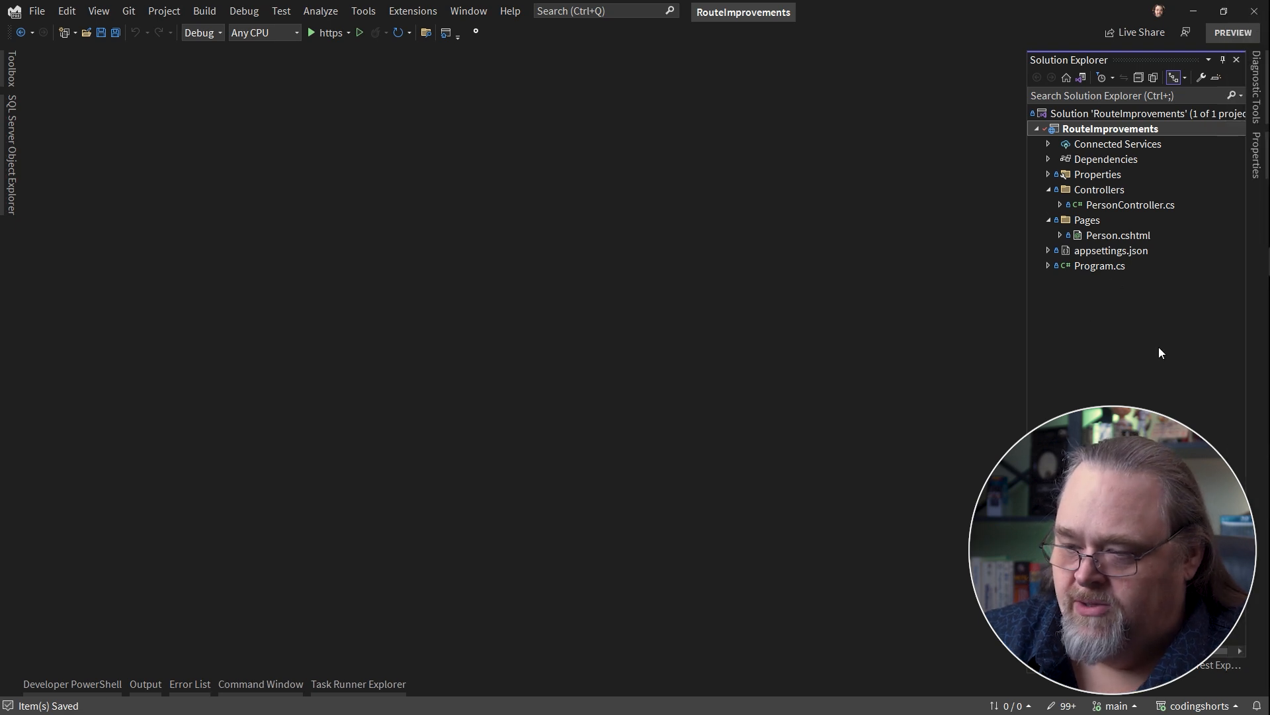
- Point out PersonController.cs, the Person page and Program.cs, then open PersonController.cs
left_click(1130, 204)
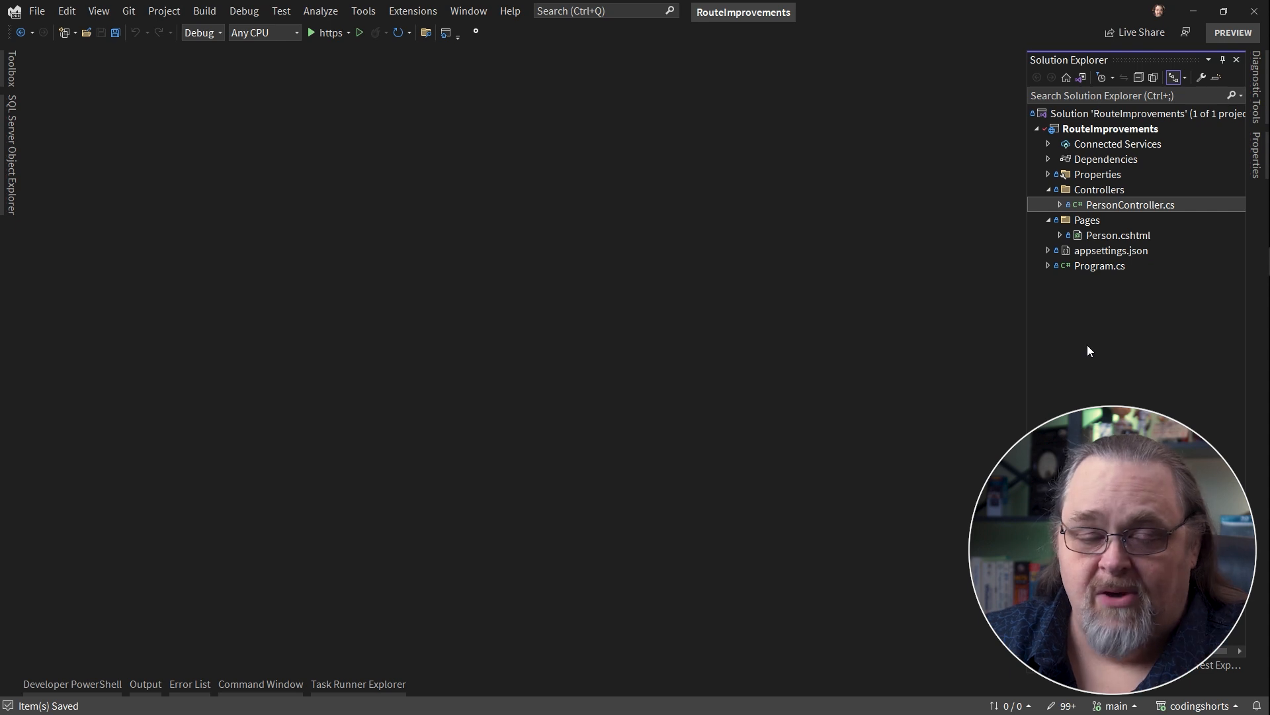
mouse_move(1117, 291)
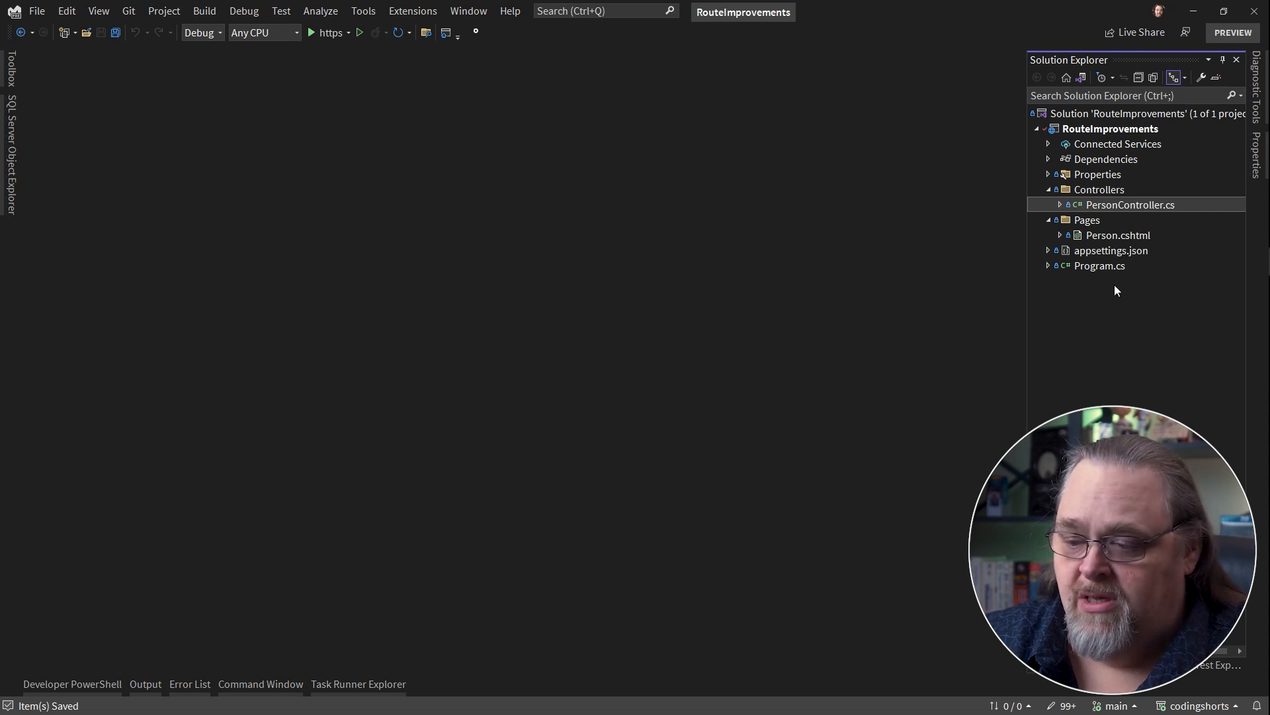
left_click(1118, 234)
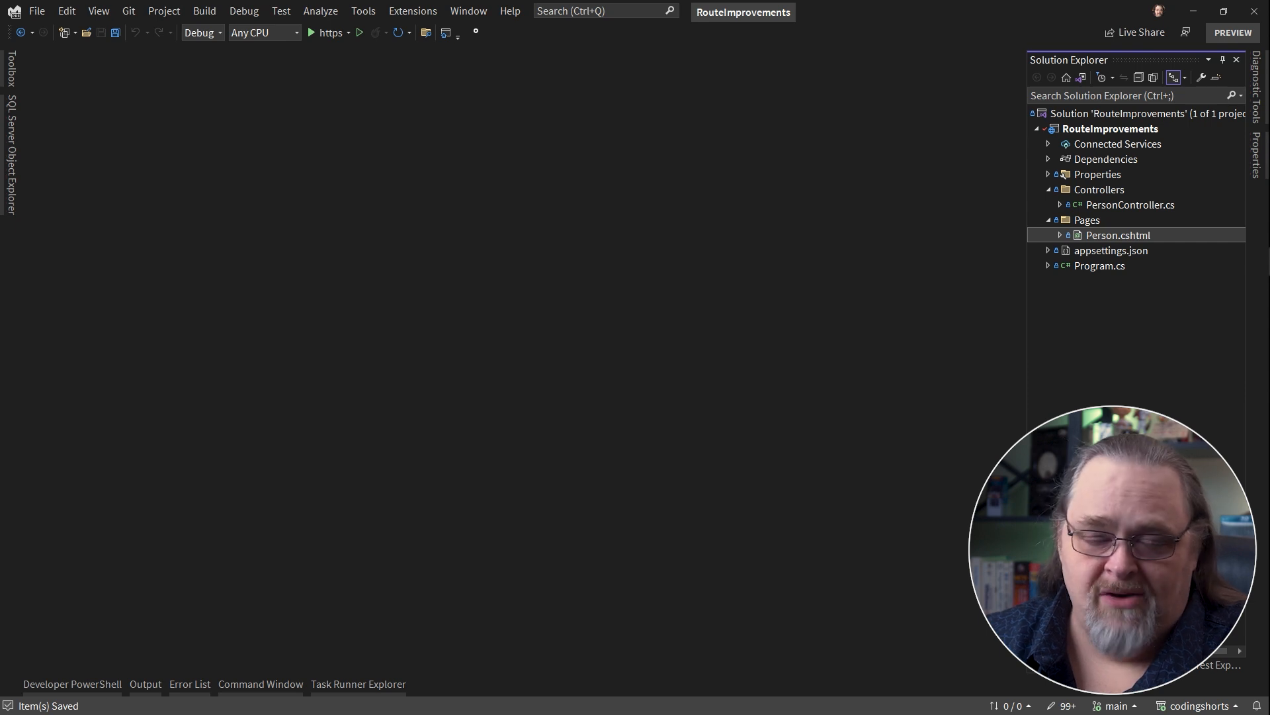
left_click(1099, 266)
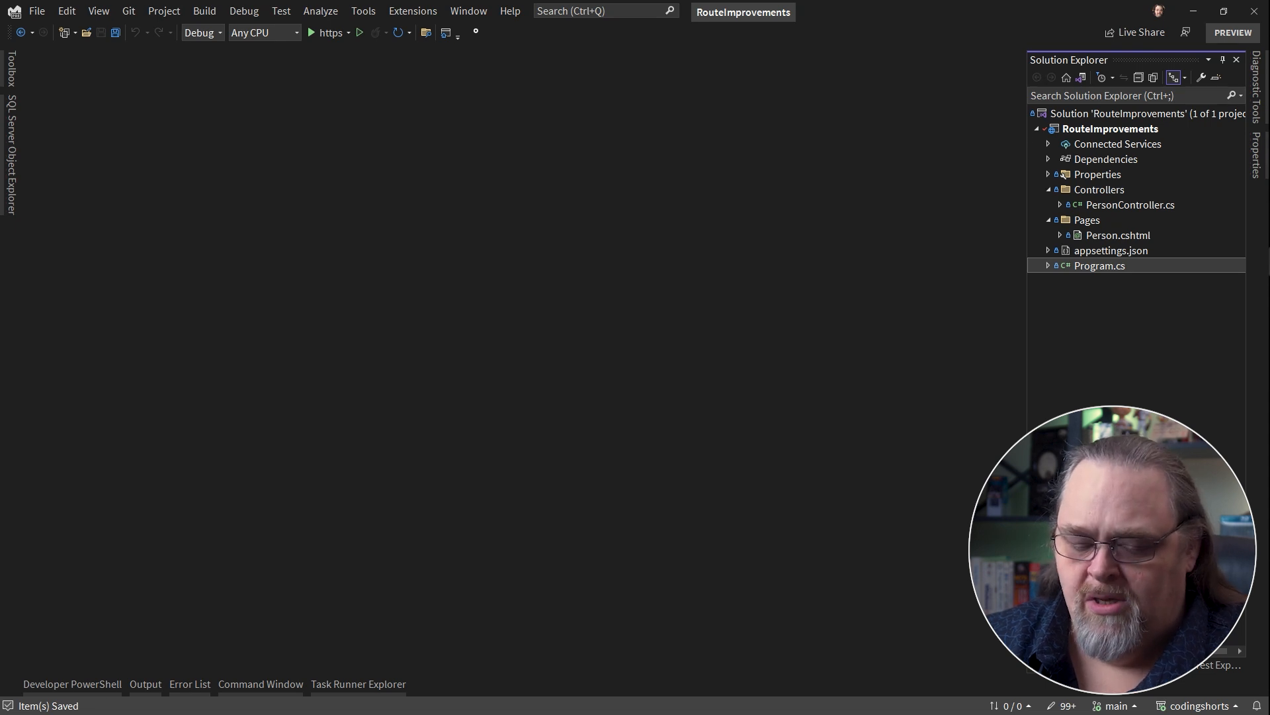
left_click(1130, 205)
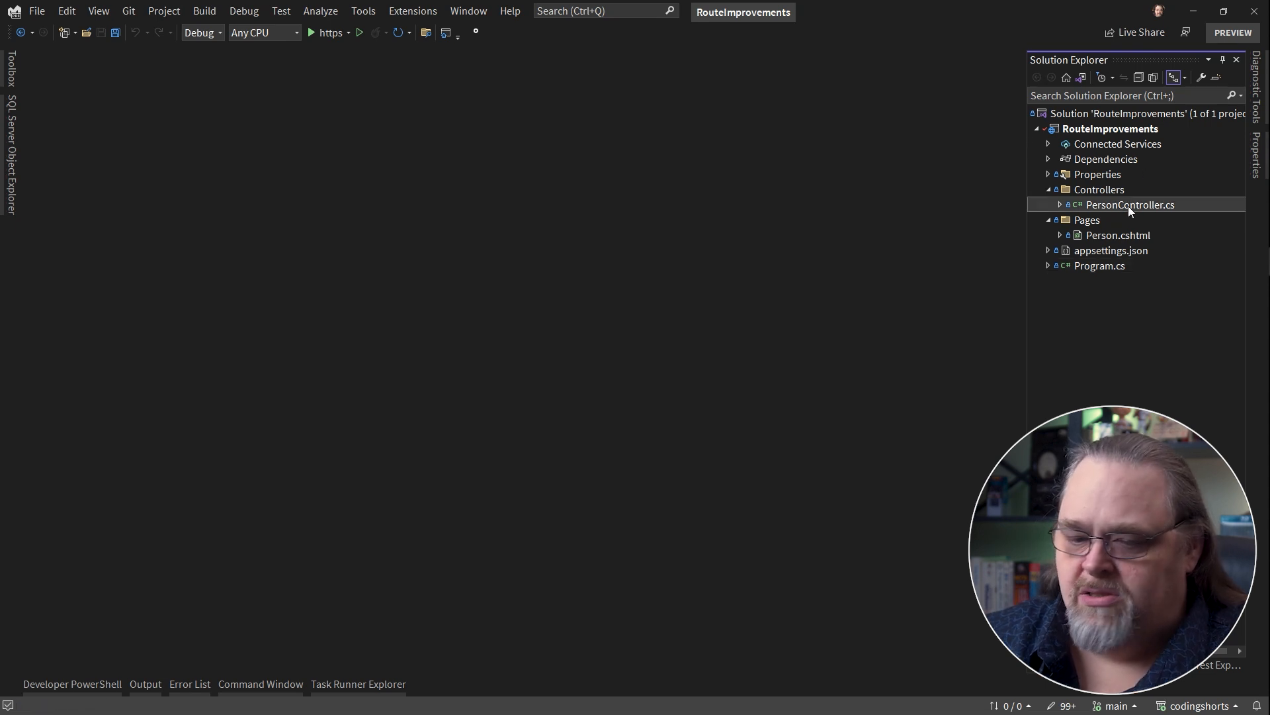
double_click(1131, 204)
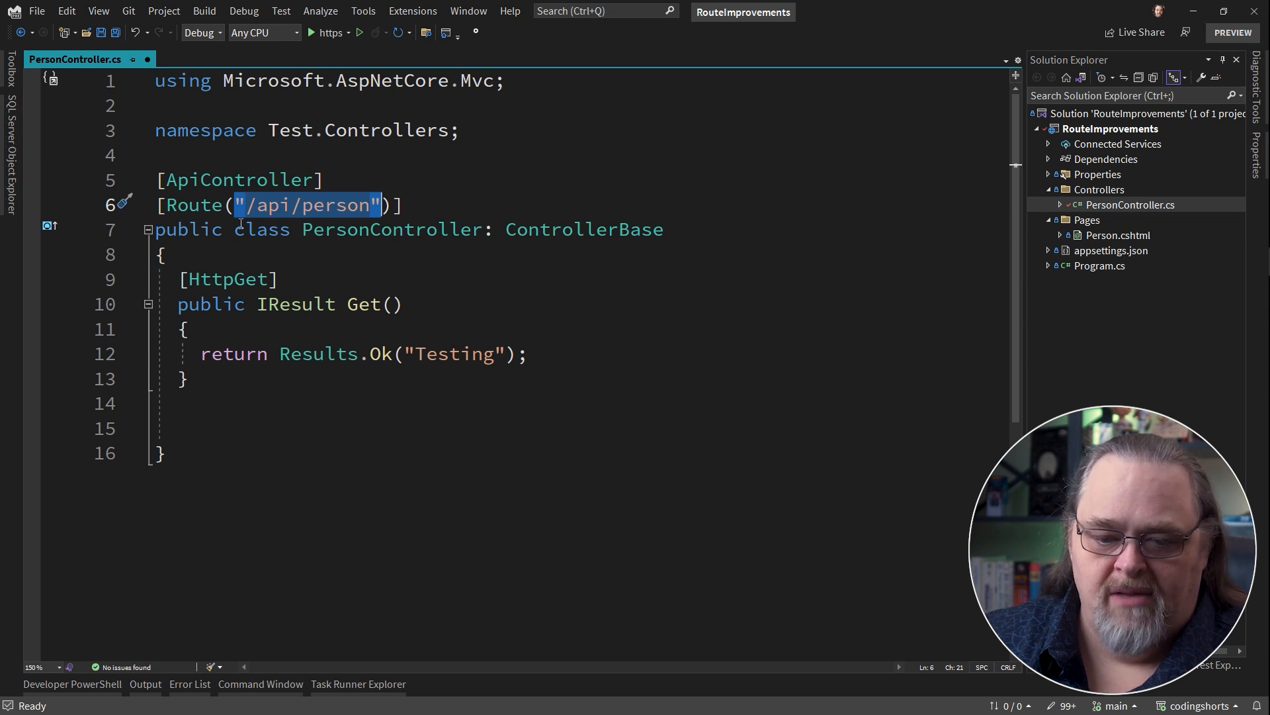
mouse_move(296, 206)
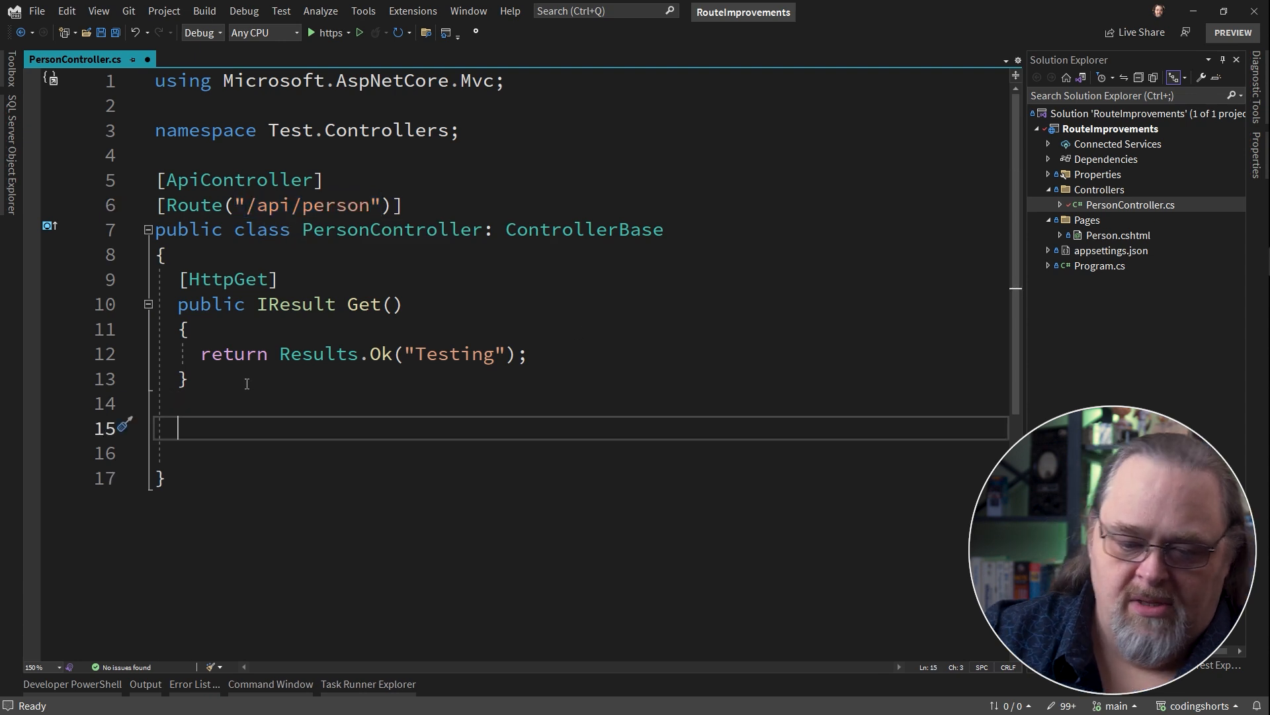
- Add an [HttpGet("{id}")] public IResult GetOne(int id) action returning Results.Ok(id)
type("[H")
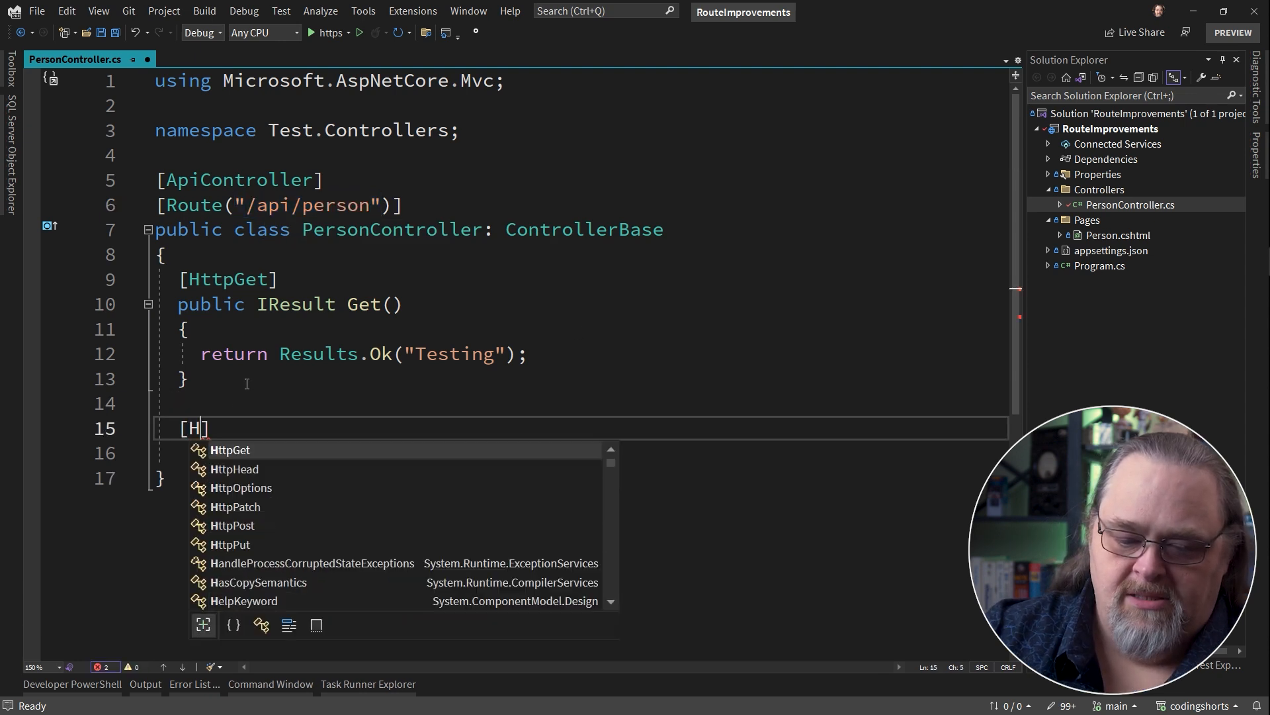
type("ttpGet(\"{id")
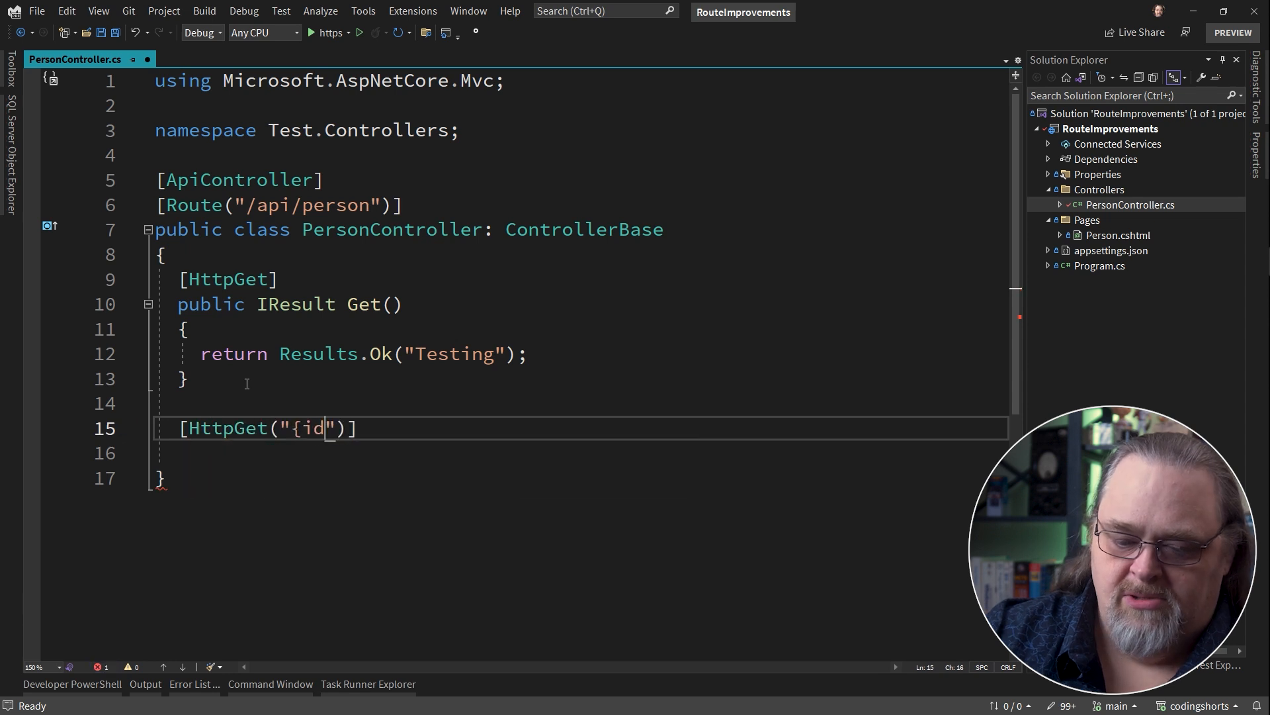
type("}")
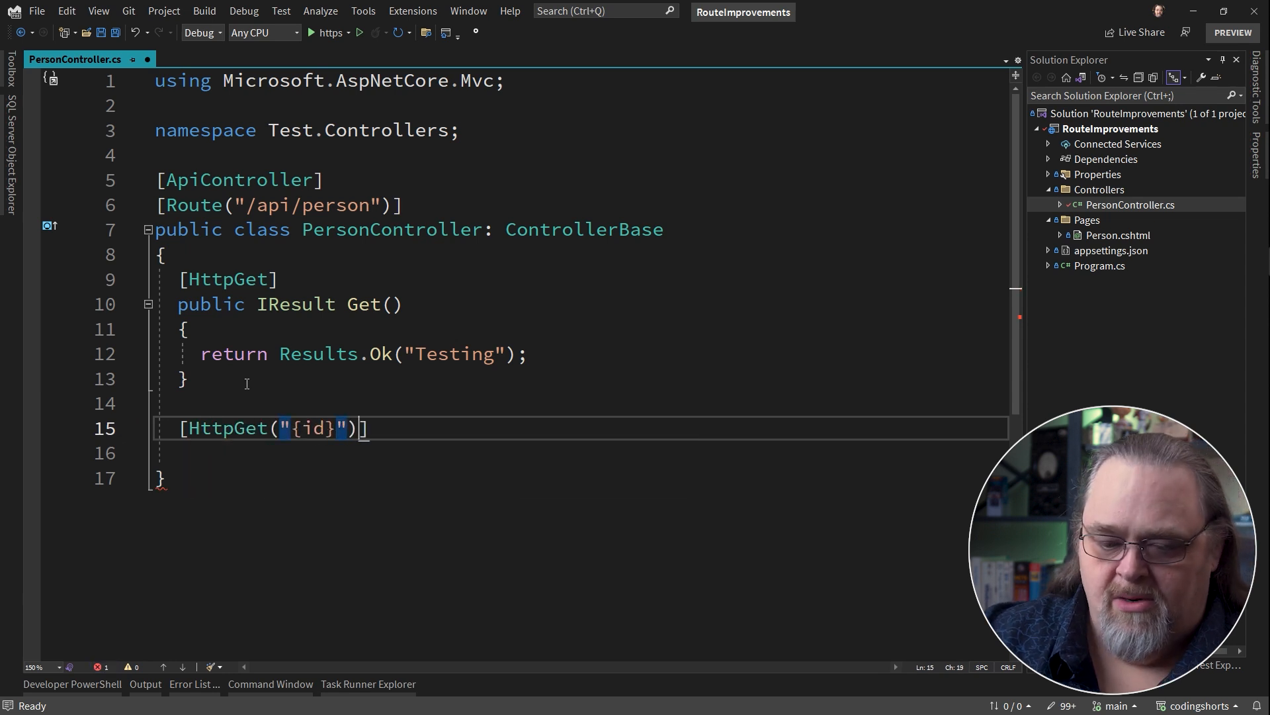
type("p")
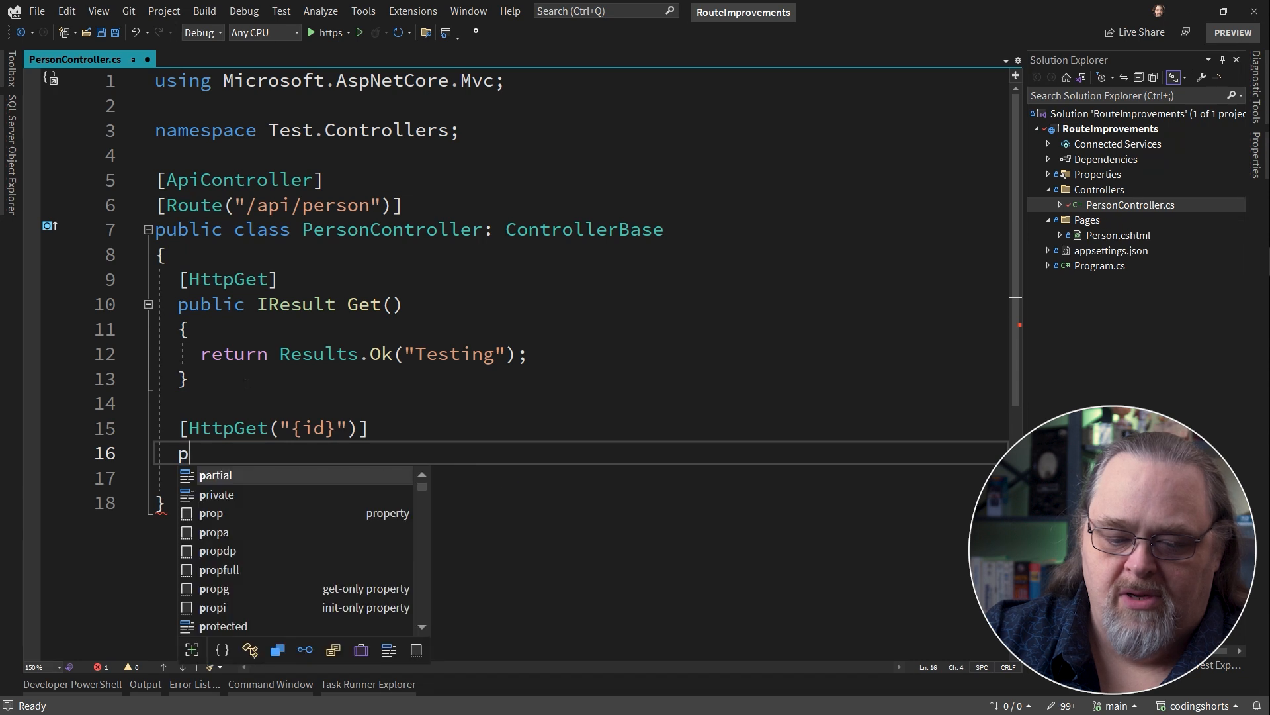
type("ublic IResult")
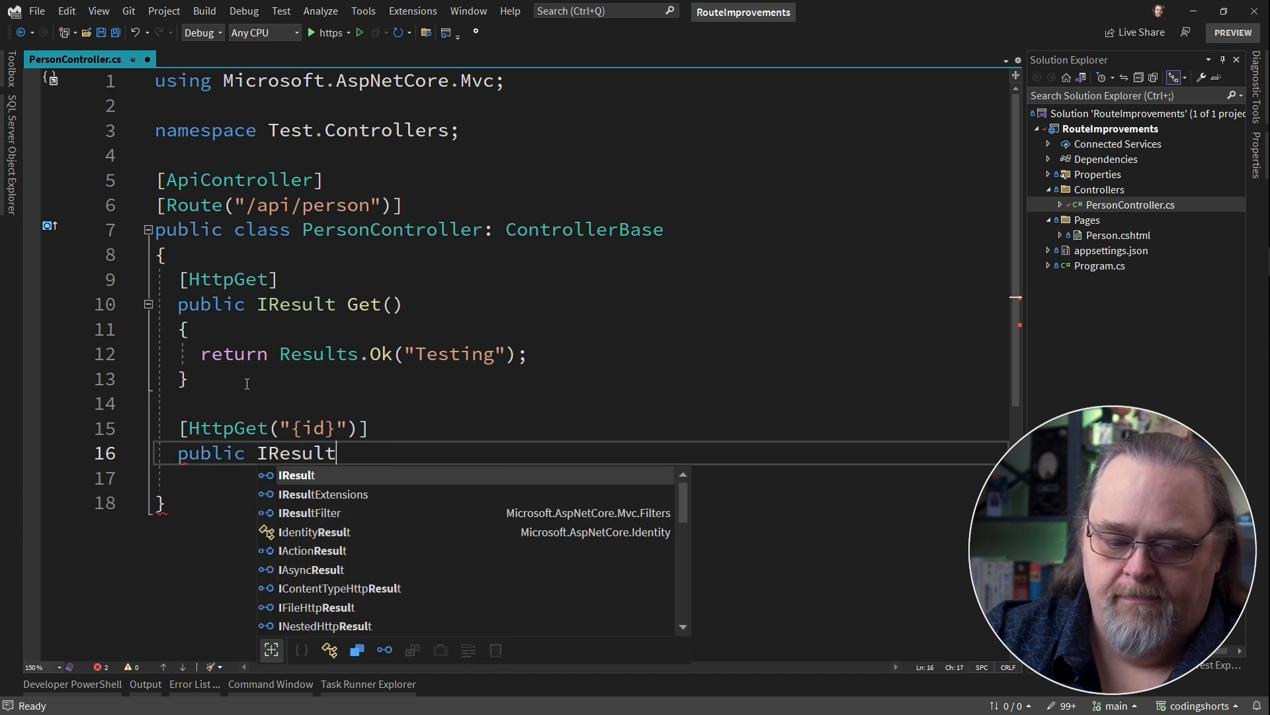
type("GetOn")
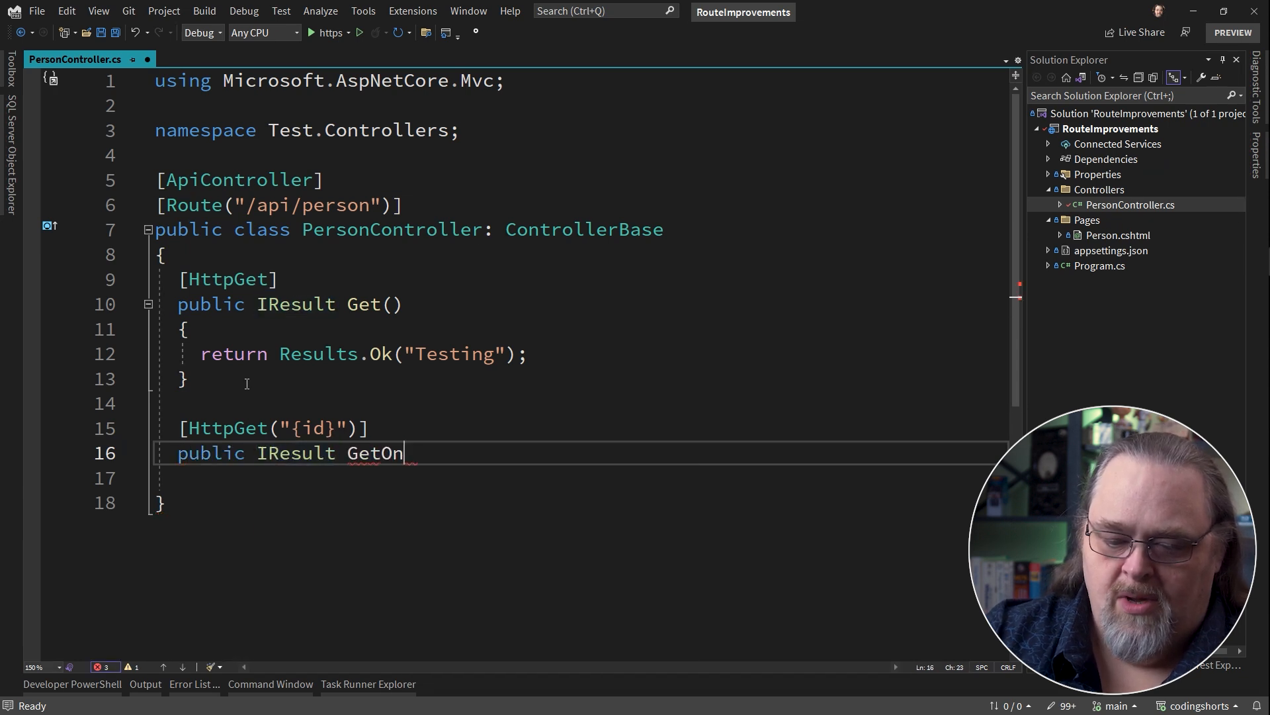
type("e(int id)")
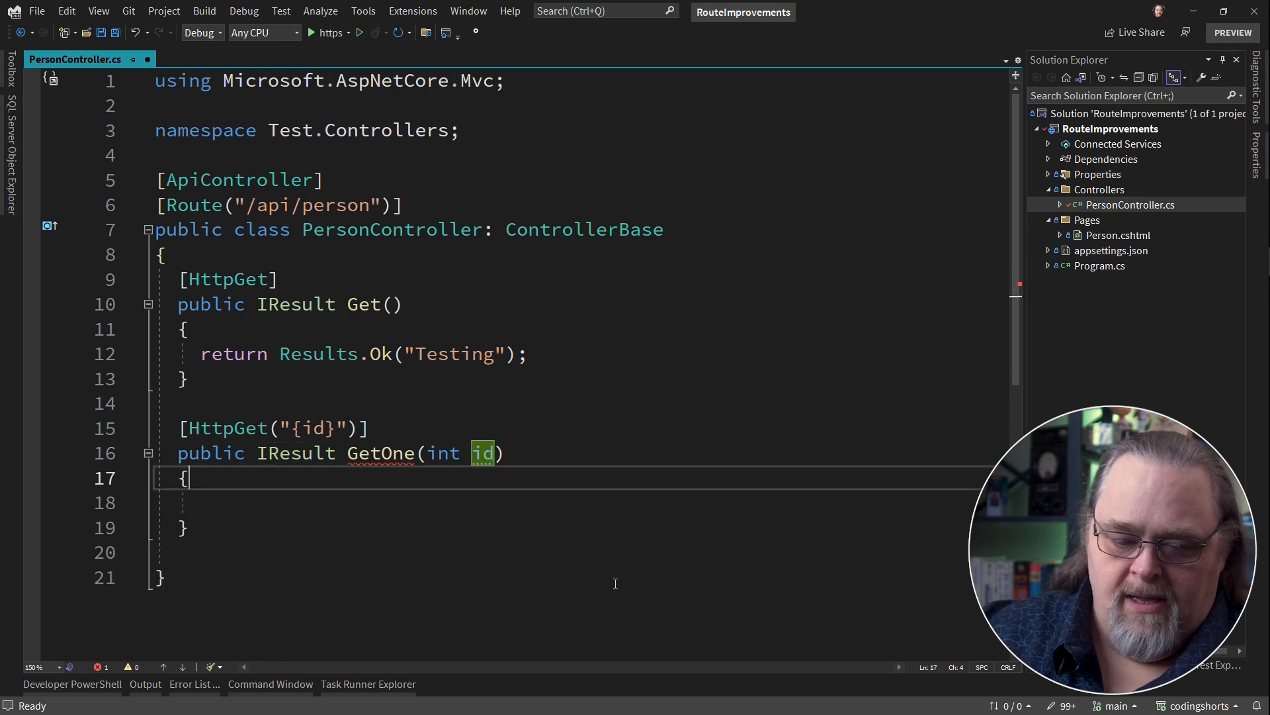
type("return")
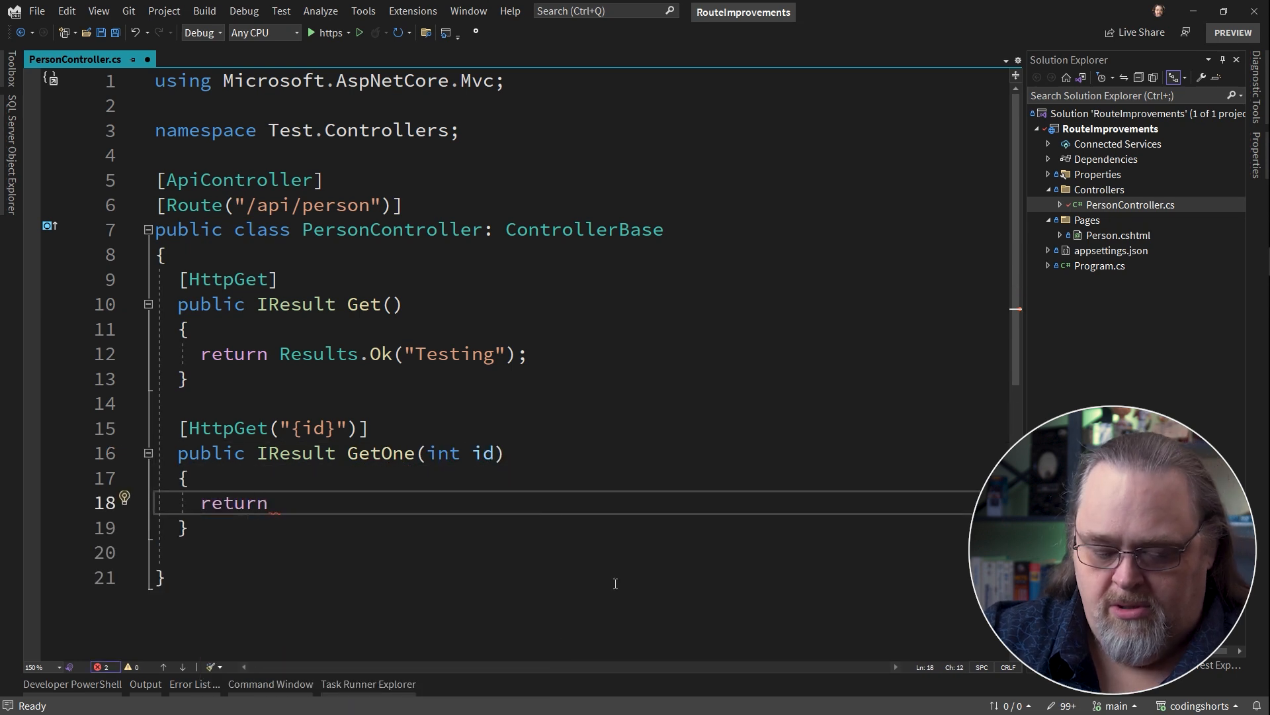
type("Results.Ok")
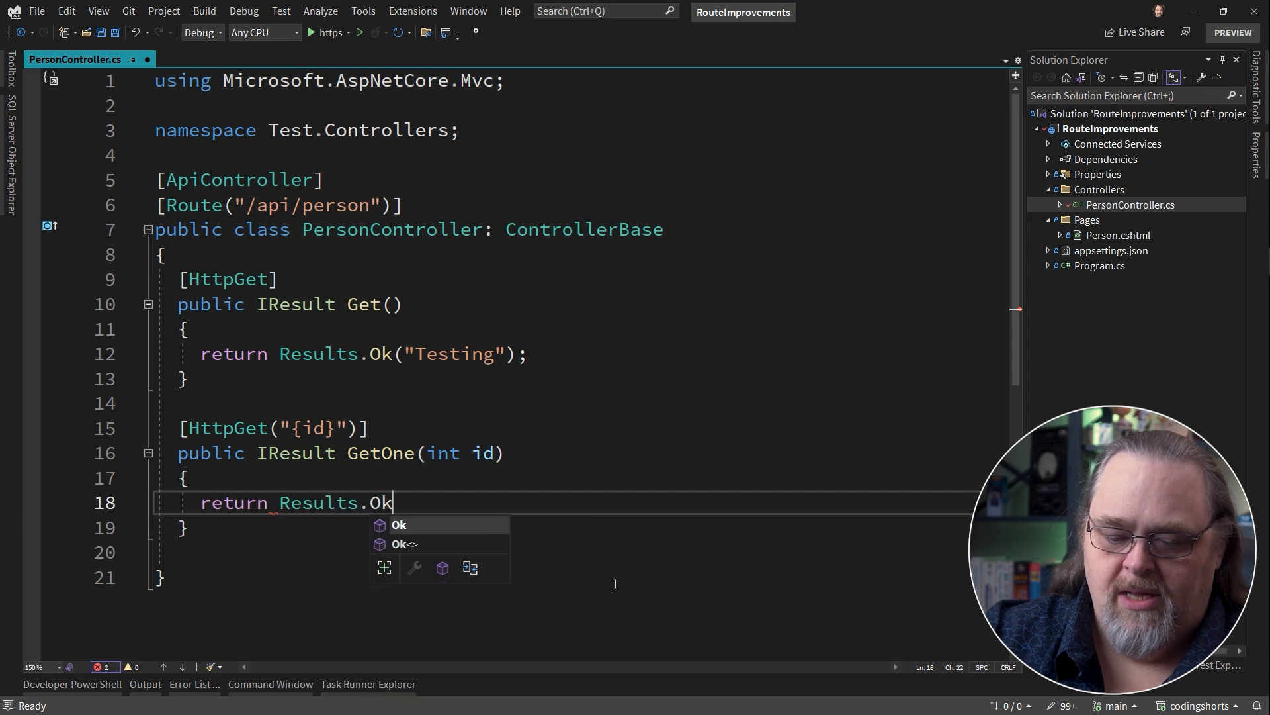
type("(id);")
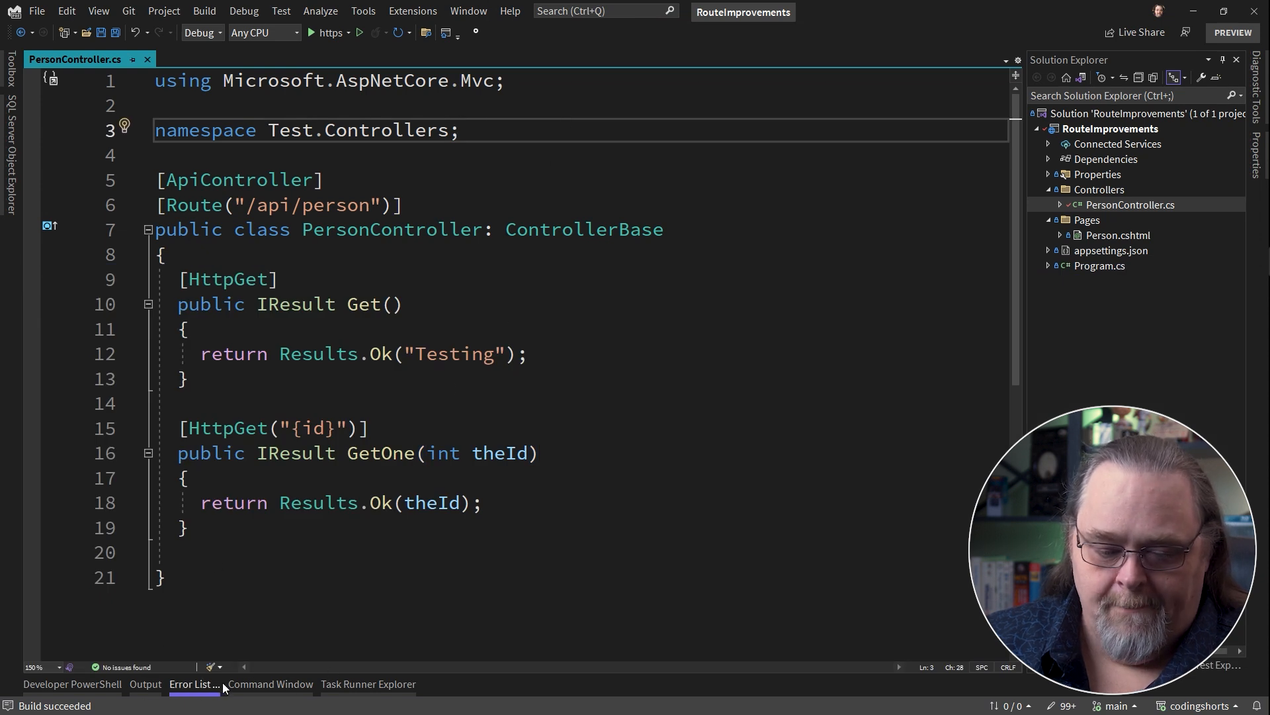
- Copy GetOne into a GetName(string name) action on the {name} route, stopping the running app
left_click(311, 32)
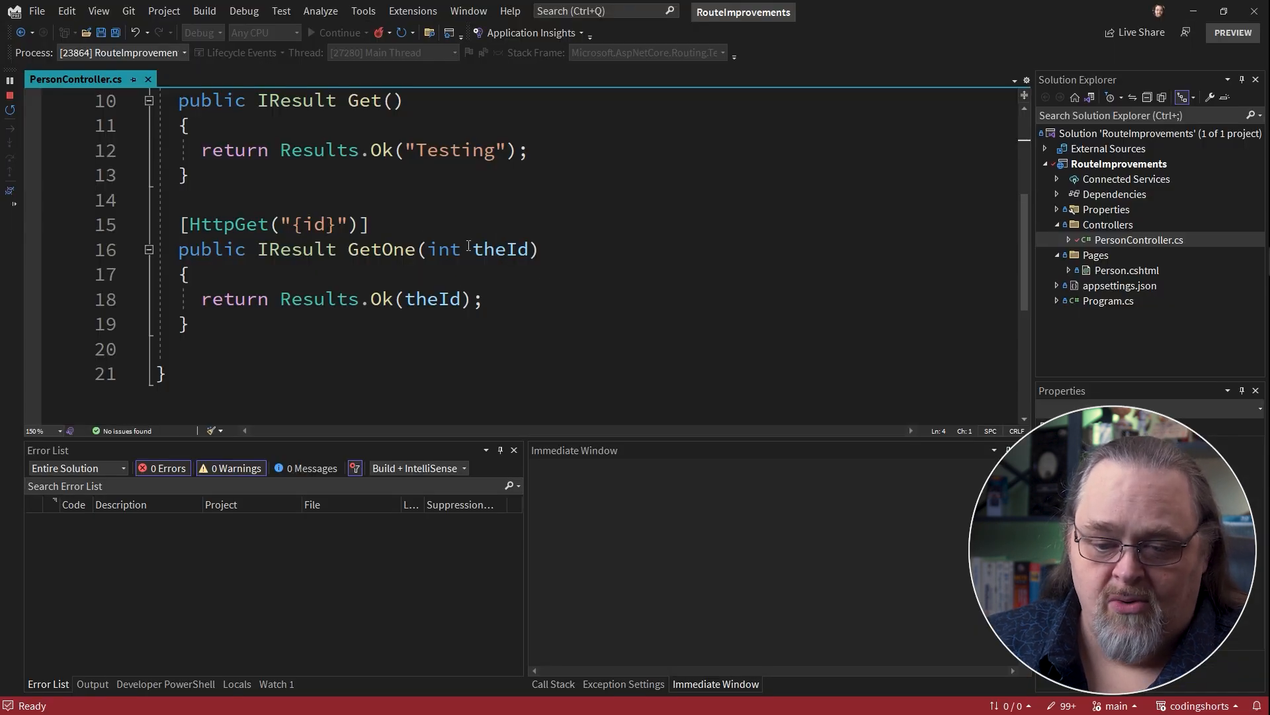
mouse_move(304, 223)
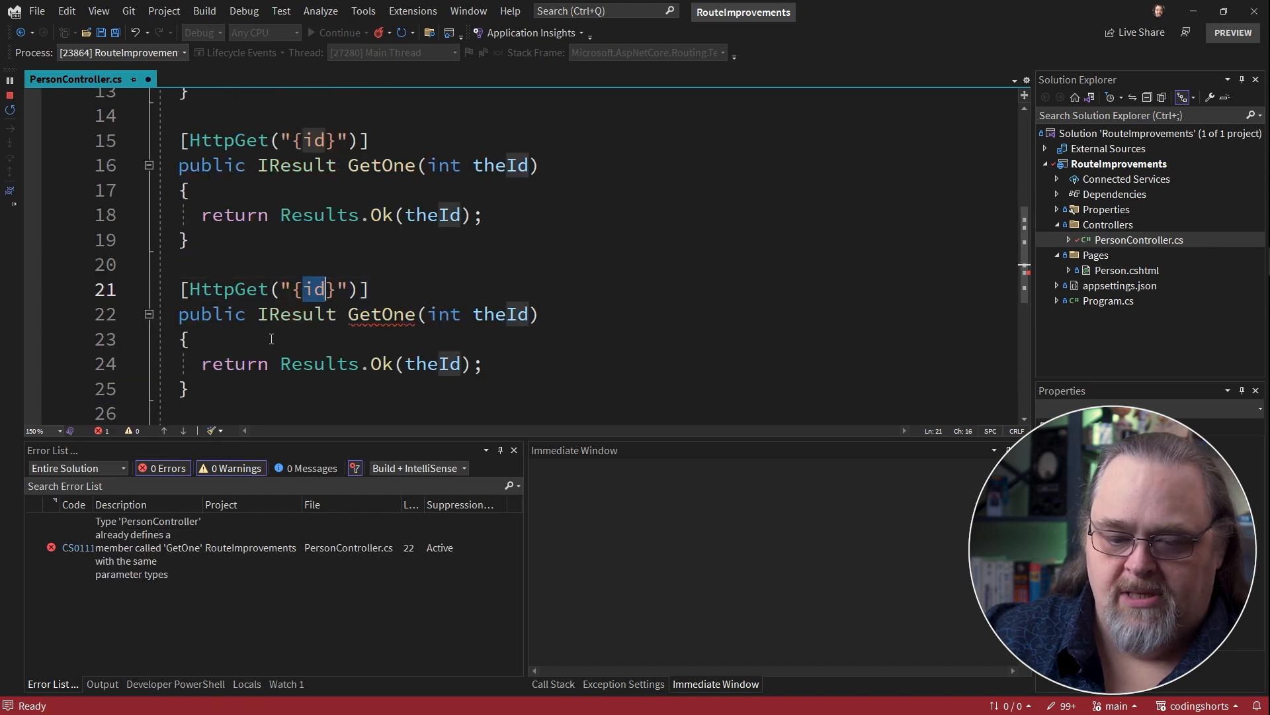
type("name")
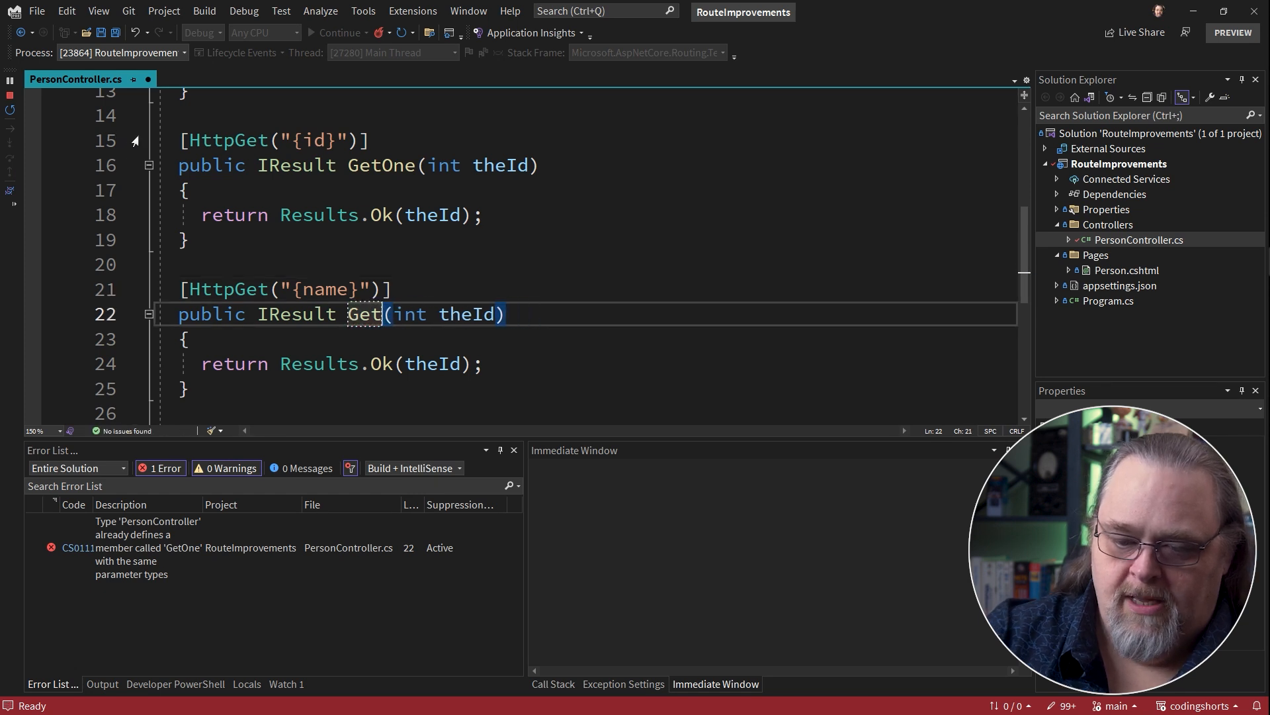
type("GetName(s")
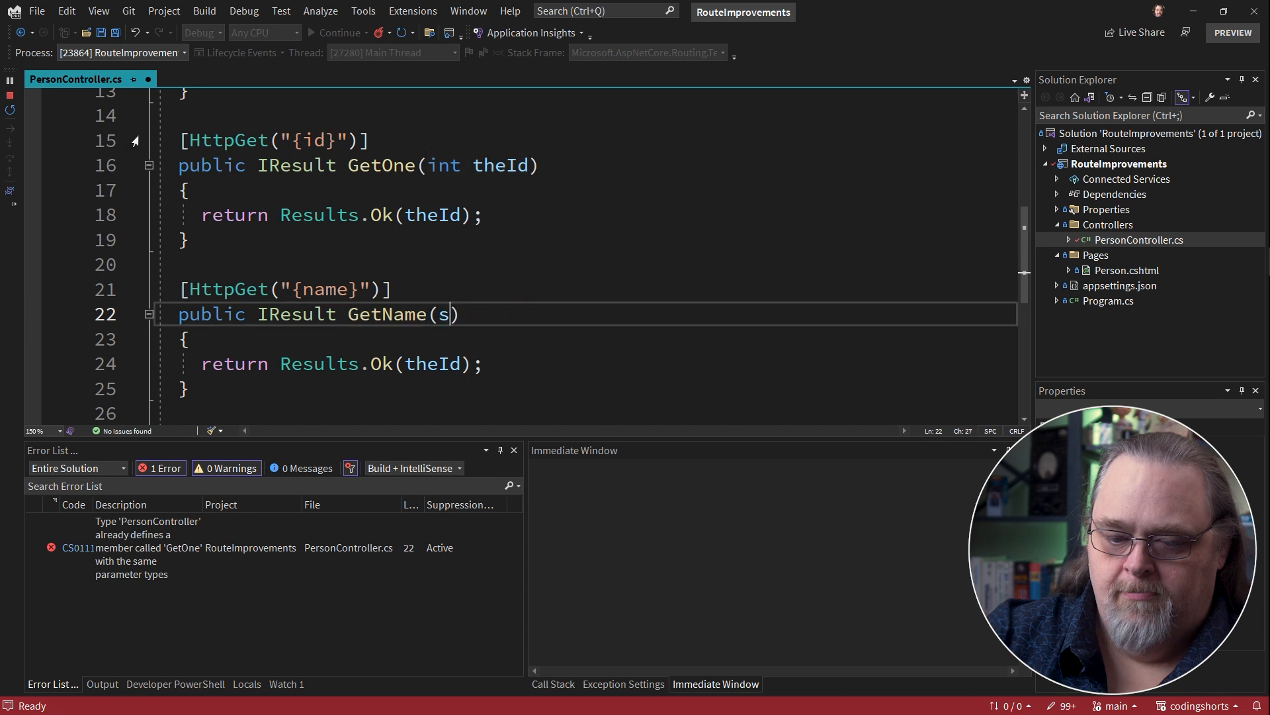
type("tring name")
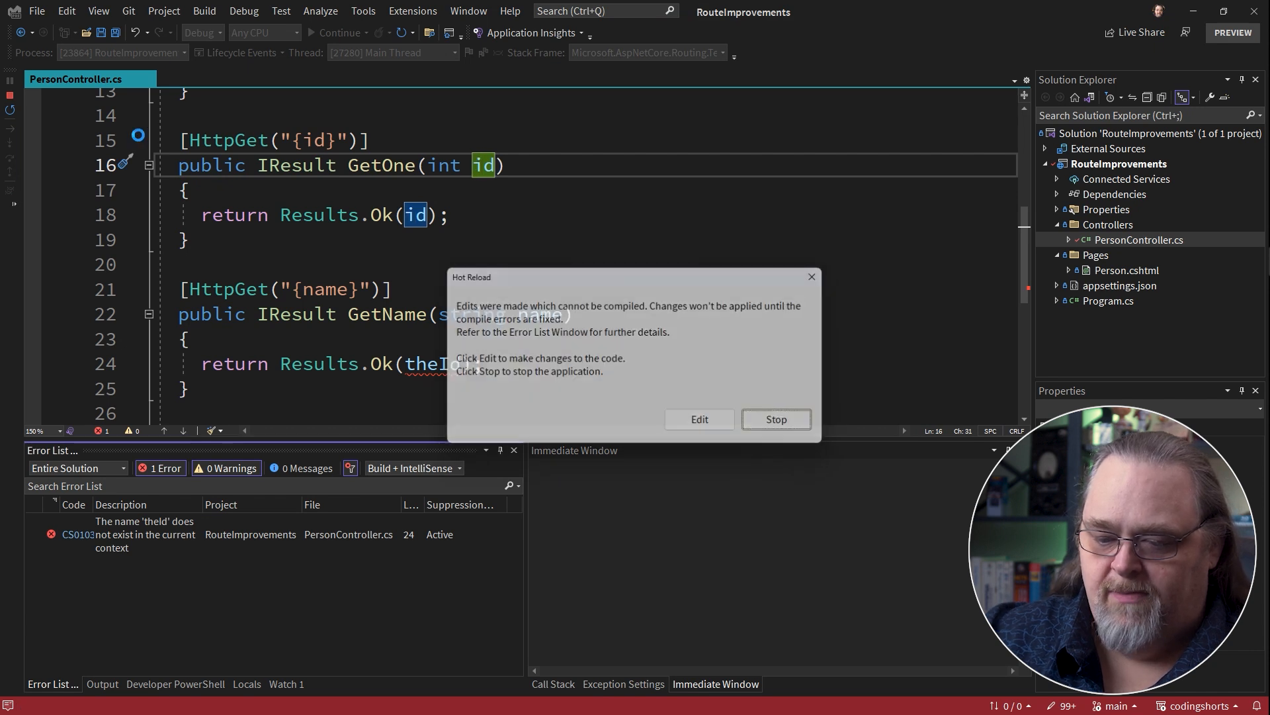
left_click(776, 419)
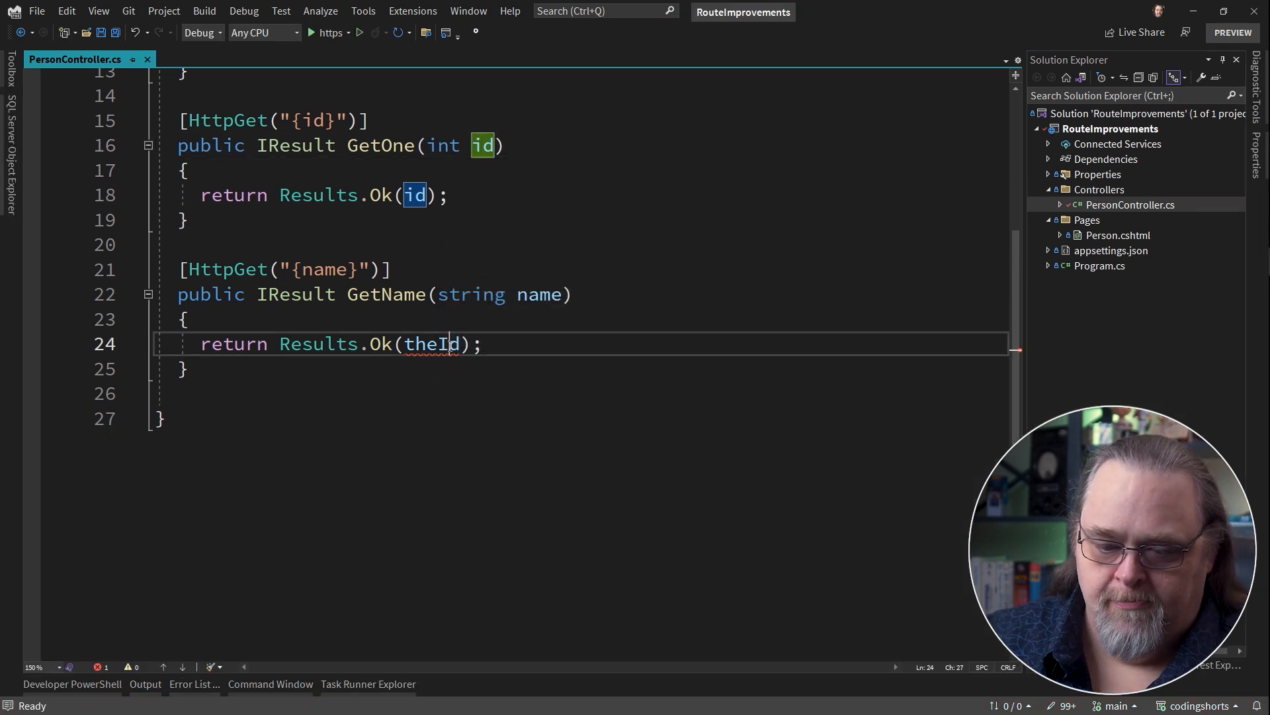
type("name")
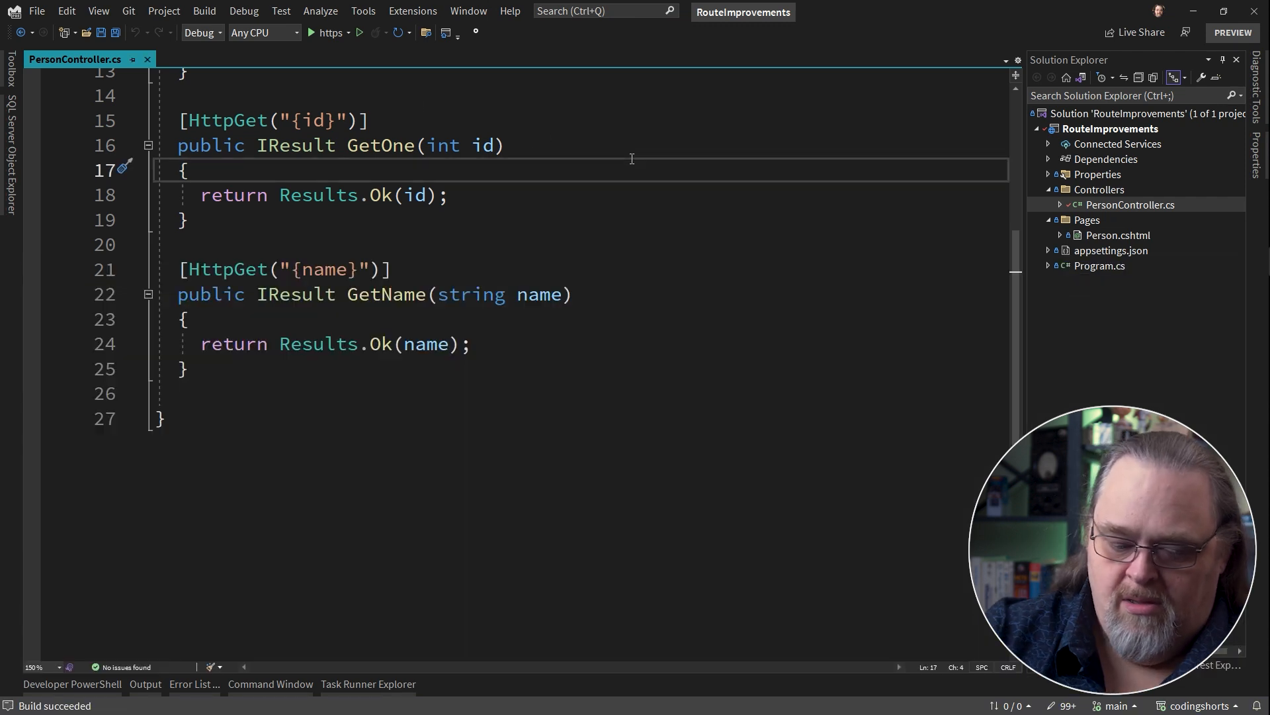
- Launch the app to test the /api/person/1 route
left_click(322, 33)
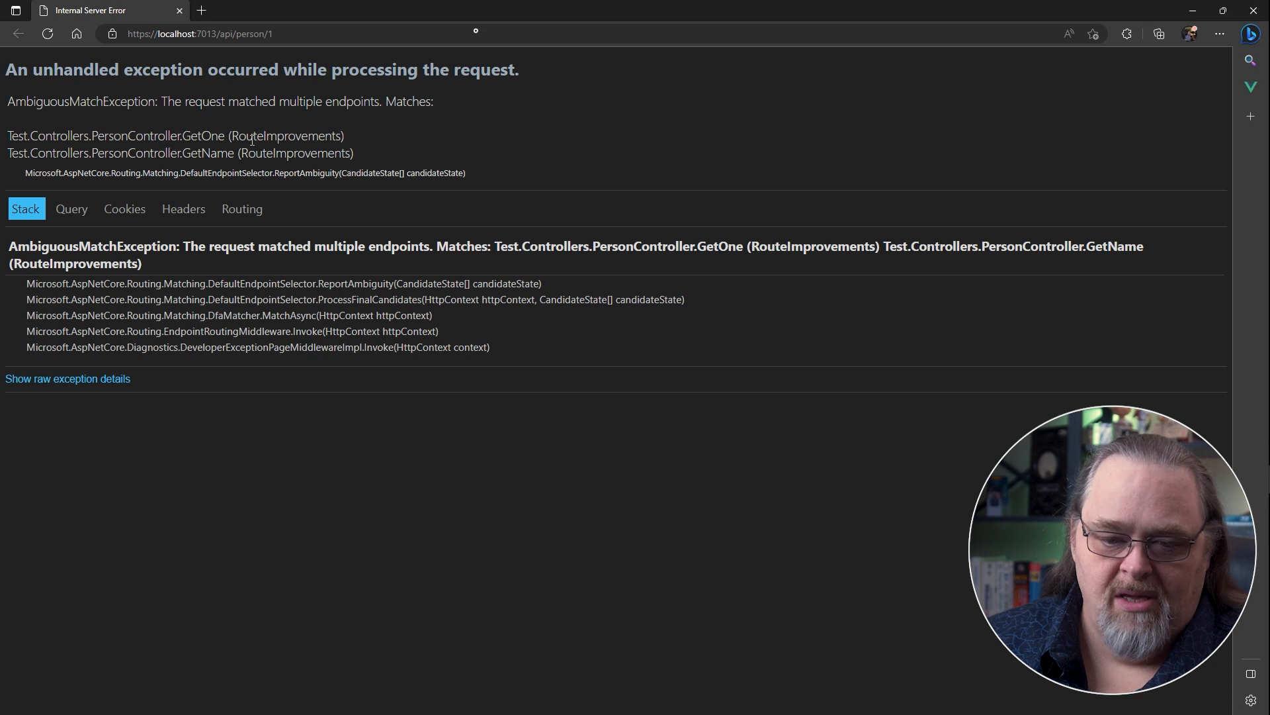
mouse_move(629, 356)
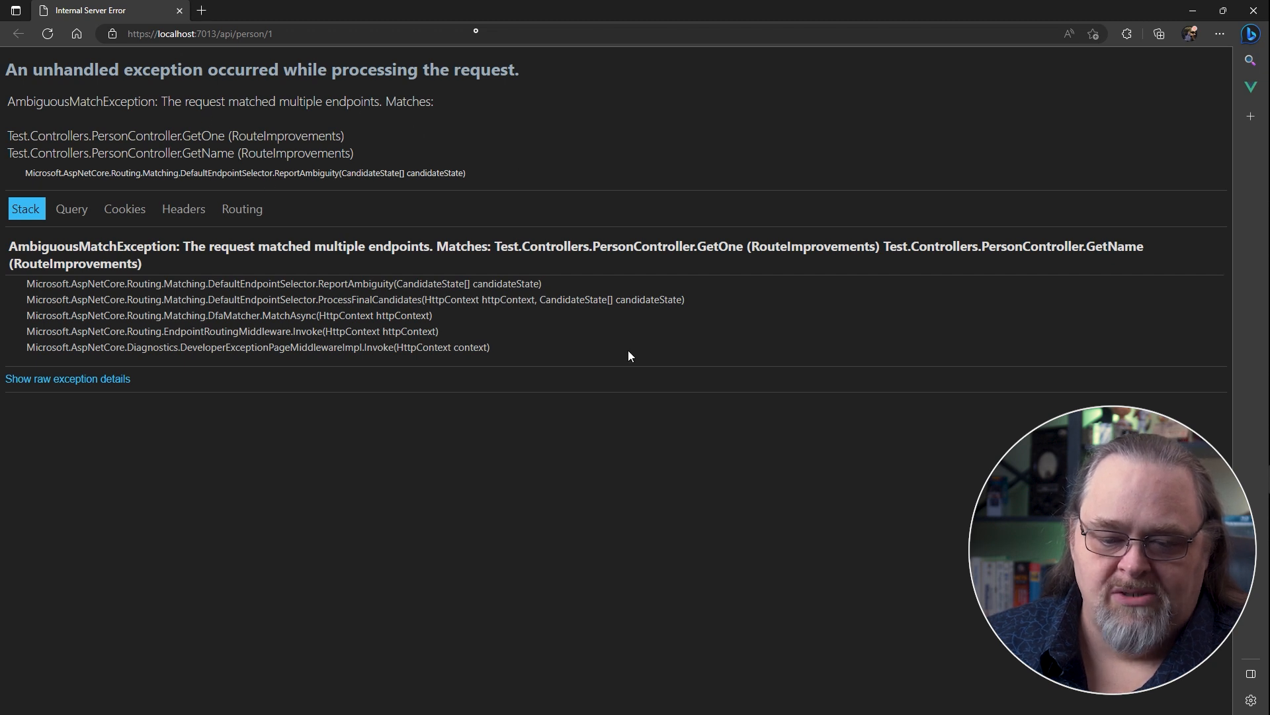
mouse_move(396, 204)
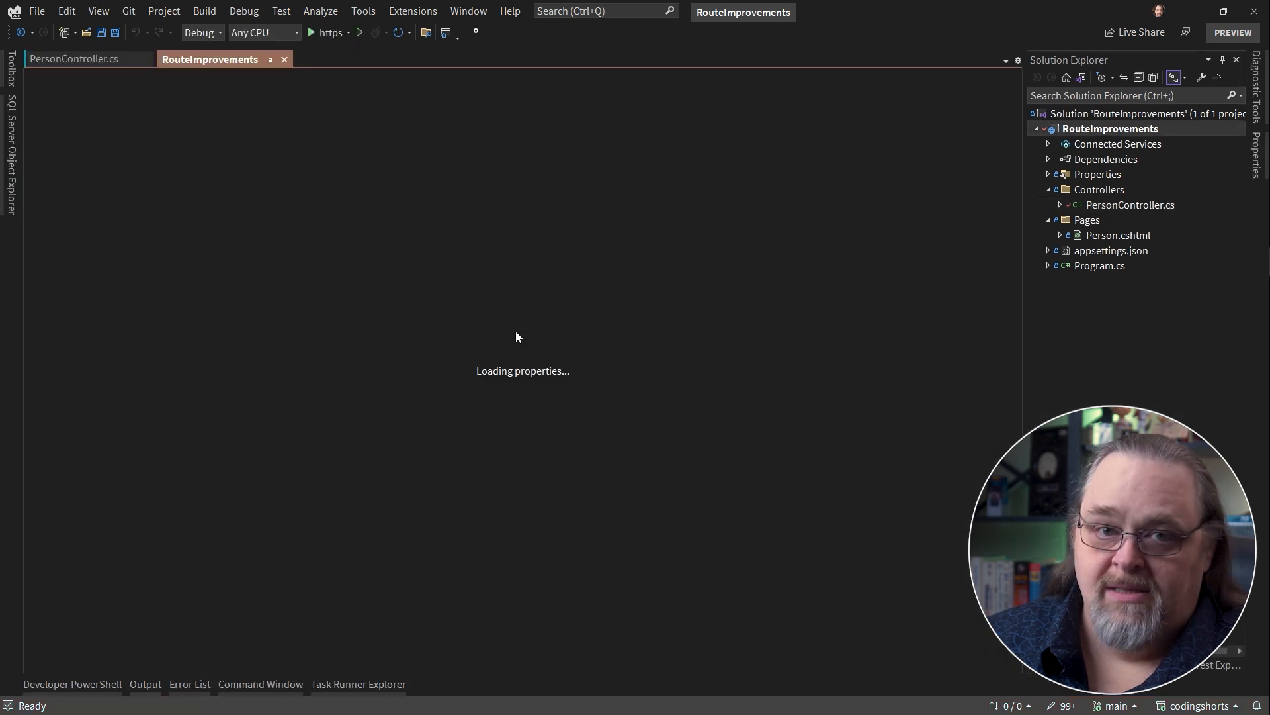
- Set RouteImprovements to target .NET 8.0 and close its properties page
left_click(329, 301)
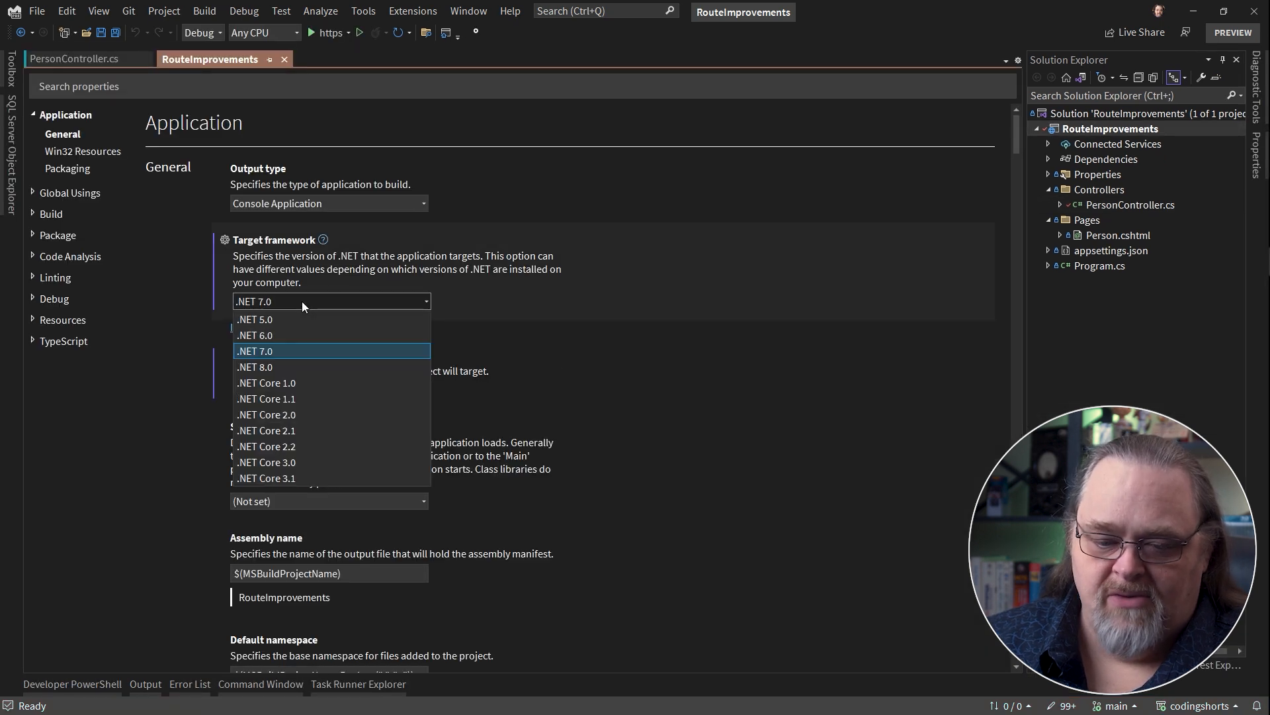
left_click(255, 367)
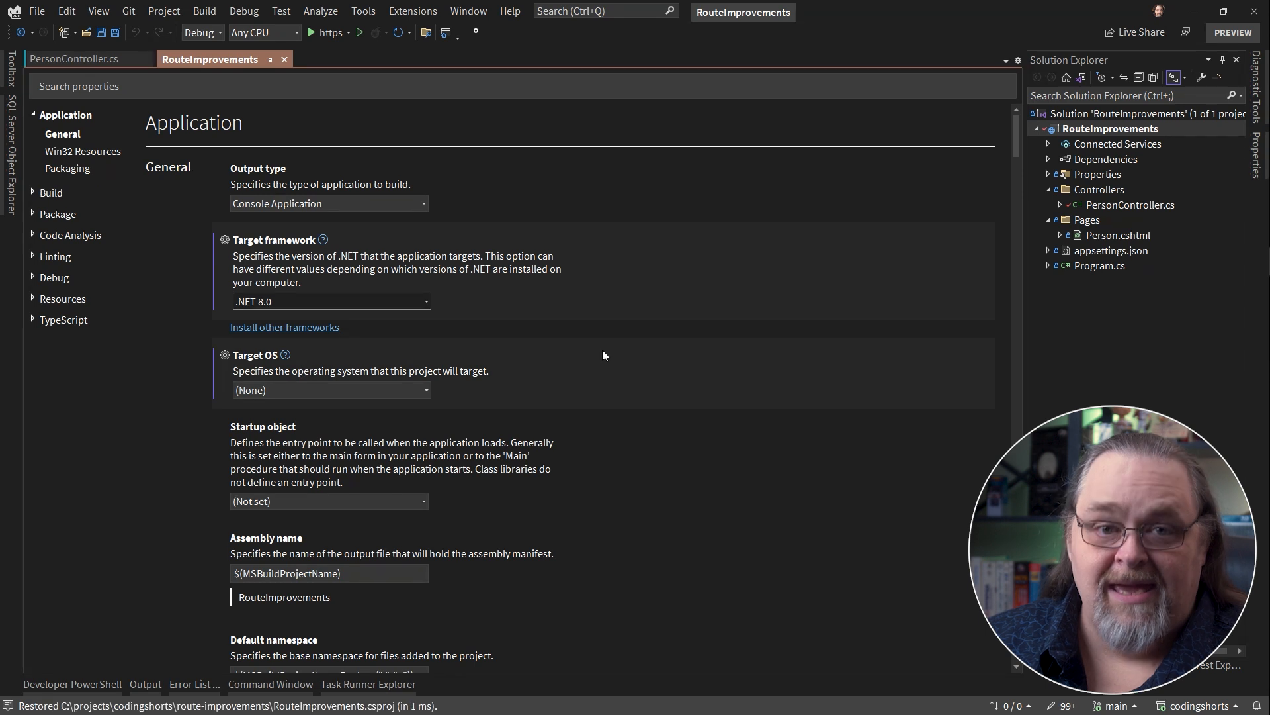
mouse_move(586, 383)
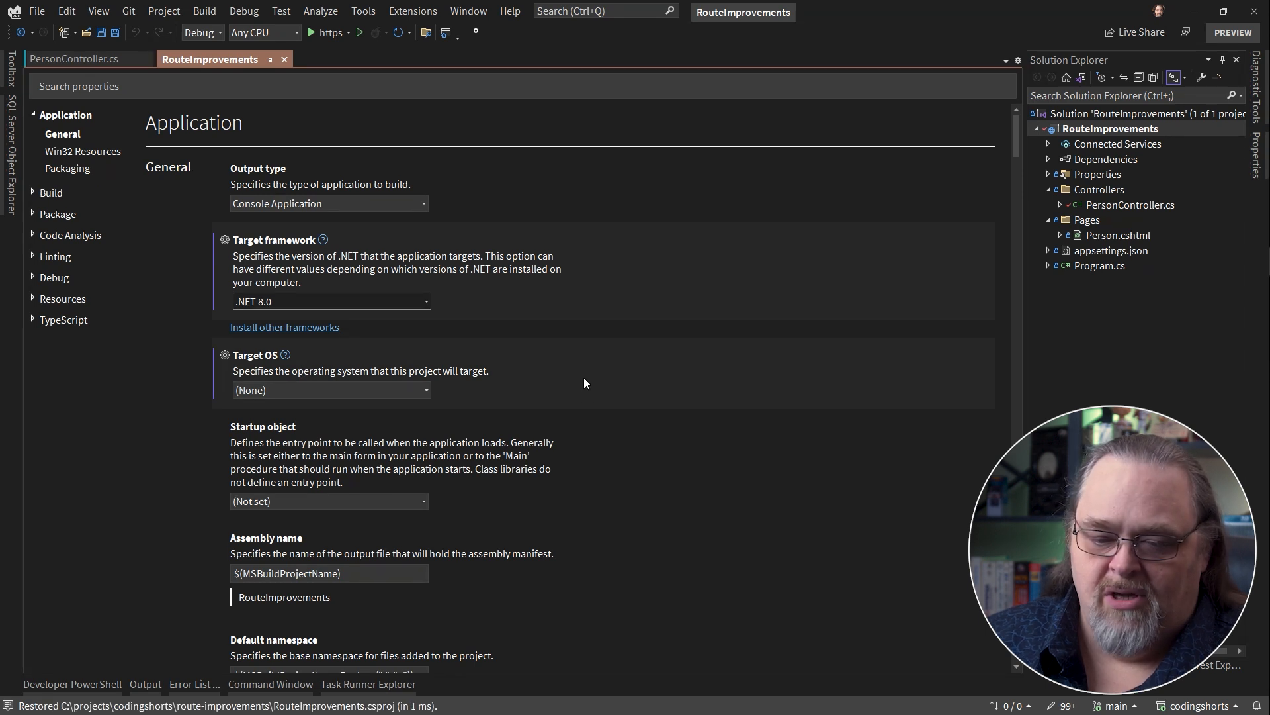
left_click(75, 59)
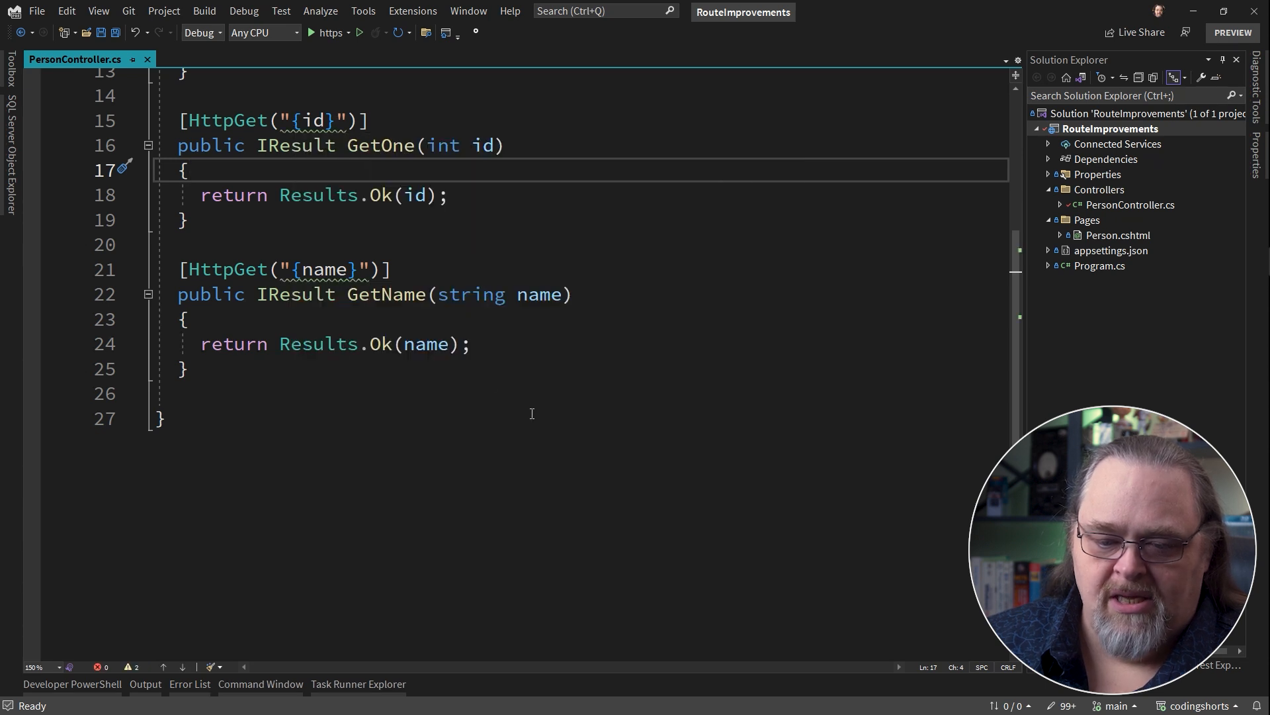
mouse_move(633, 321)
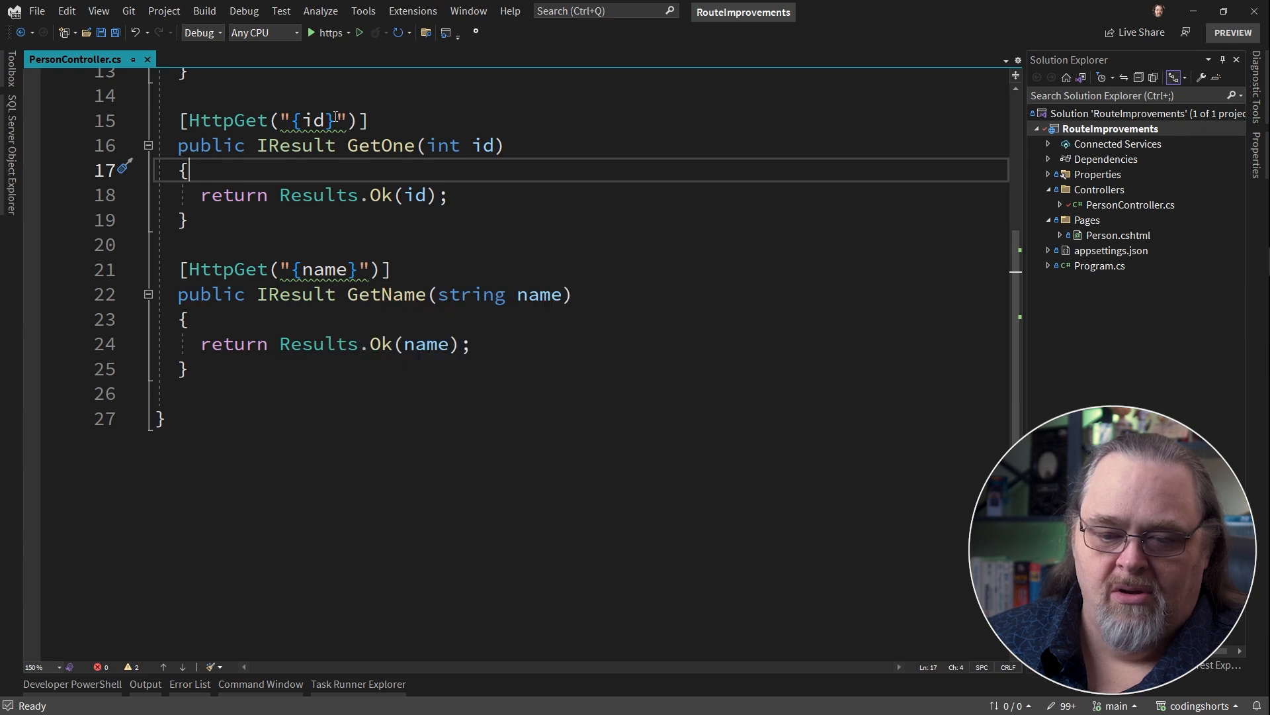
- Change GetOne's route attribute to "{id:int}" and save PersonController.cs
type(":")
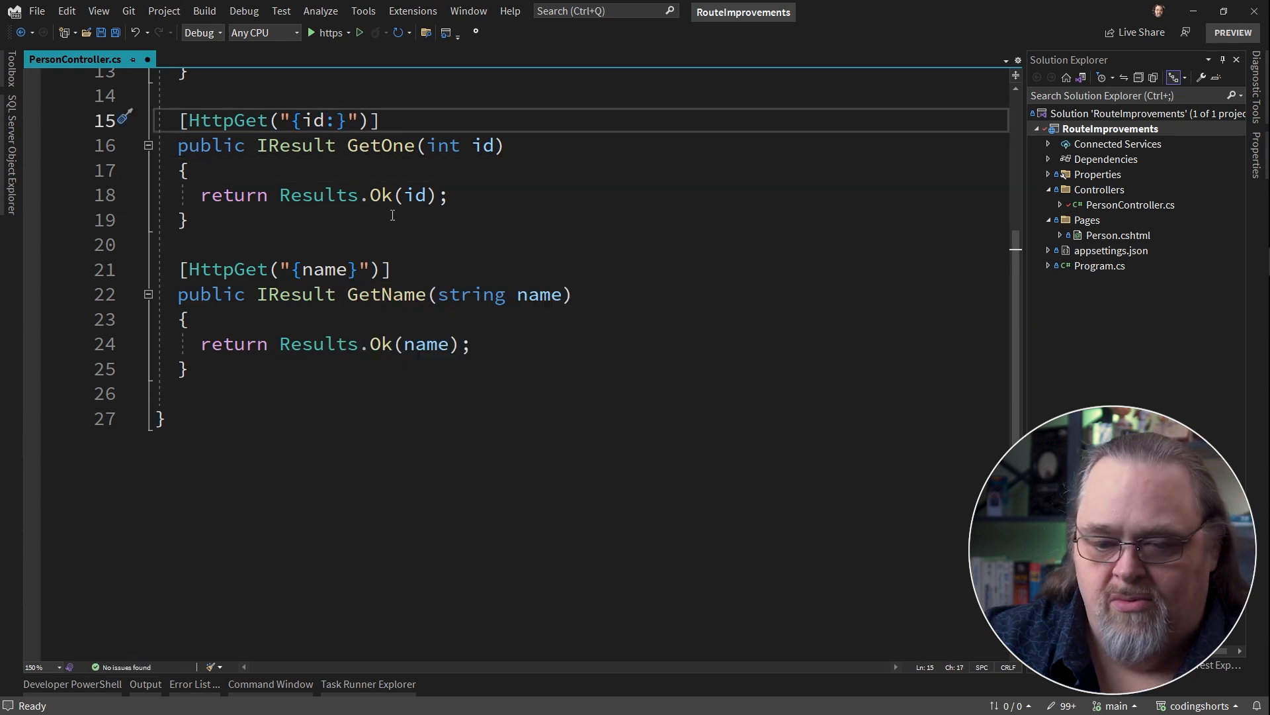
key("Backspace")
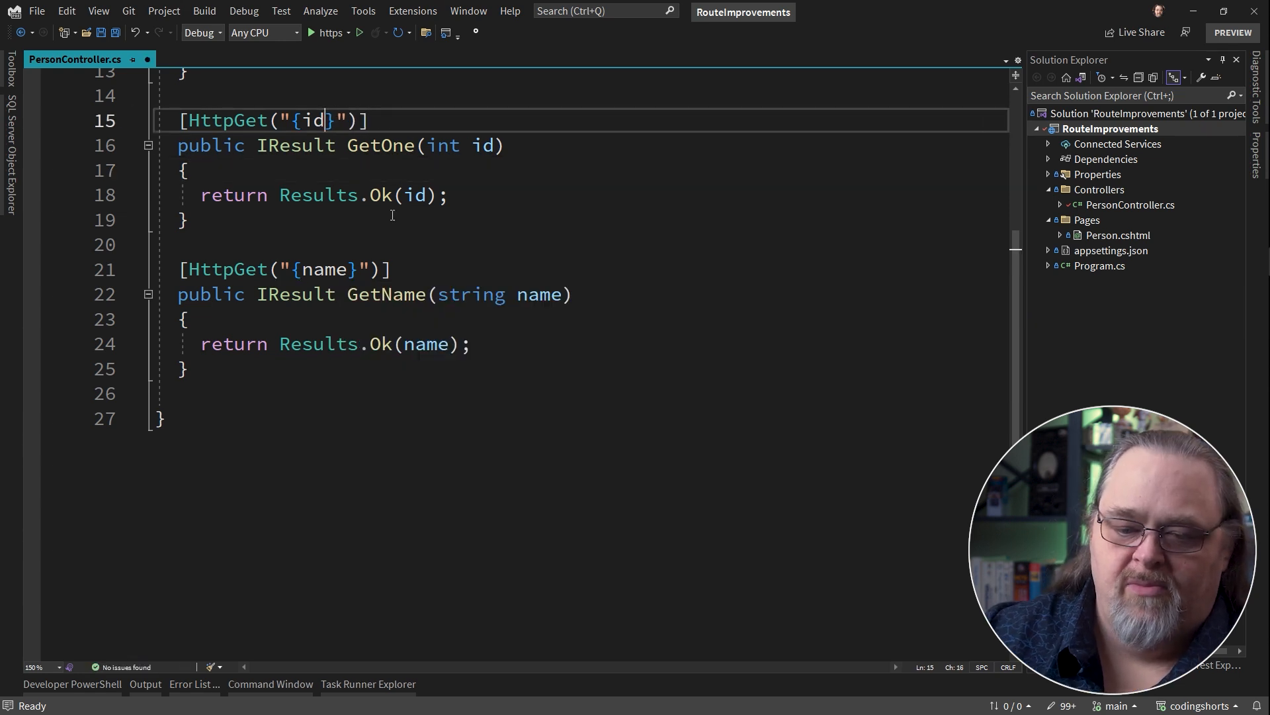
type(":int")
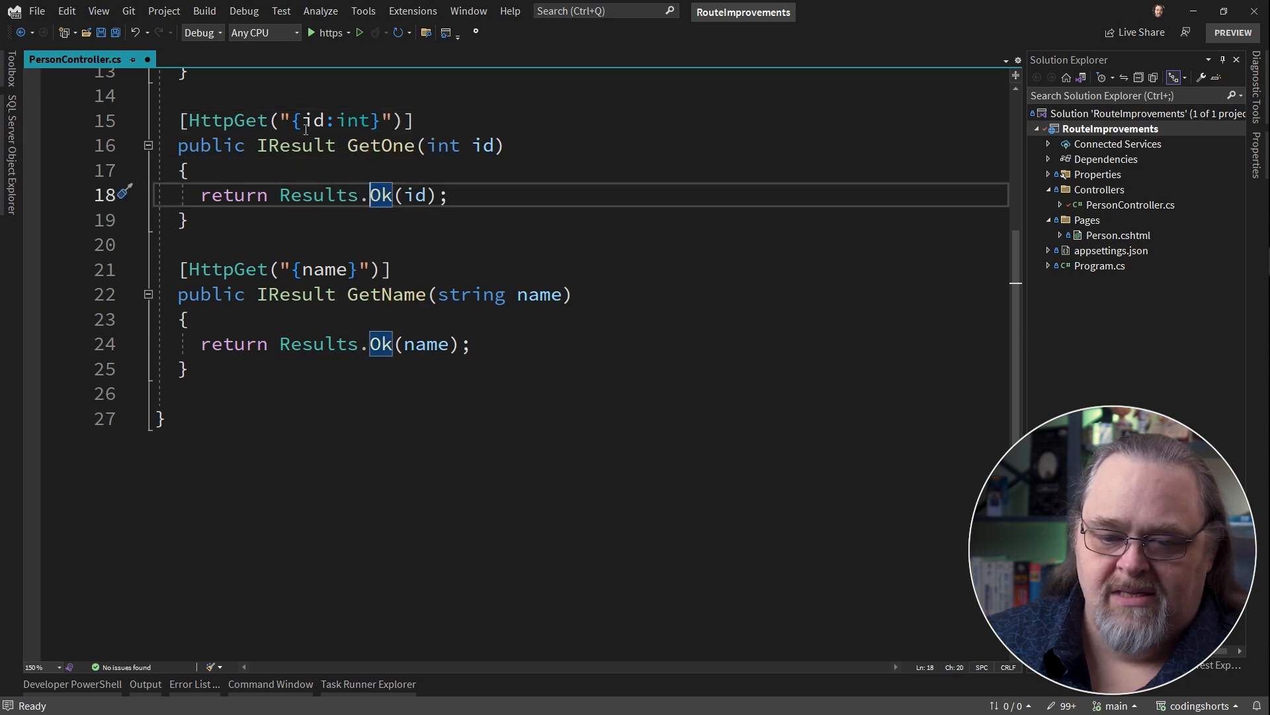
key("Ctrl+S")
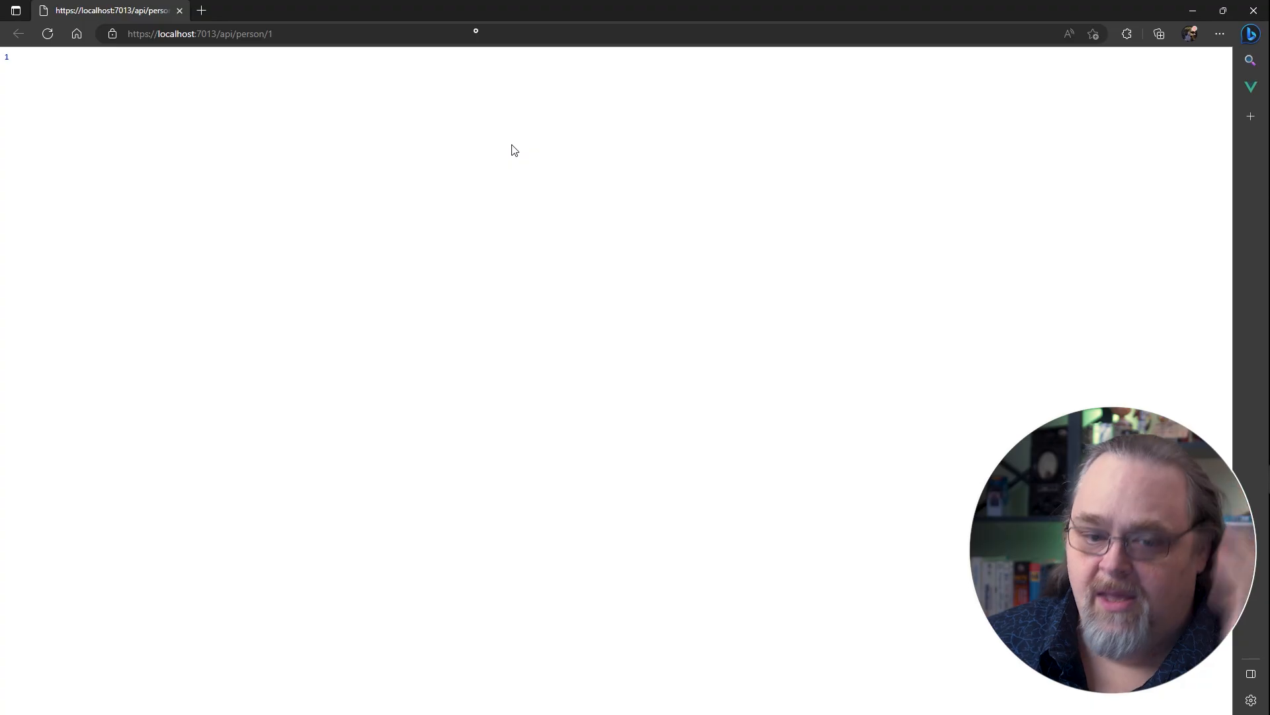
mouse_move(435, 218)
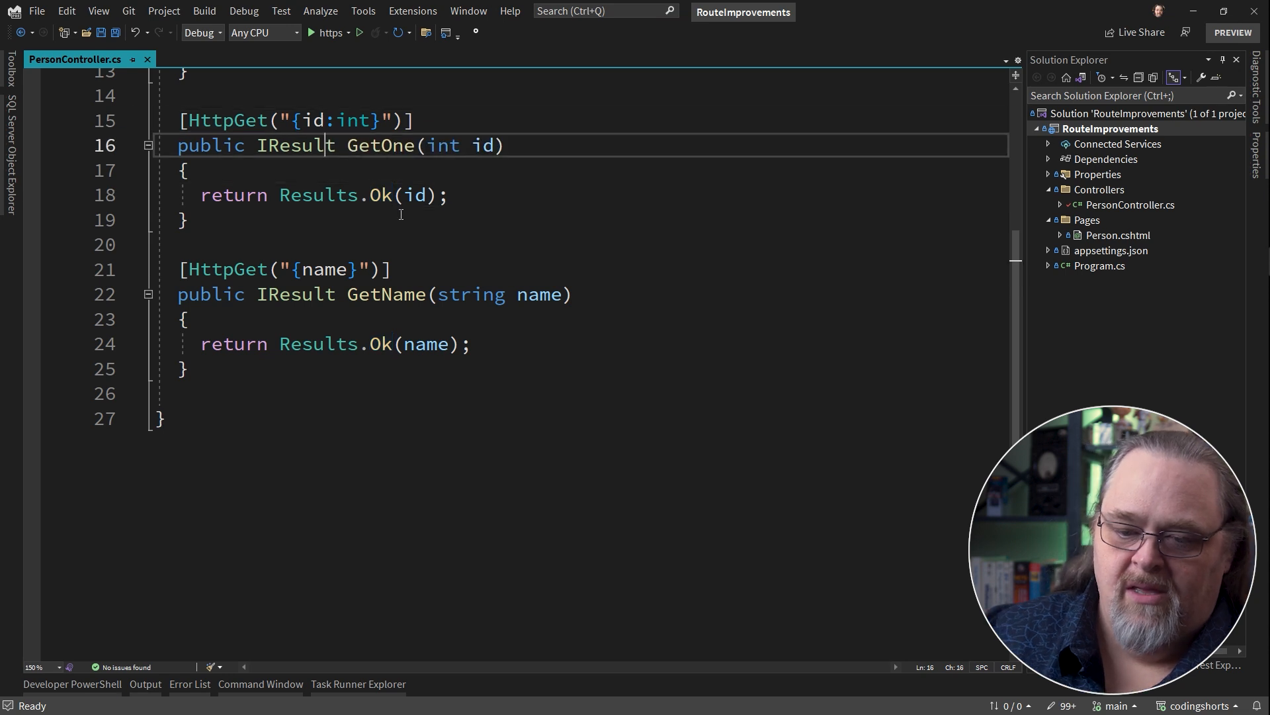
- Rename GetOne's id parameter to theId and dismiss the build output
type("the")
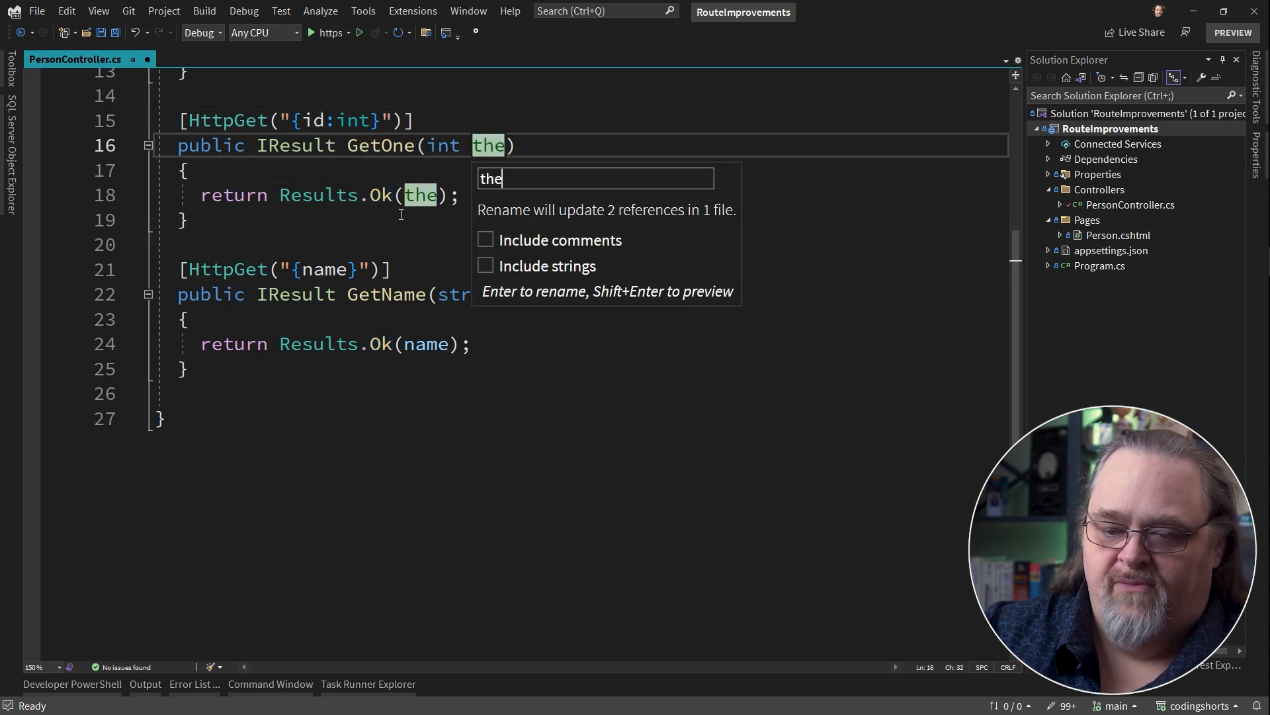
type("Id")
key("Enter")
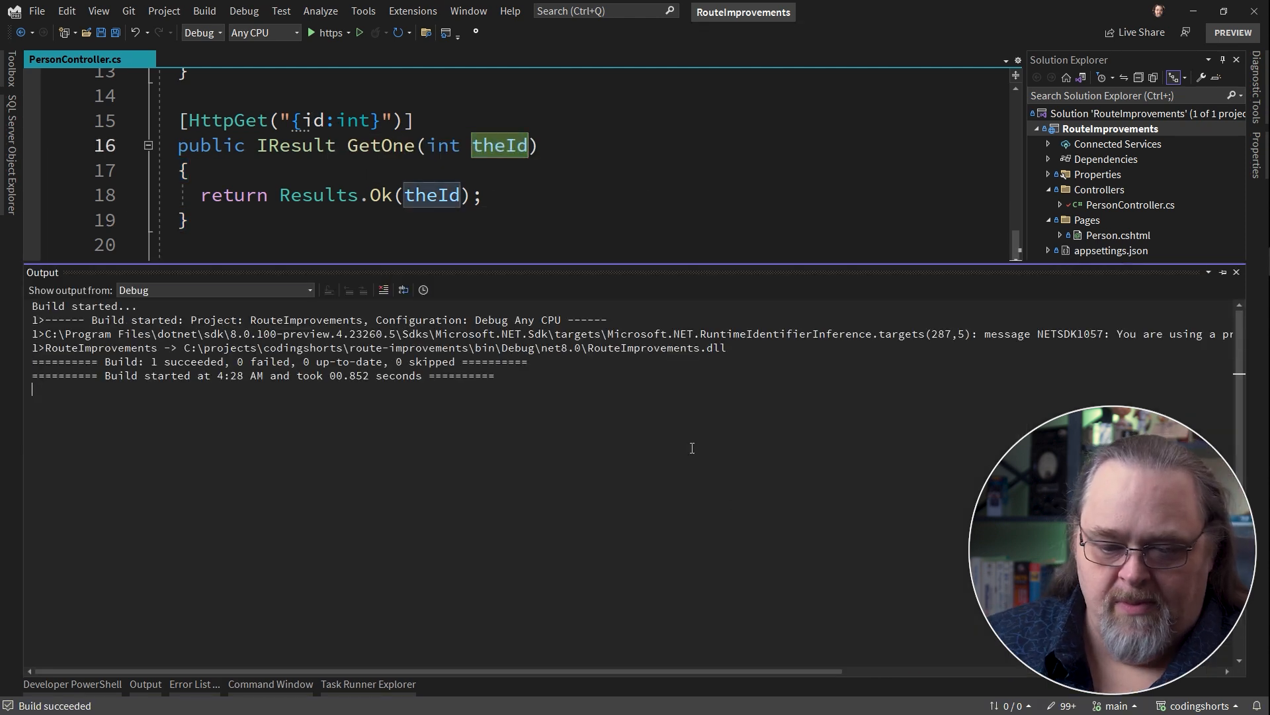
left_click(215, 290)
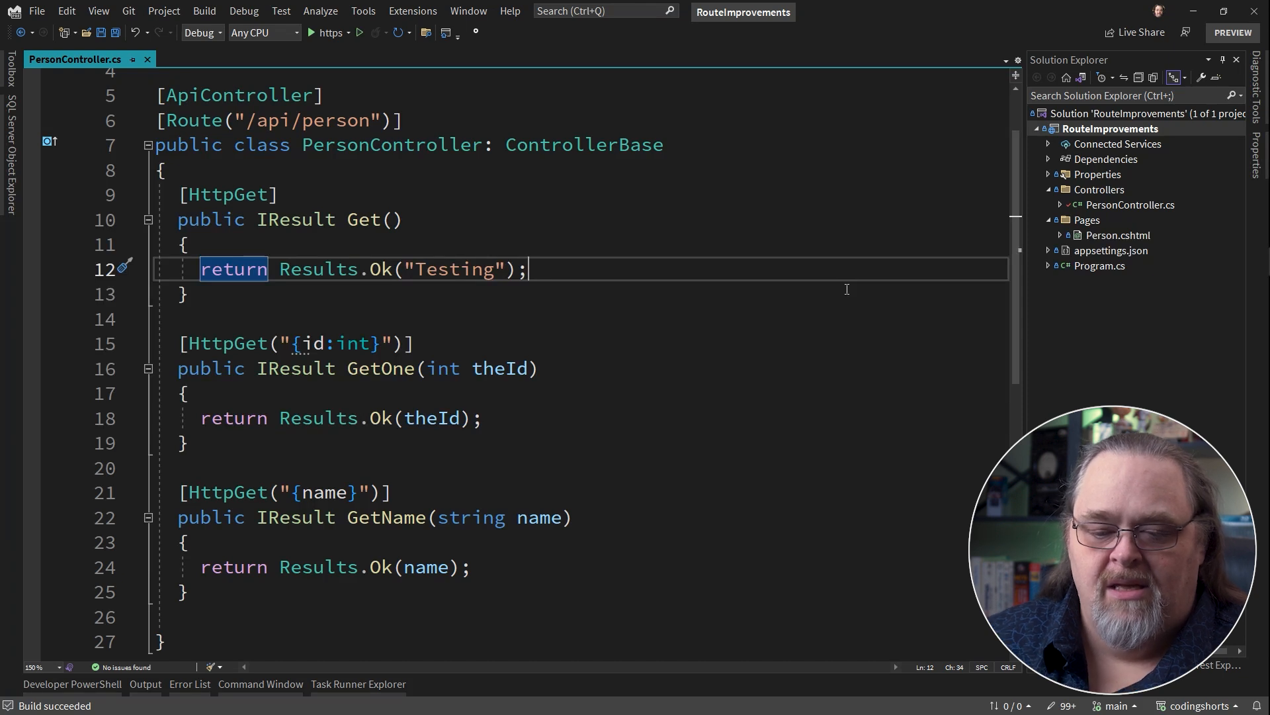
mouse_move(660, 324)
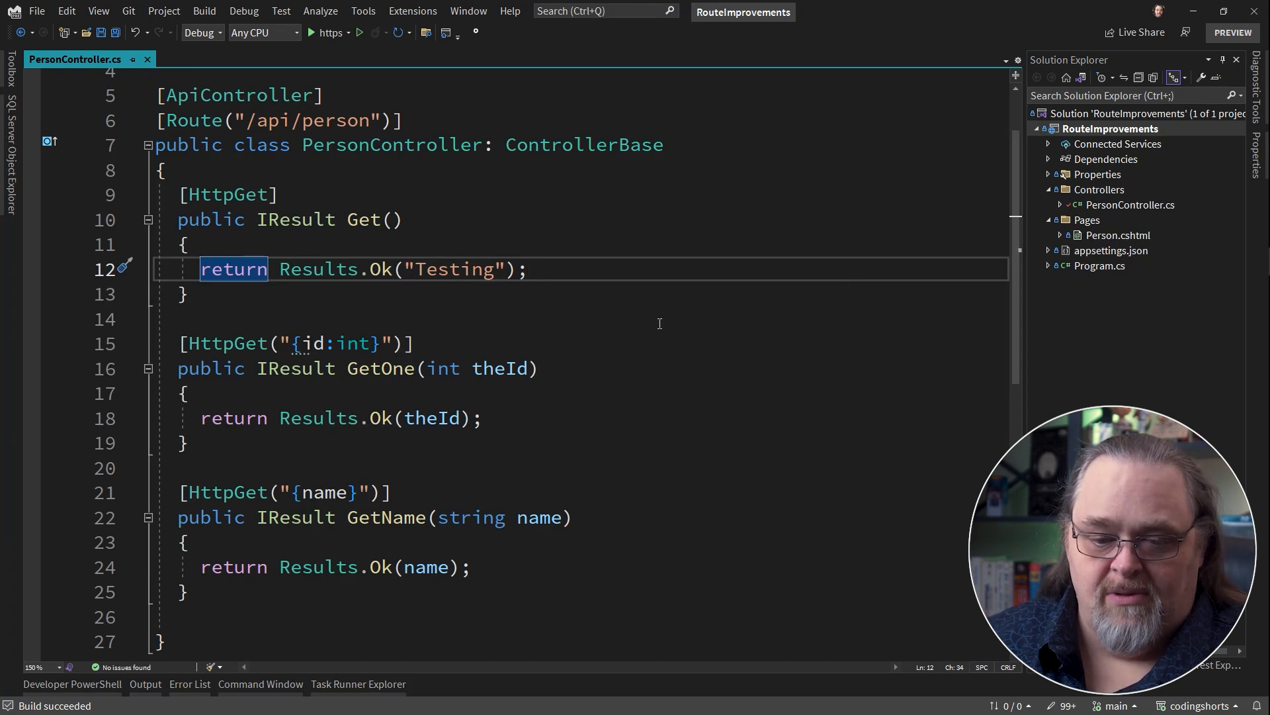
mouse_move(729, 327)
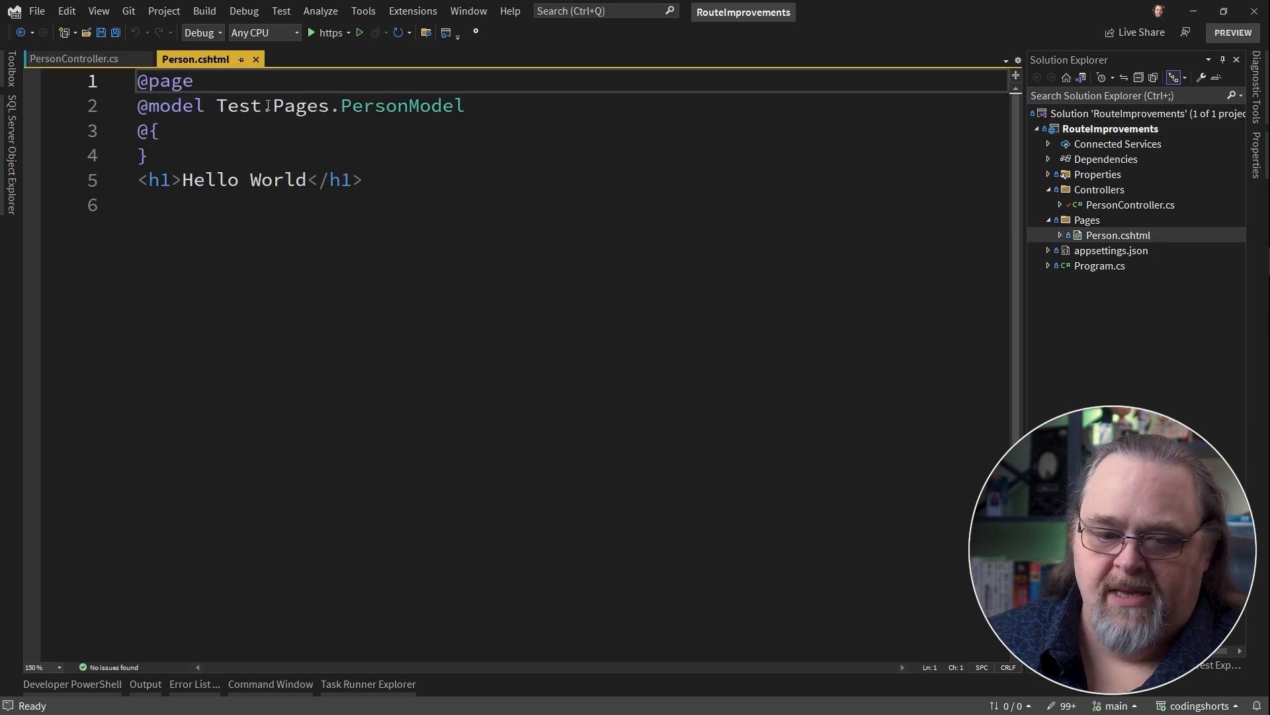
type("\"\"")
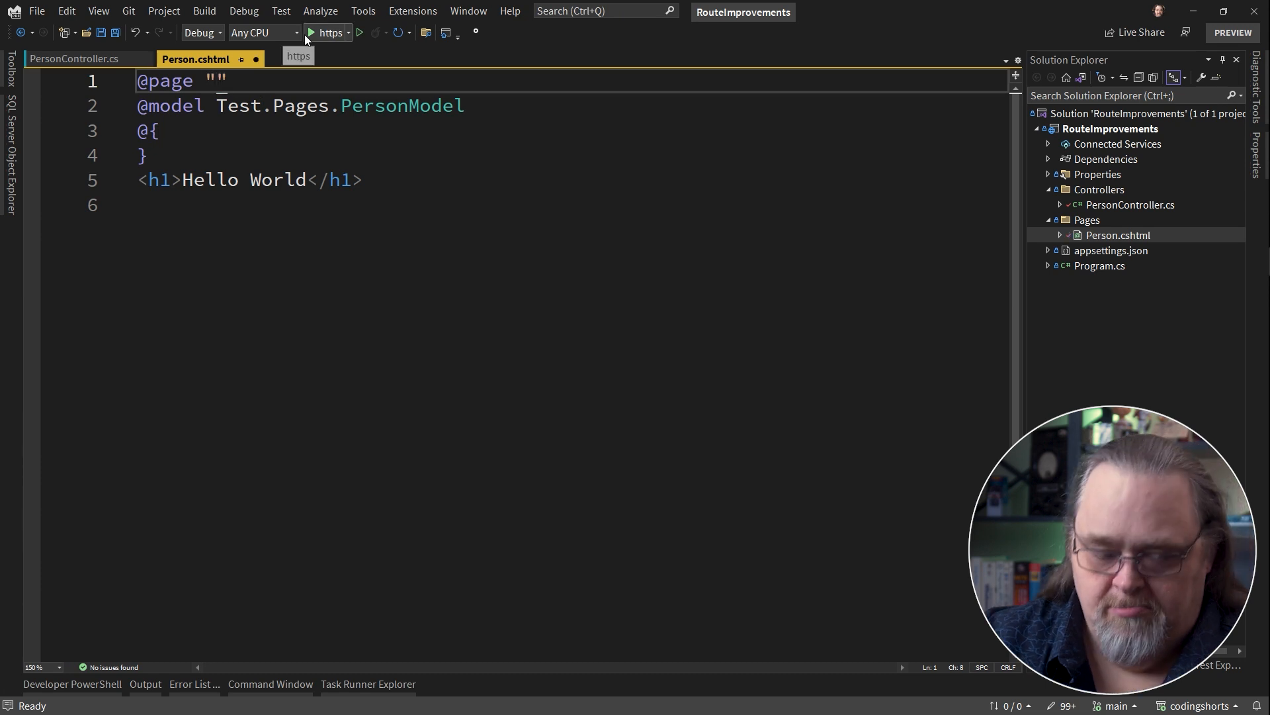
type("/api/person/")
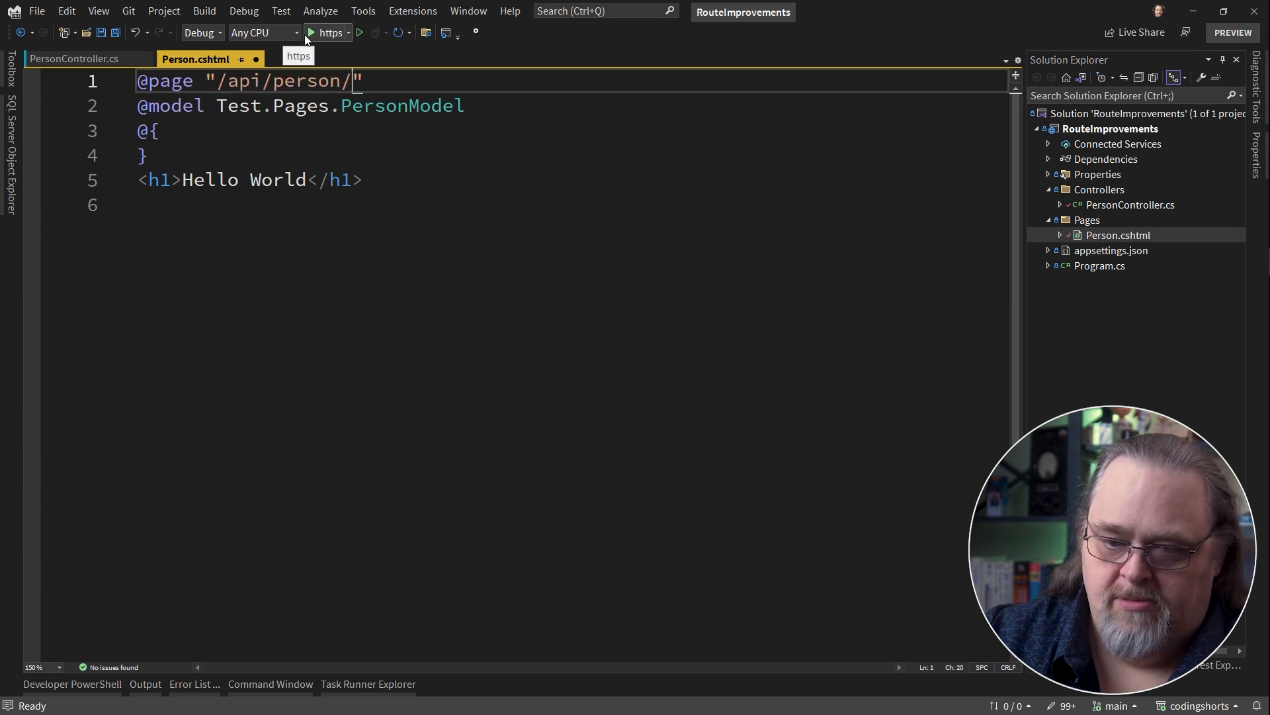
type("{")
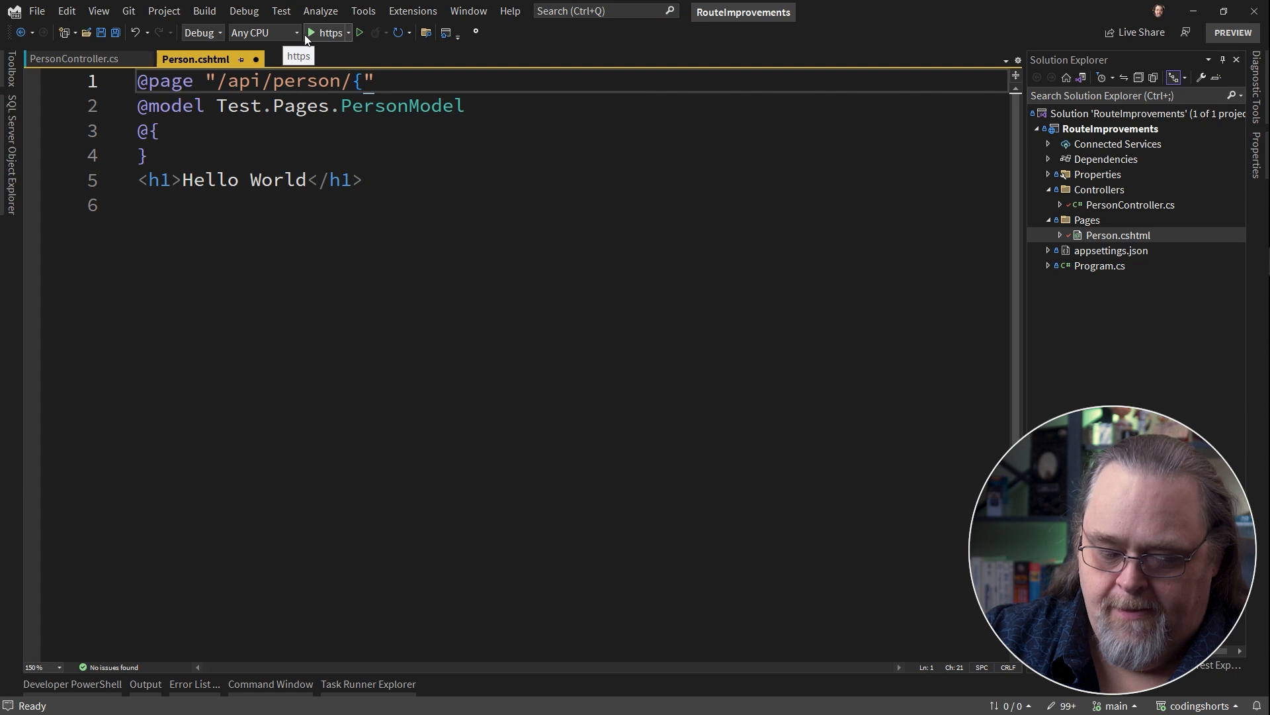
type("name}")
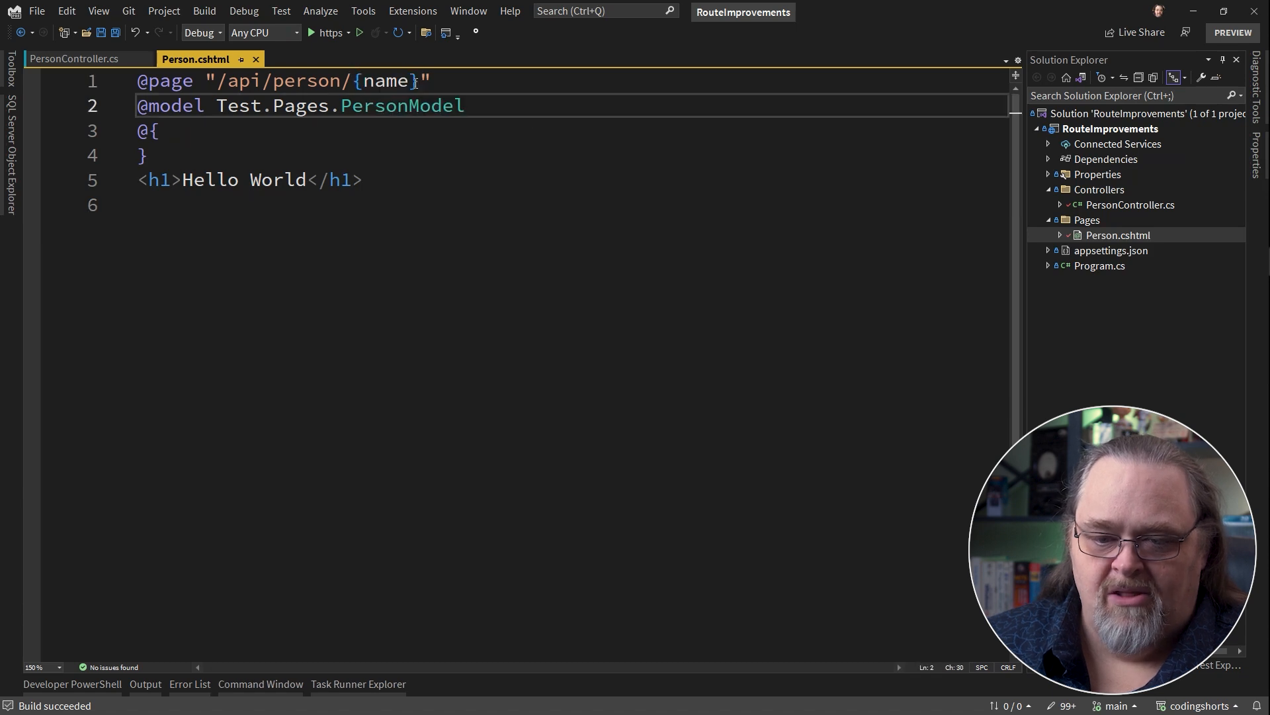
type(":")
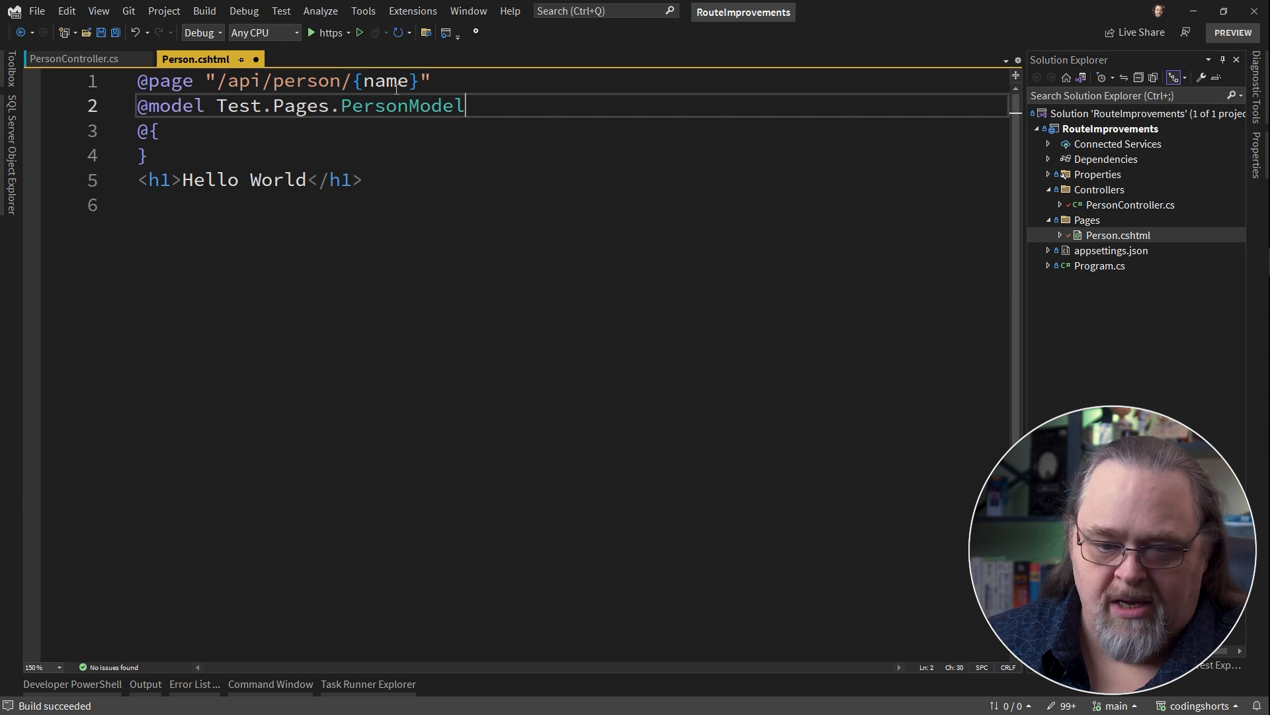
key("Ctrl+S")
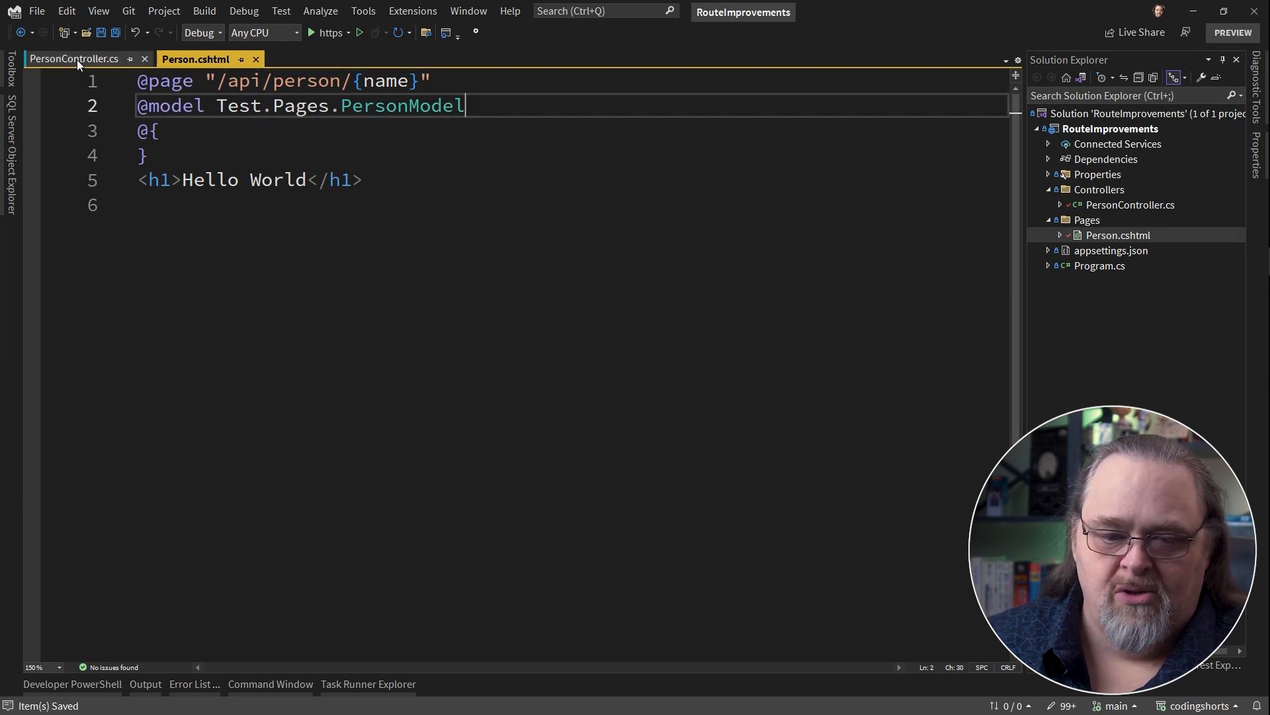
left_click(75, 59)
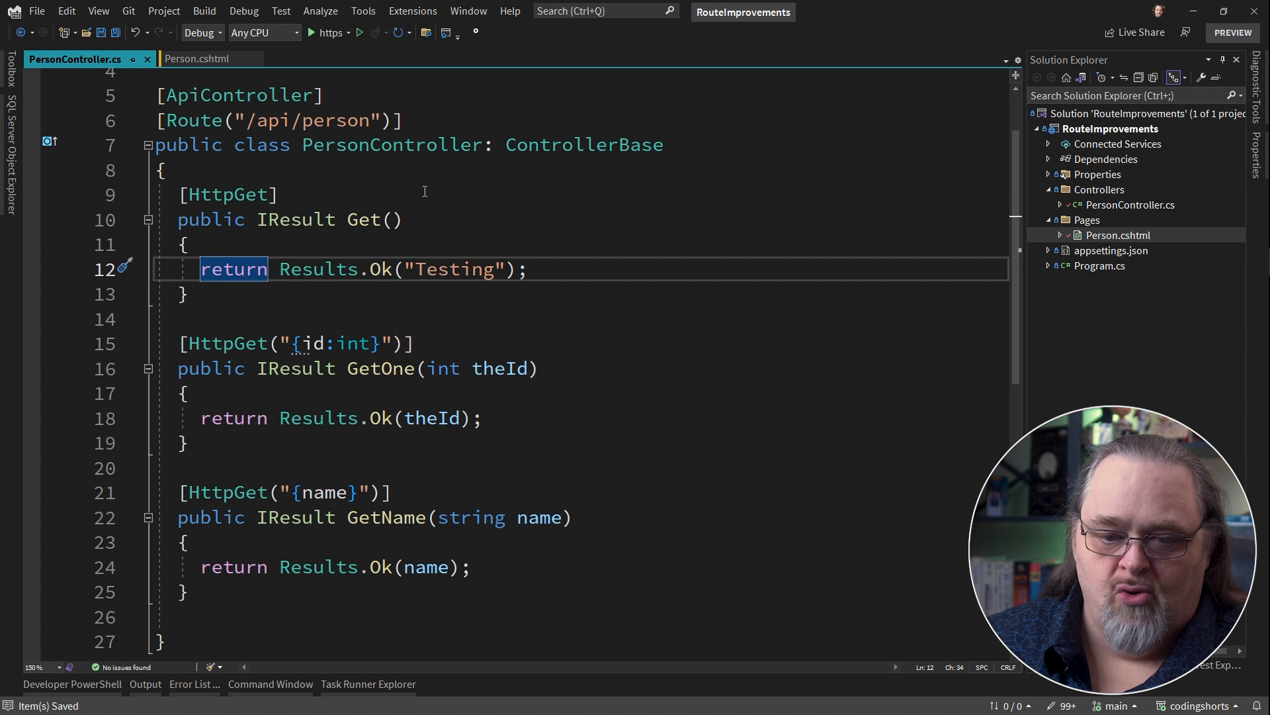
left_click(195, 59)
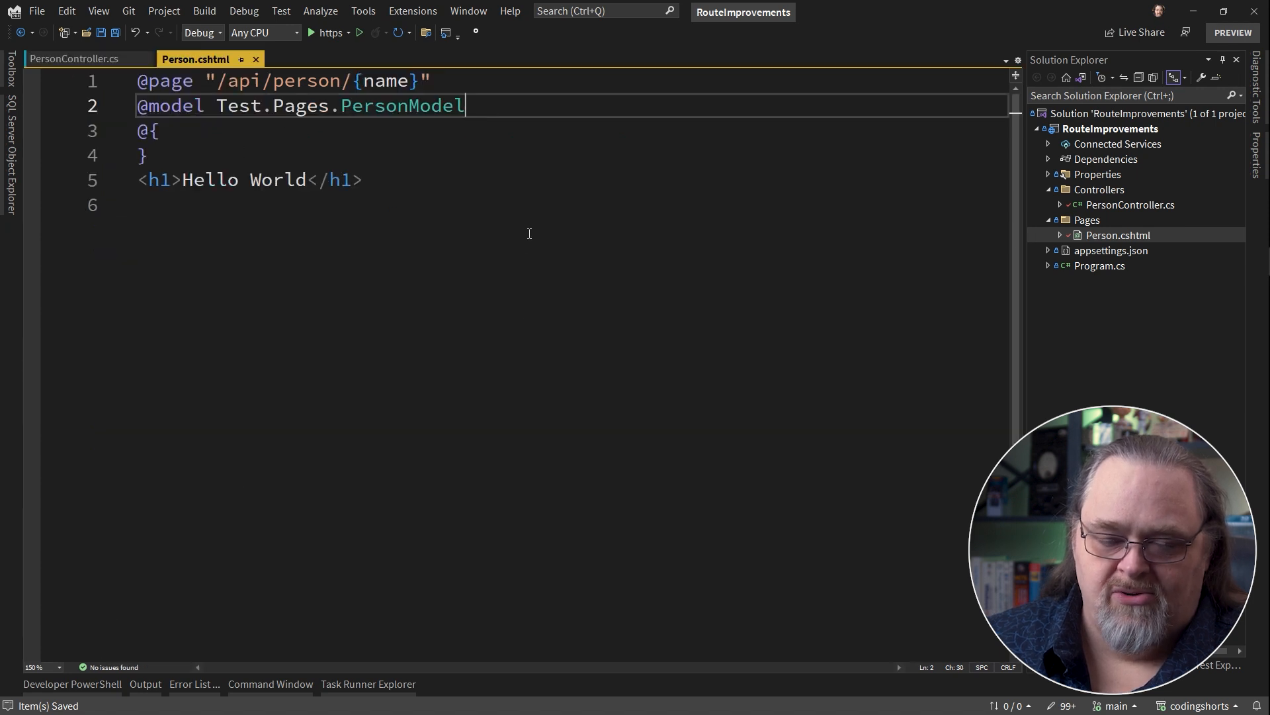
mouse_move(338, 279)
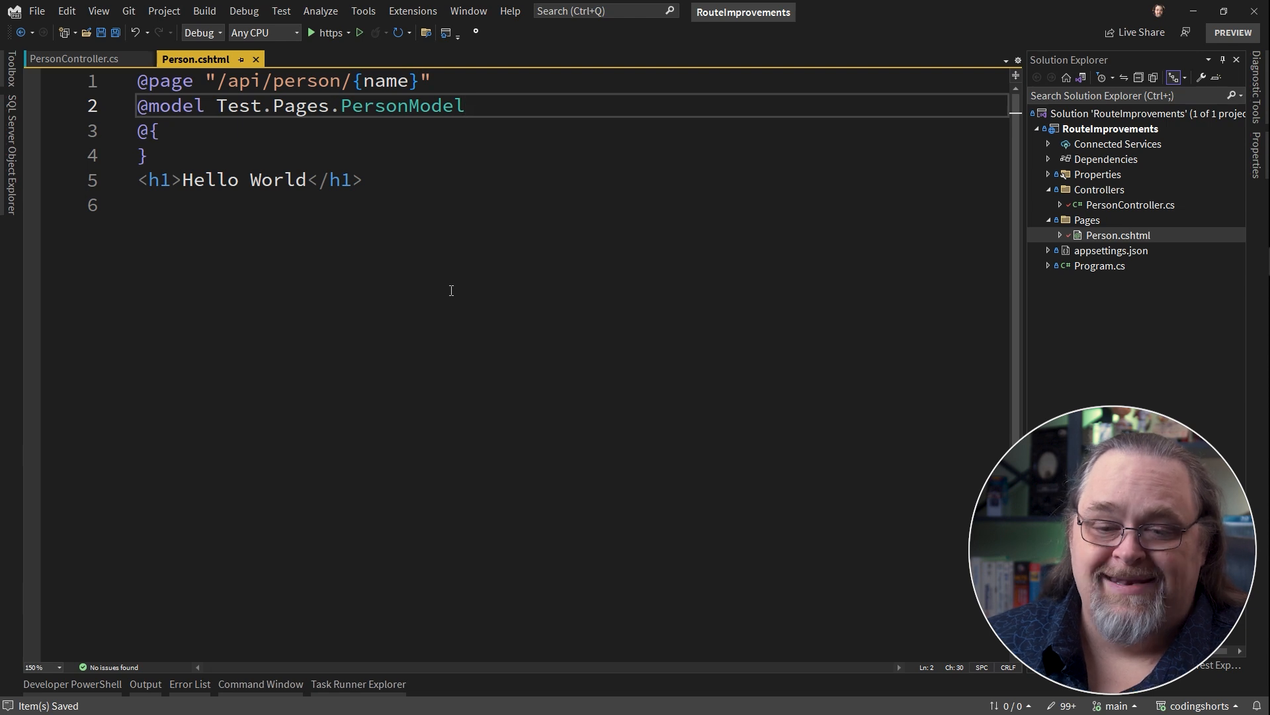
mouse_move(602, 220)
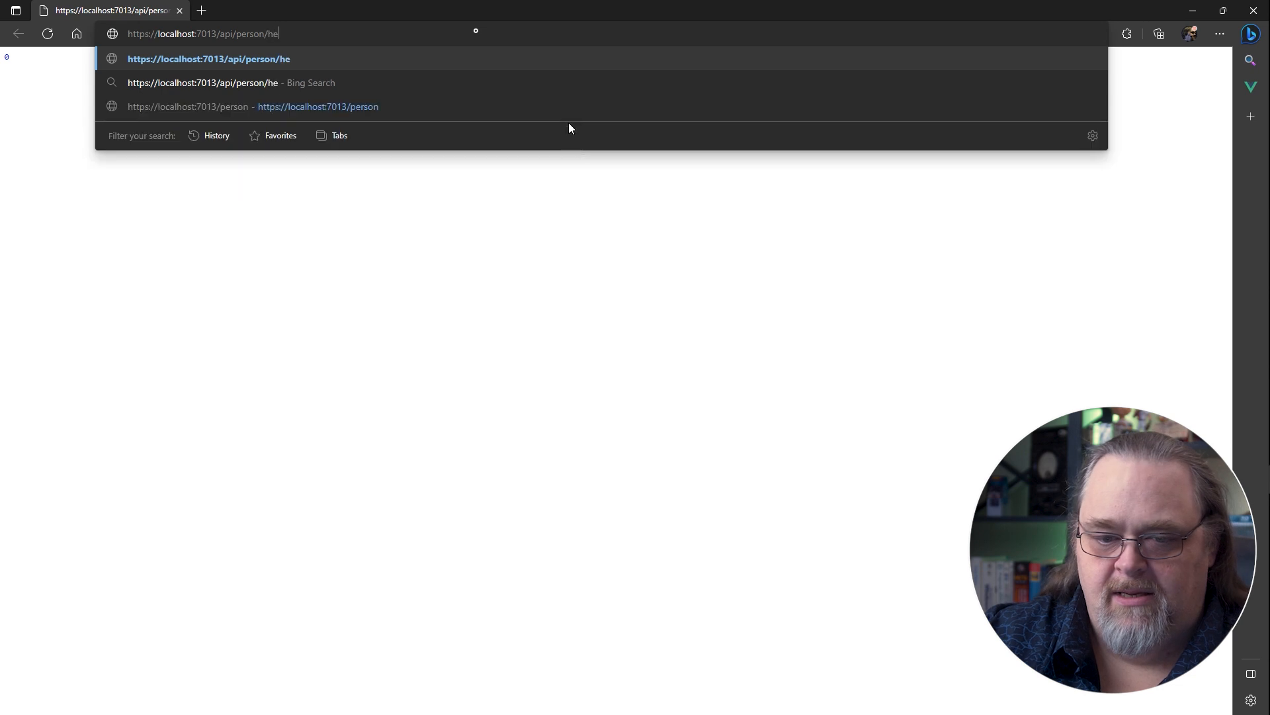
key("Enter")
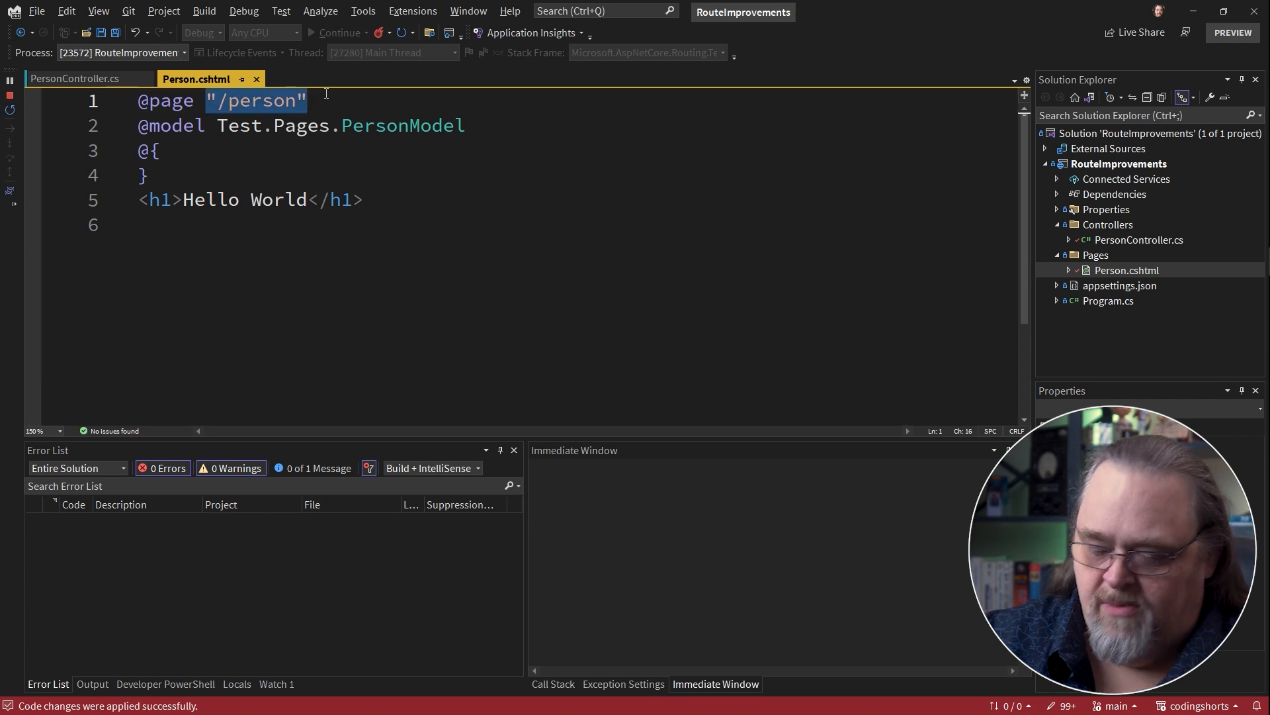
- Return to PersonController.cs and scroll through its GetOne and GetName routes
left_click(79, 78)
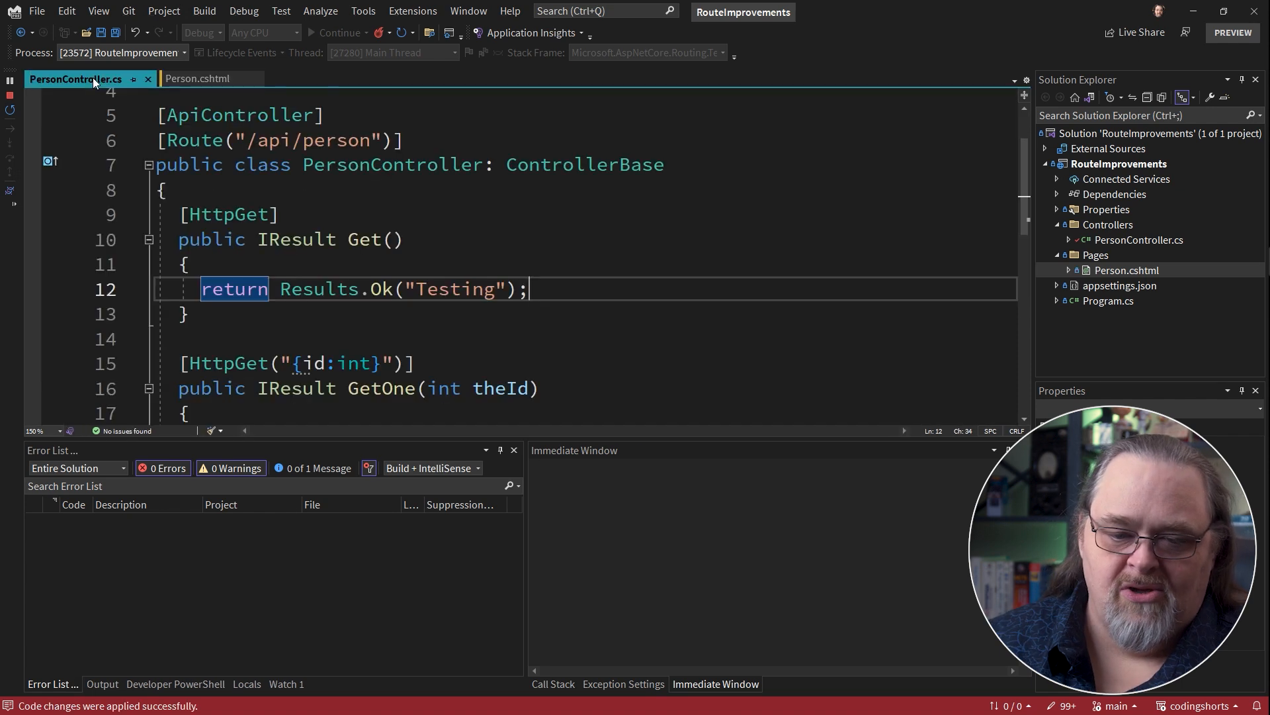
scroll("down", 3)
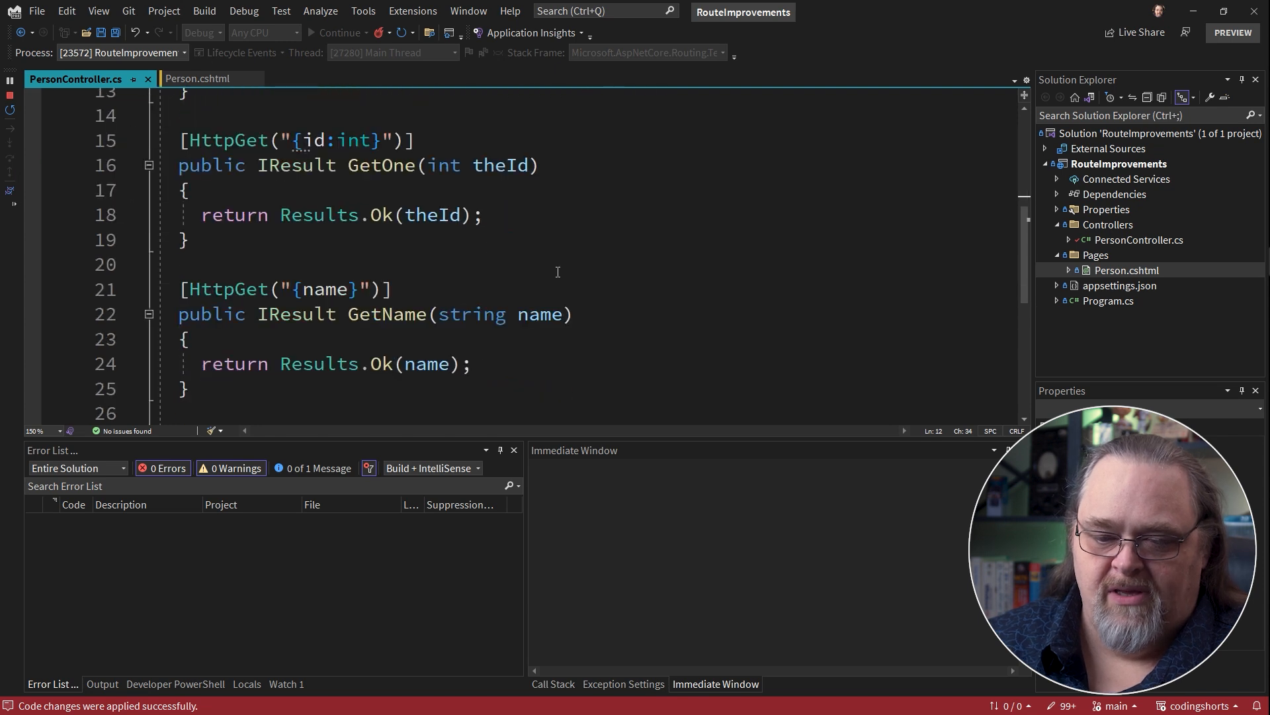
mouse_move(781, 273)
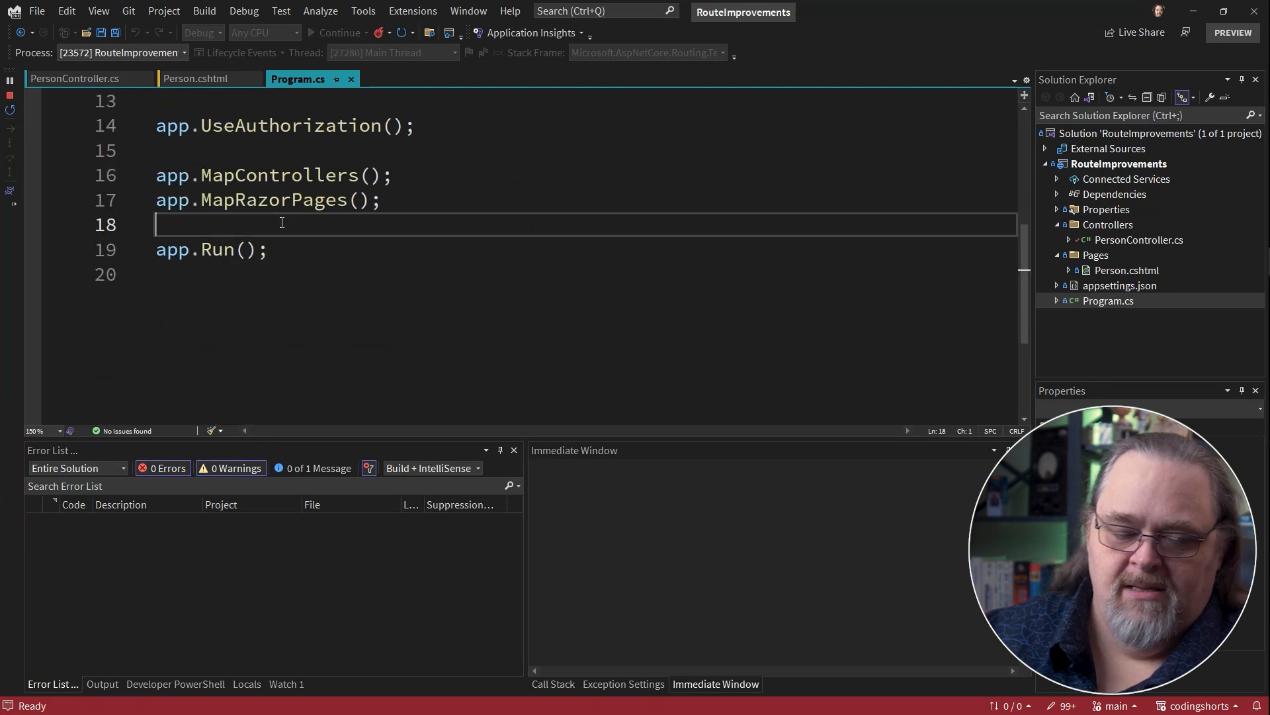
- In Program.cs, map GET "/api/person/{name}" to a lambda returning Results.Ok(name)
type("app.MapGet(\"")
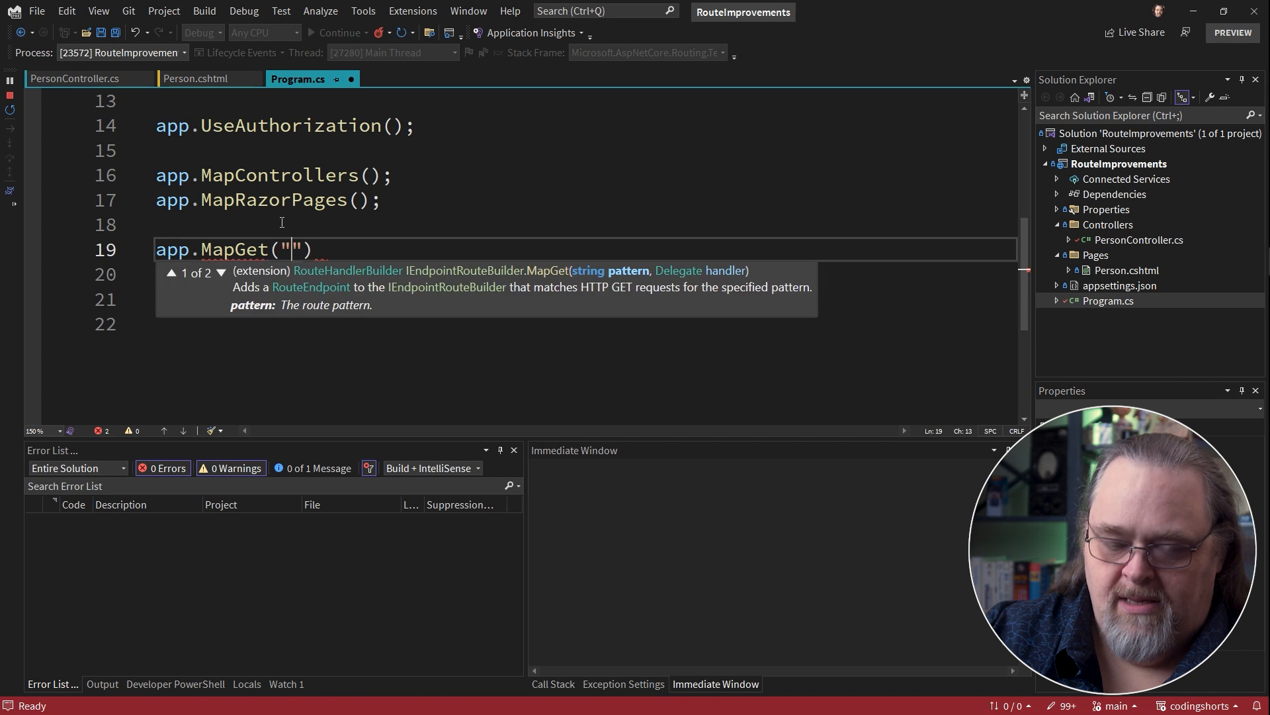
type("/api/perso")
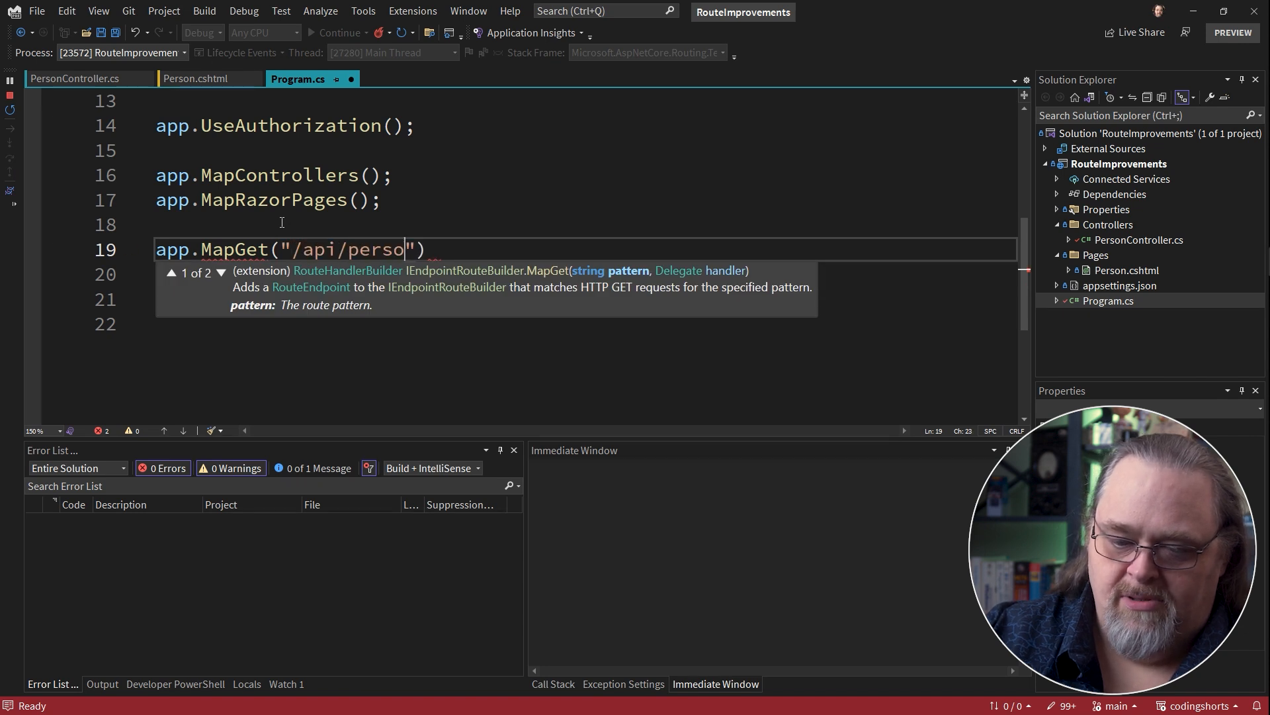
type("n/{nam")
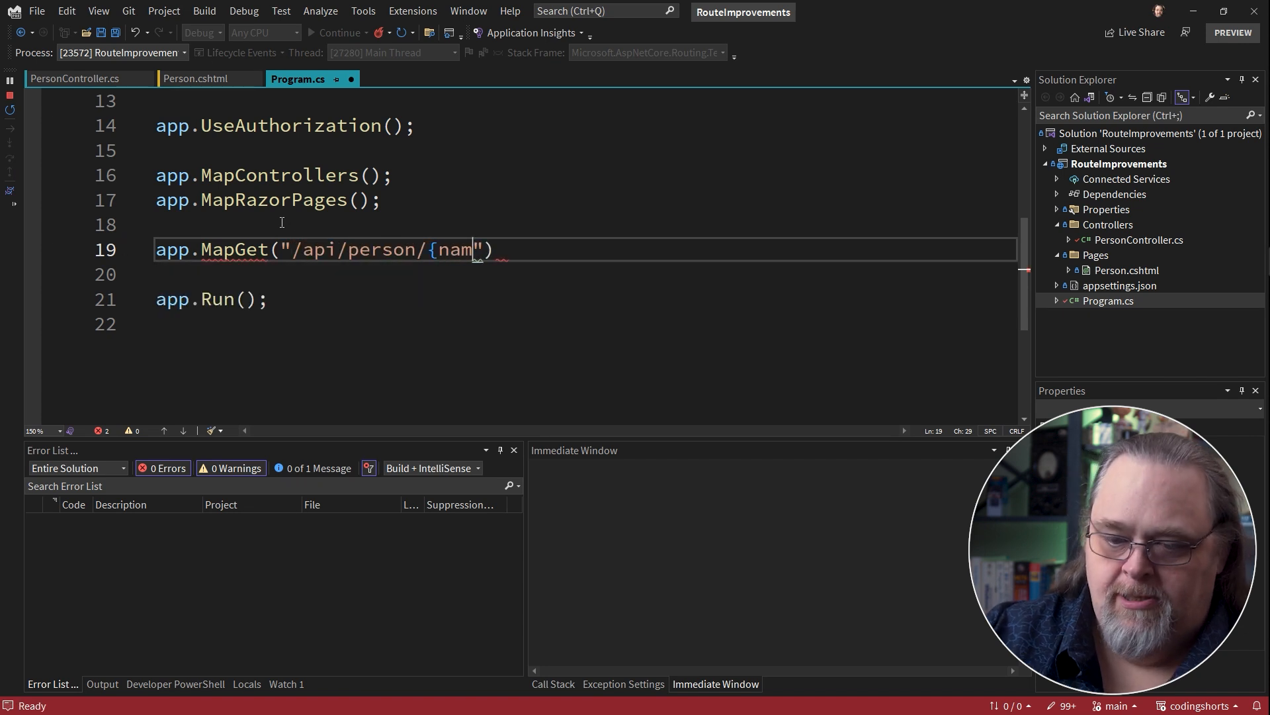
type("e}\",")
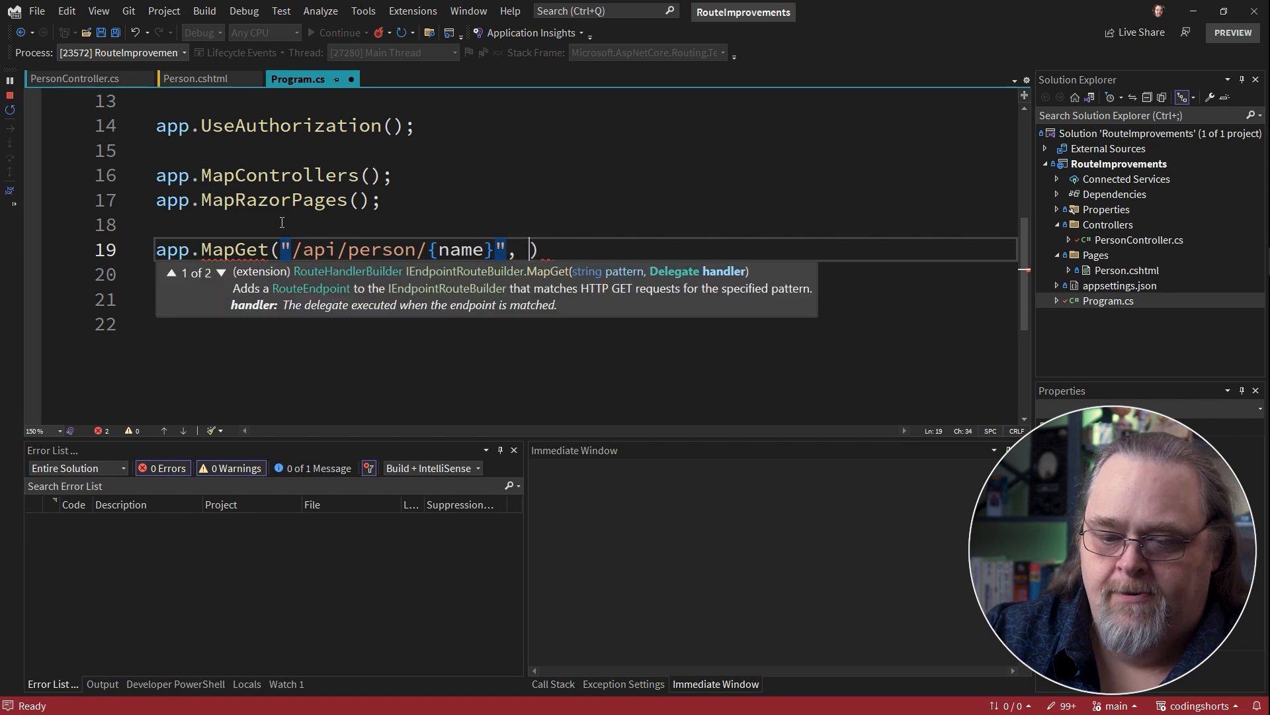
type("(in")
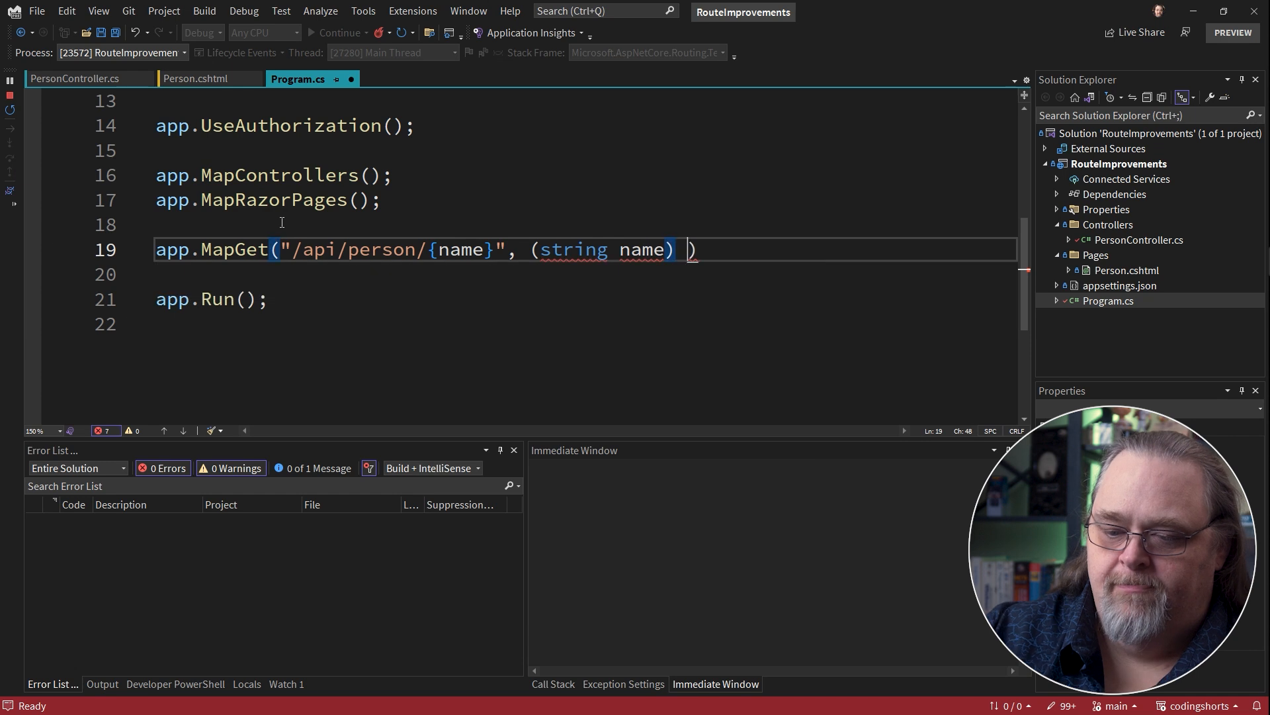
type("=> { }")
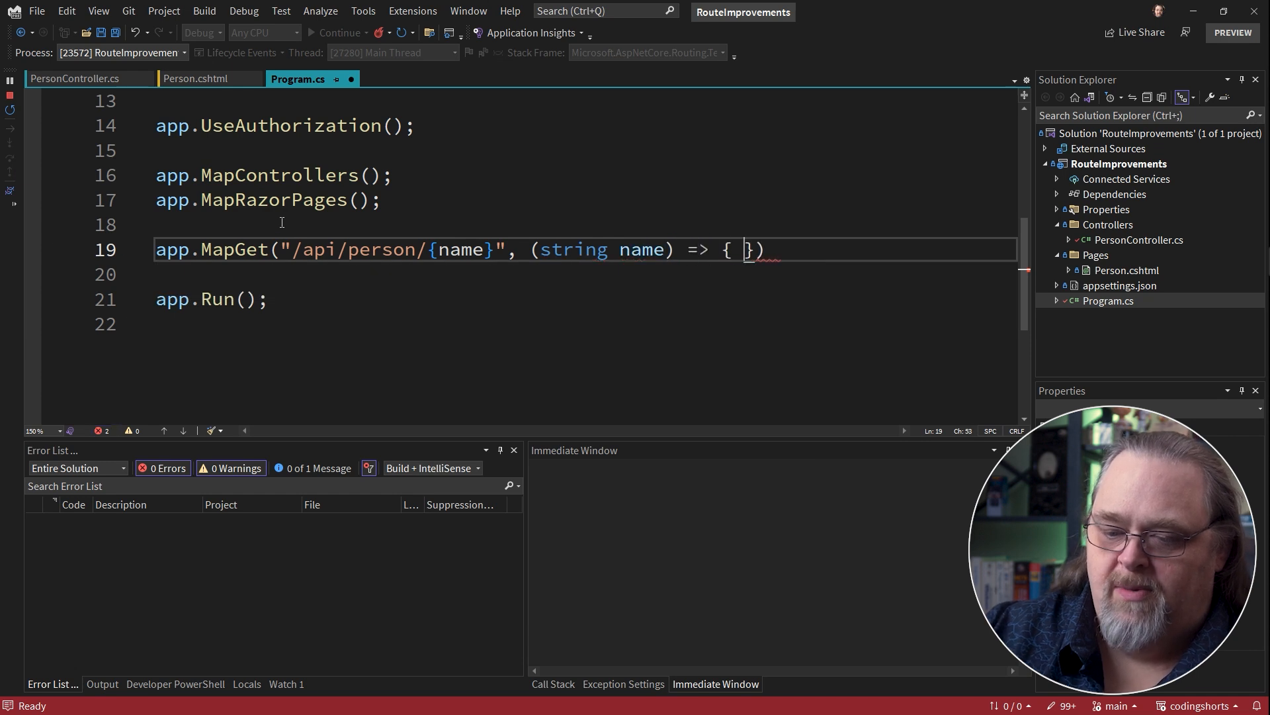
key("Enter")
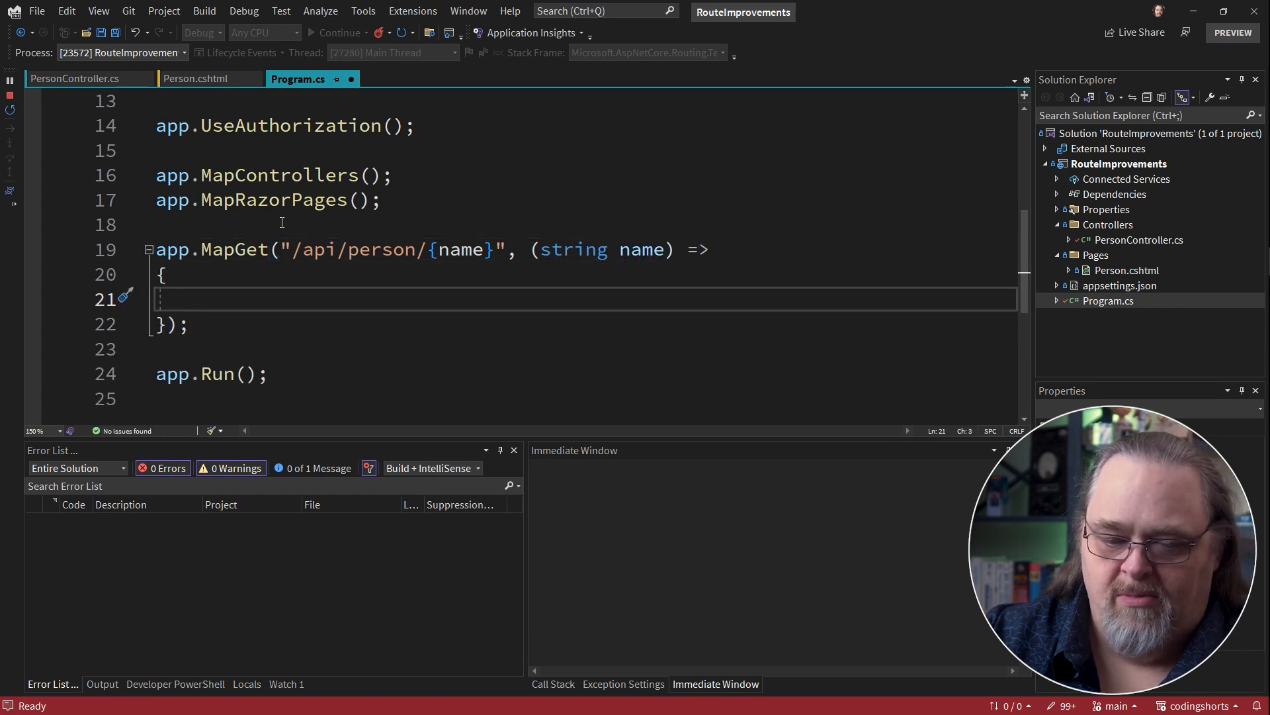
type("return Results.Ok(name);")
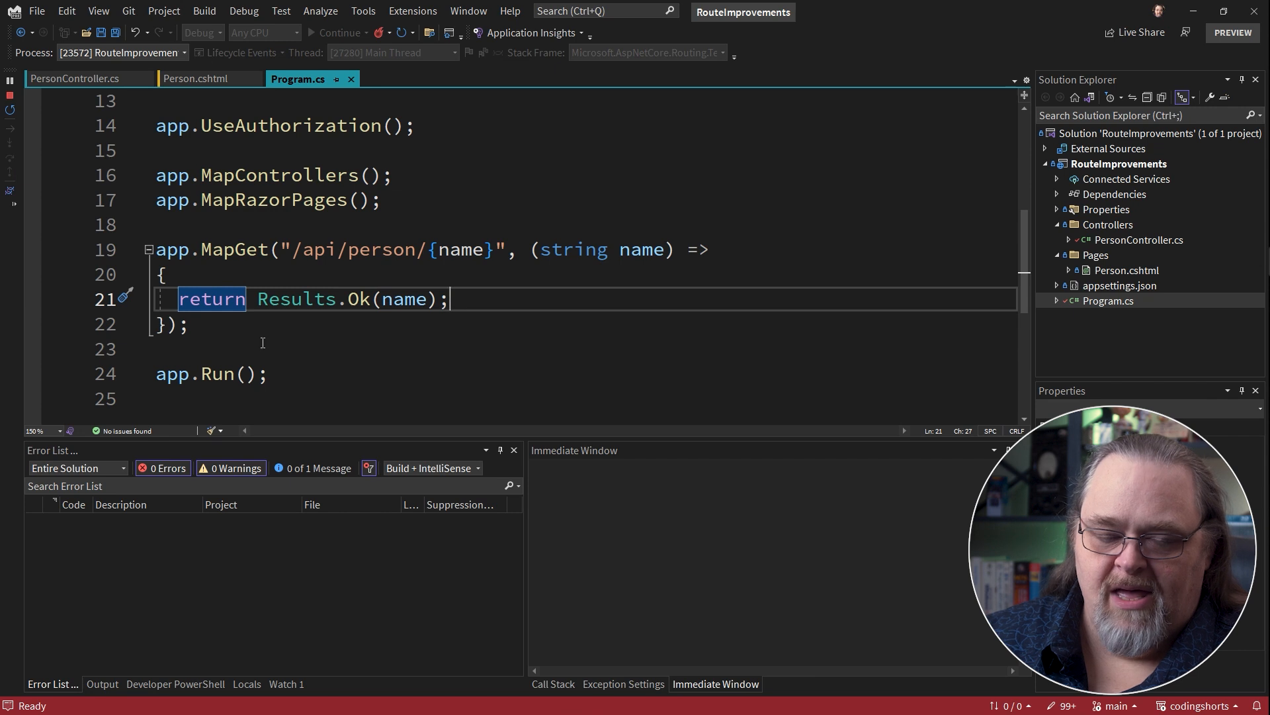
left_click(198, 78)
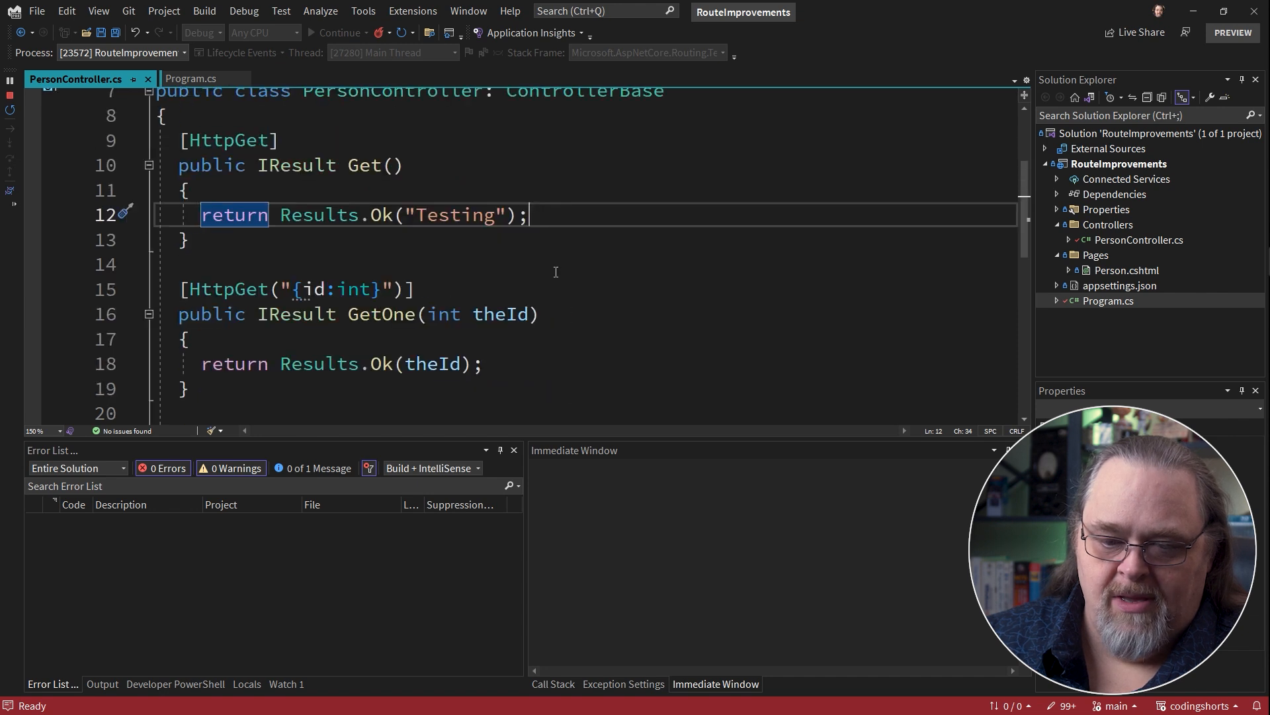
- Return to Program.cs and its /api/person/{name} MapGet route
left_click(192, 78)
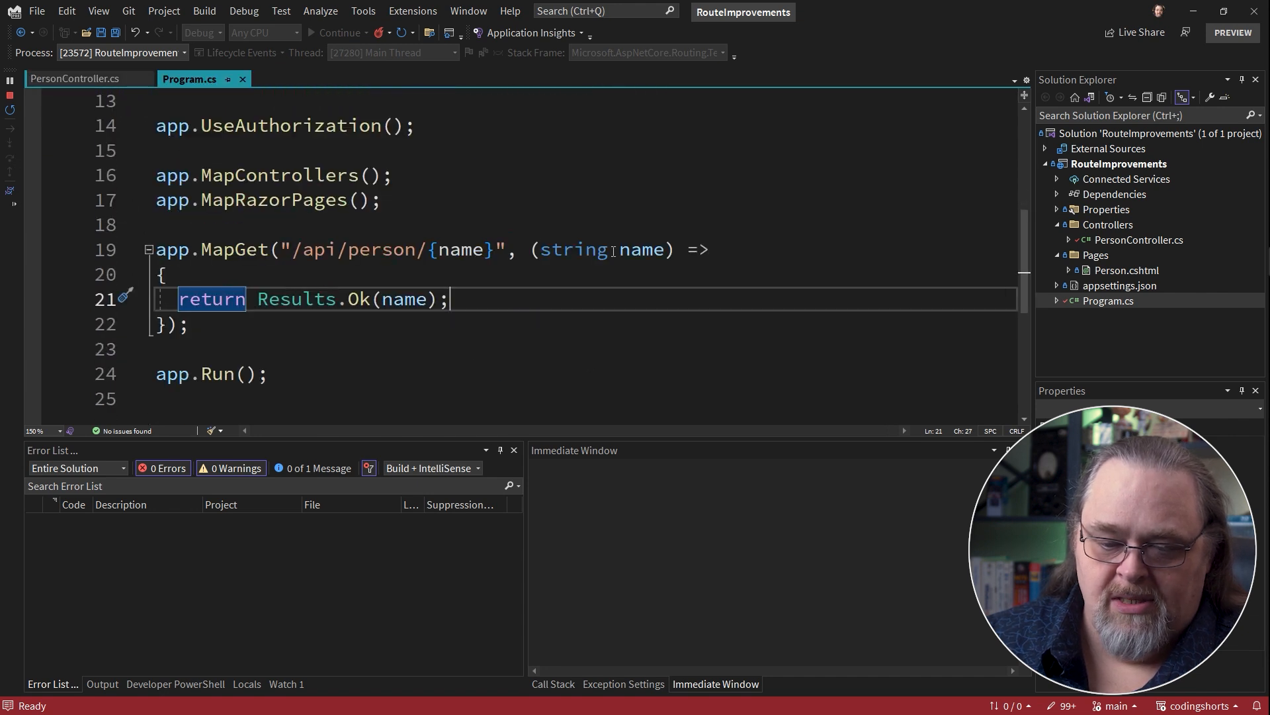
mouse_move(626, 358)
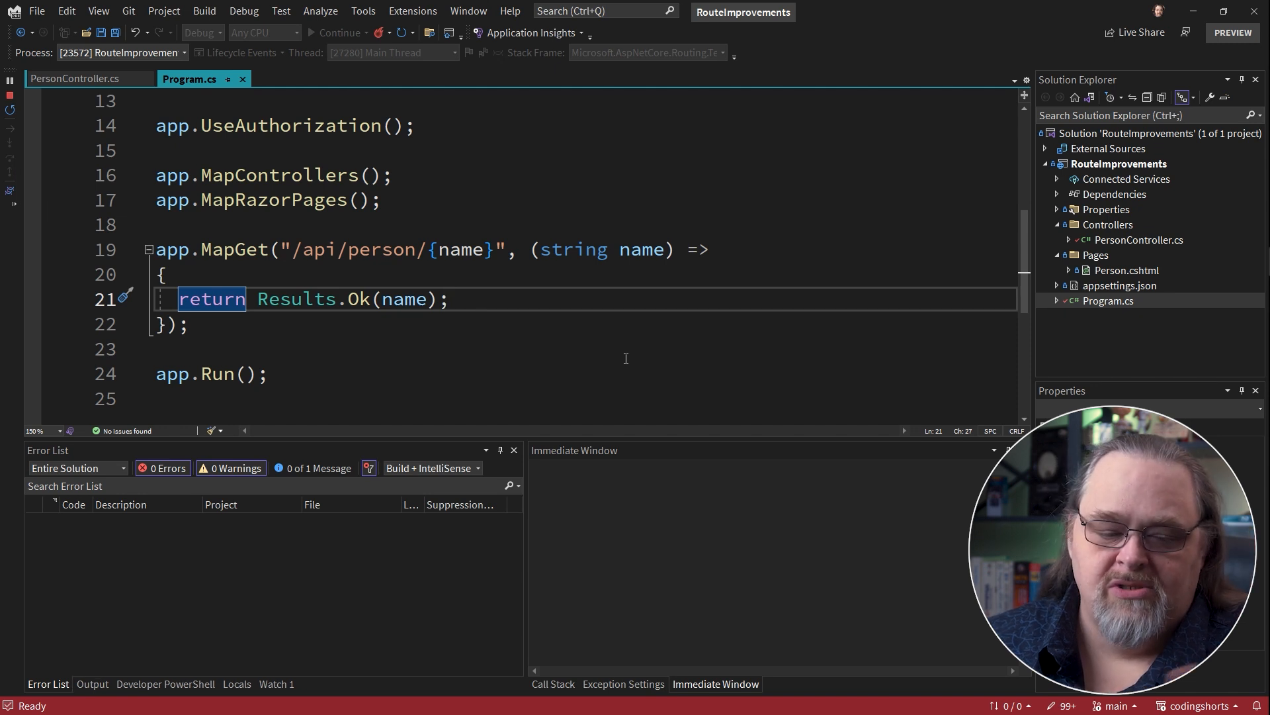
mouse_move(667, 278)
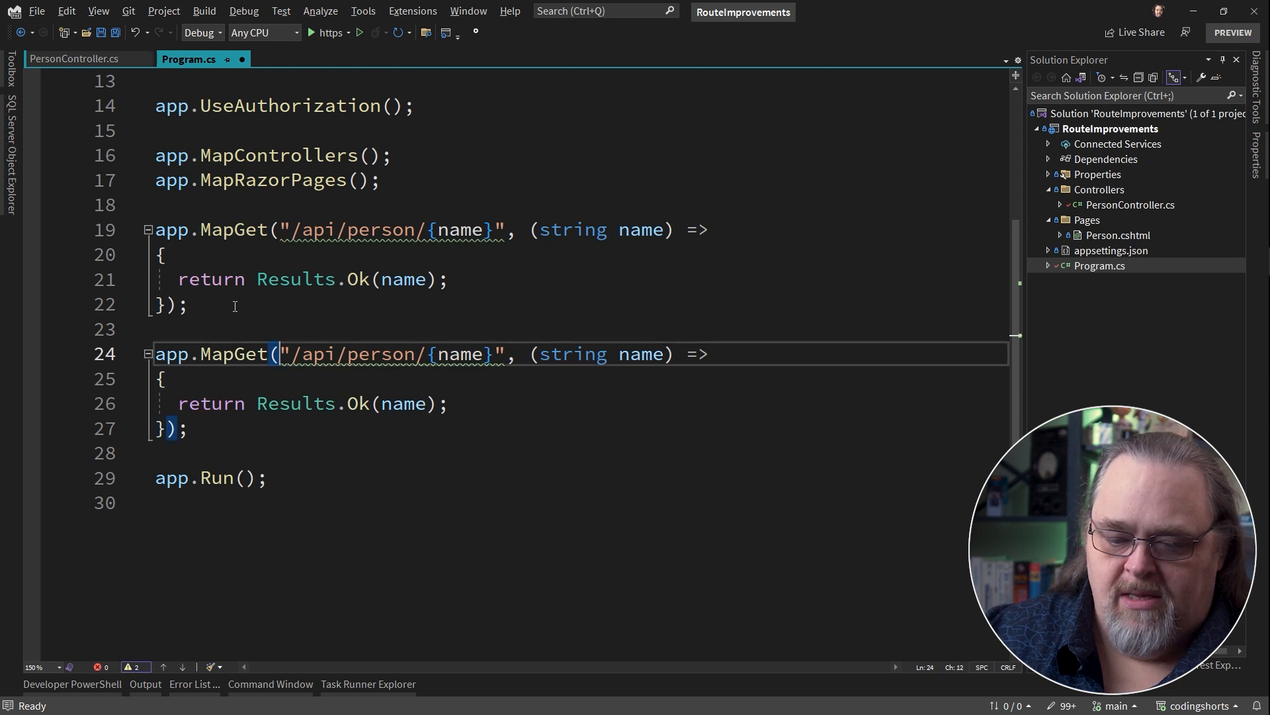
- Rewrite the copied route's parameter as {id:int} for an integer id
type("id:")
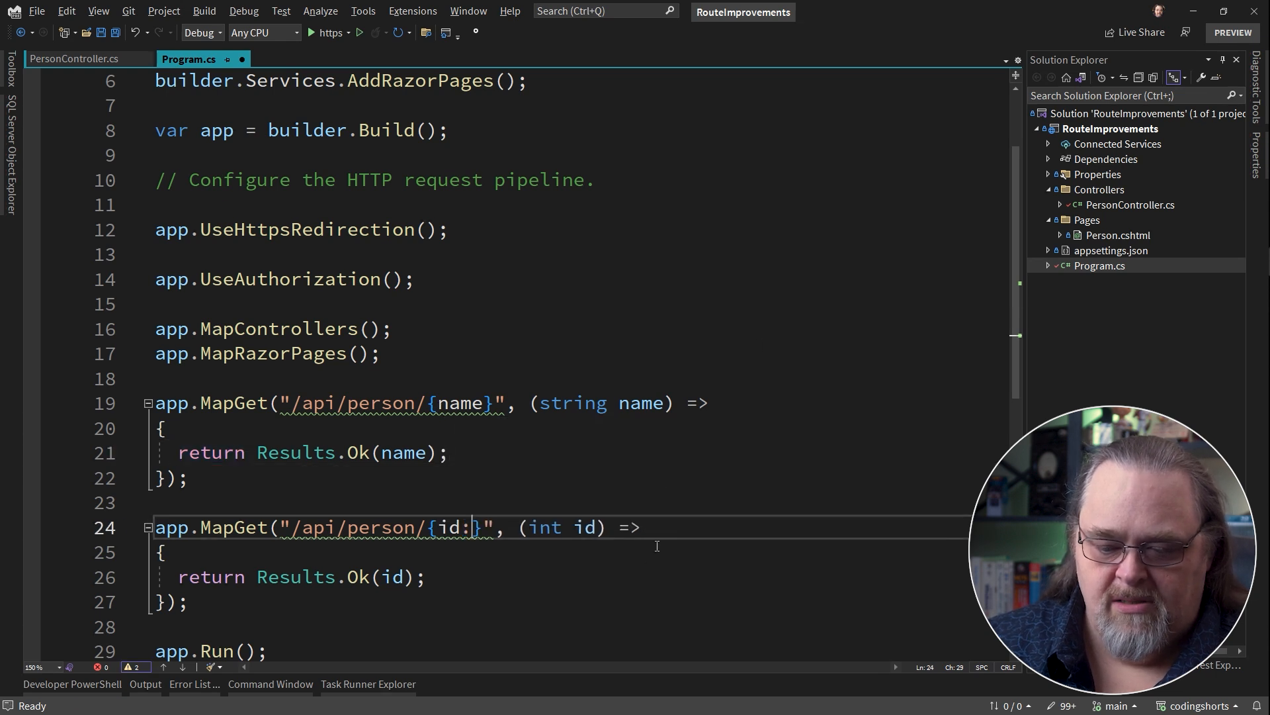
type("int")
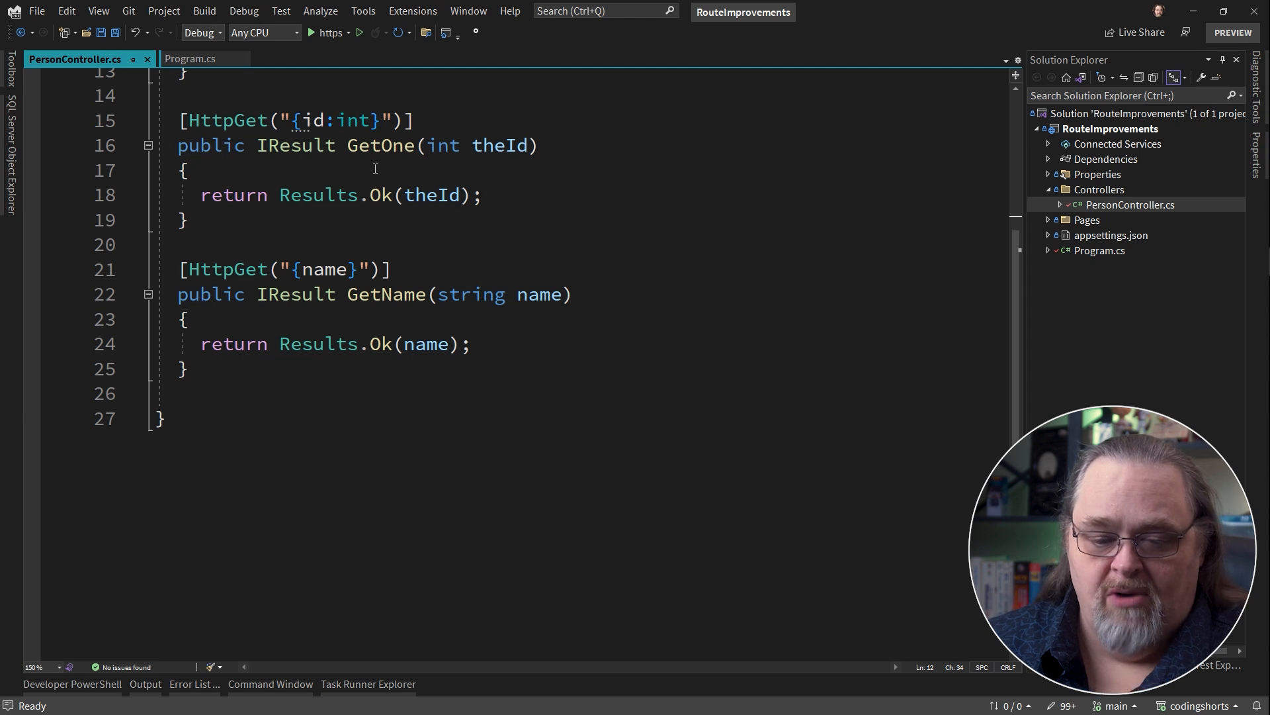
mouse_move(737, 339)
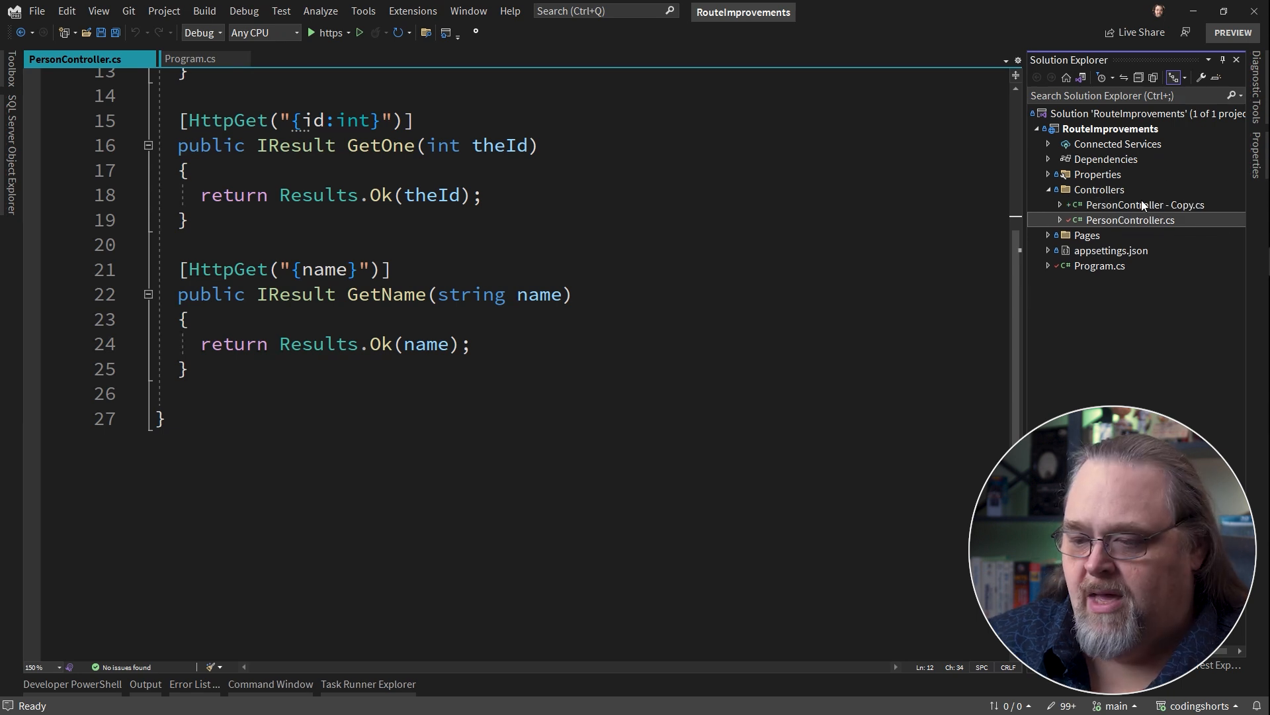
- Select the copied PersonController file in Solution Explorer to rename it AnimalController.cs
left_click(1144, 204)
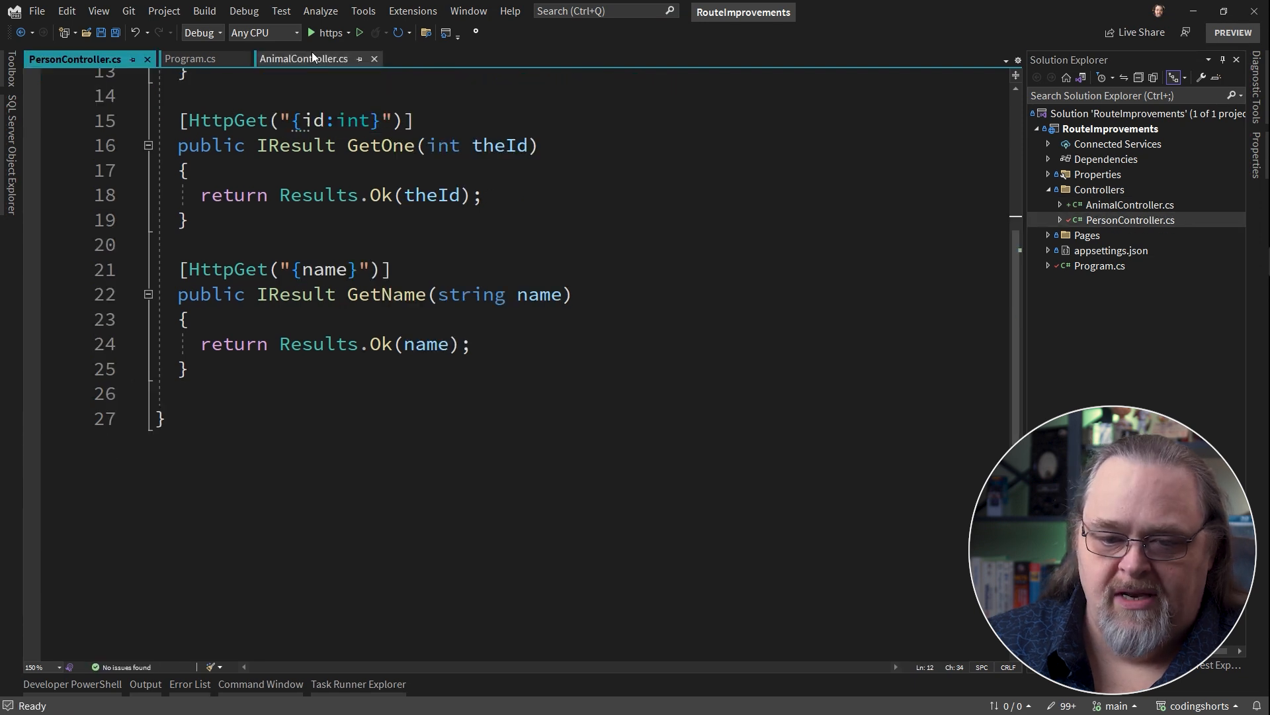
- Build the project, compare AnimalController.cs with PersonController.cs, and return to Program.cs
left_click(304, 58)
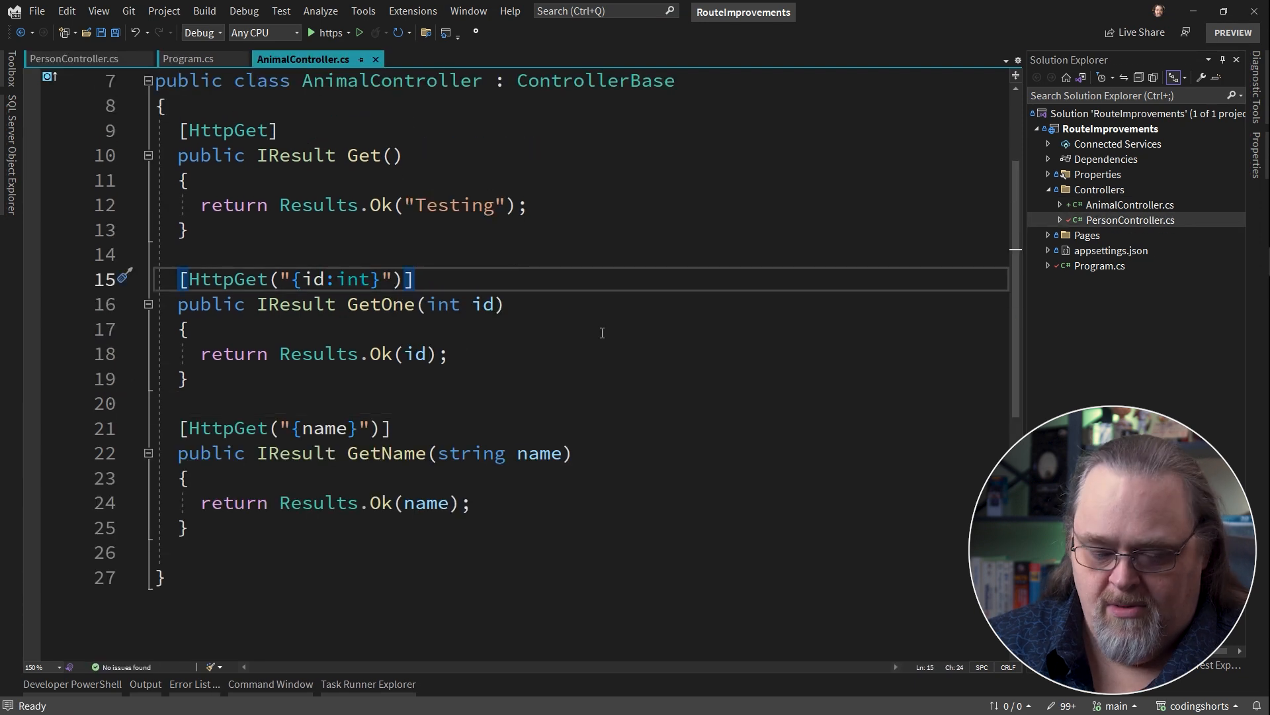
key("Ctrl+Shift+B")
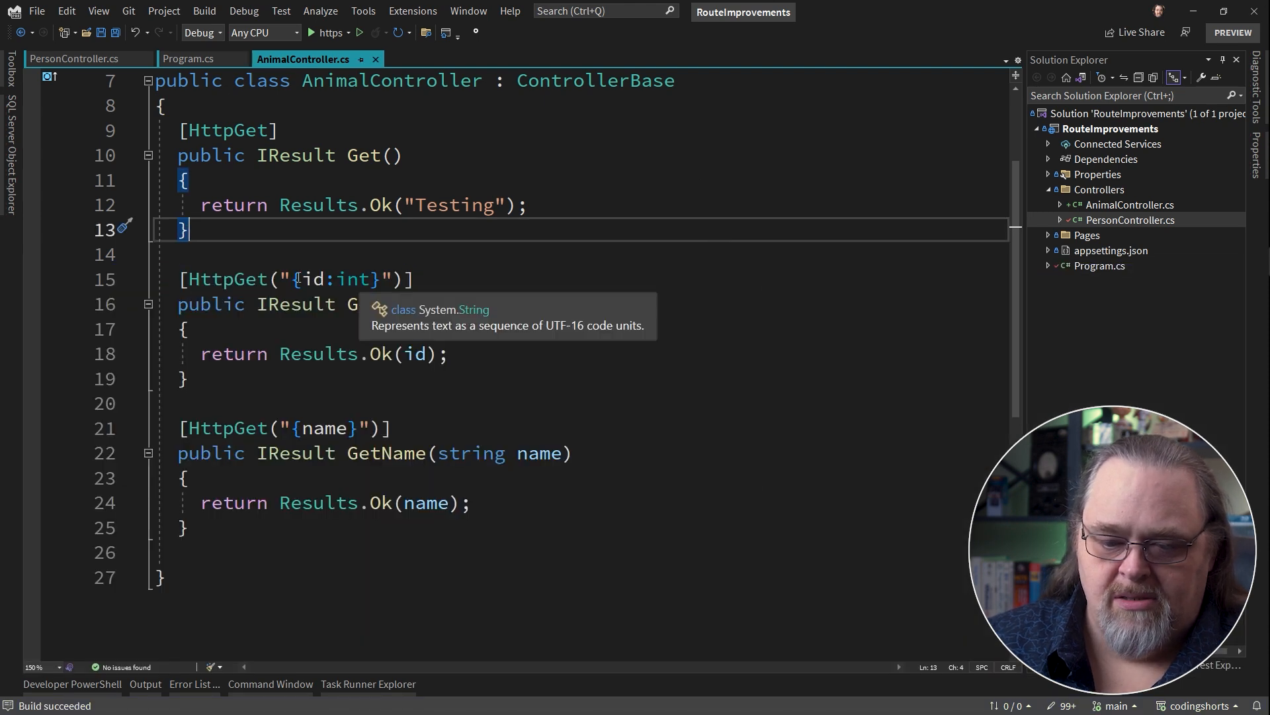
left_click(80, 58)
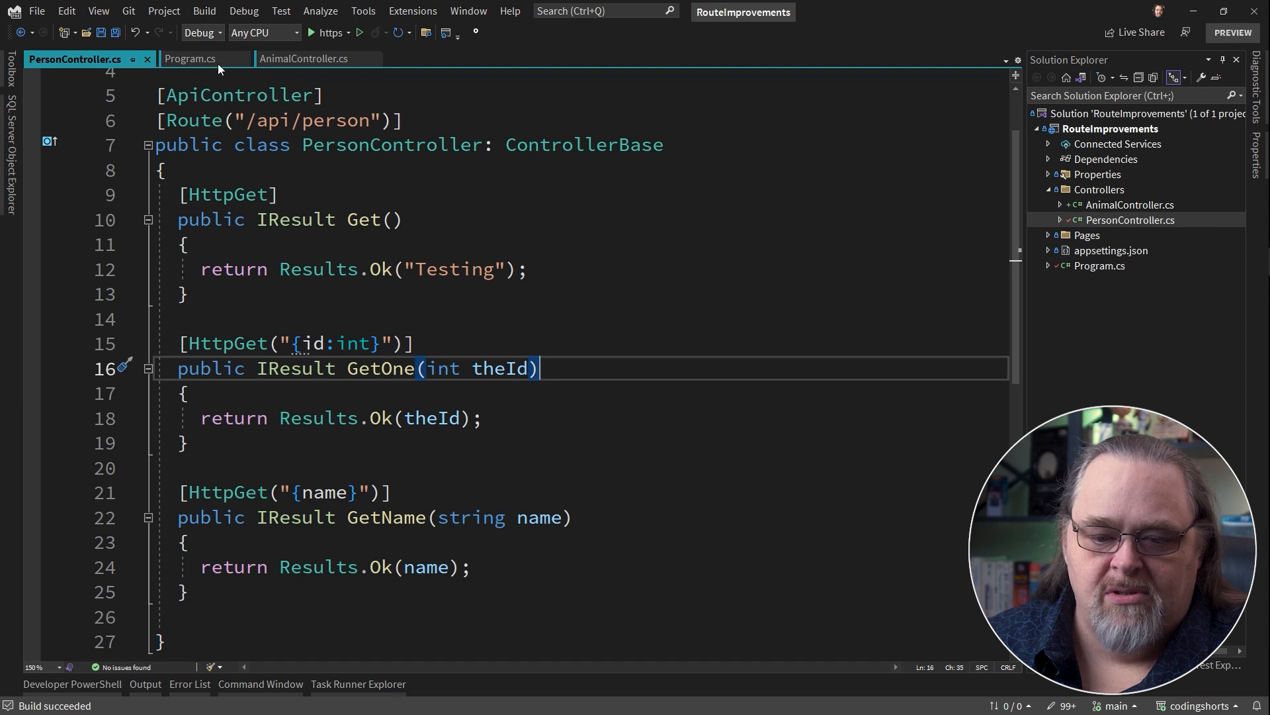
left_click(302, 58)
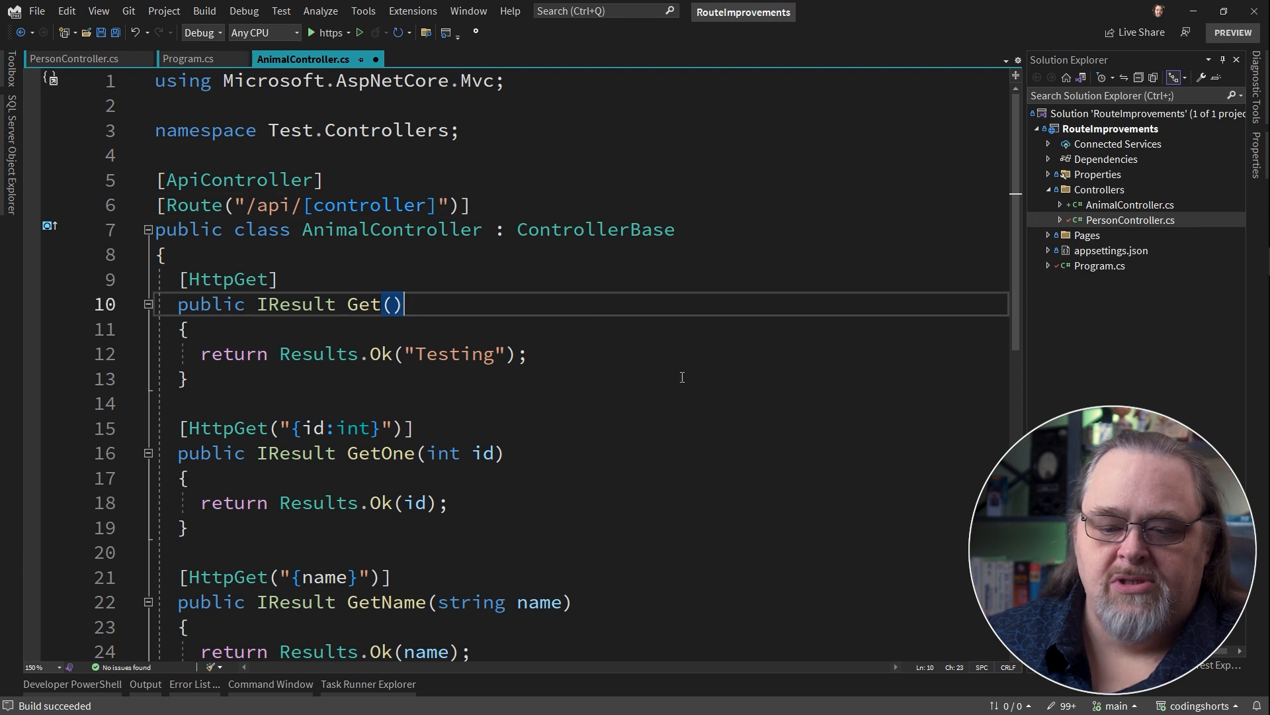
scroll("down", 3)
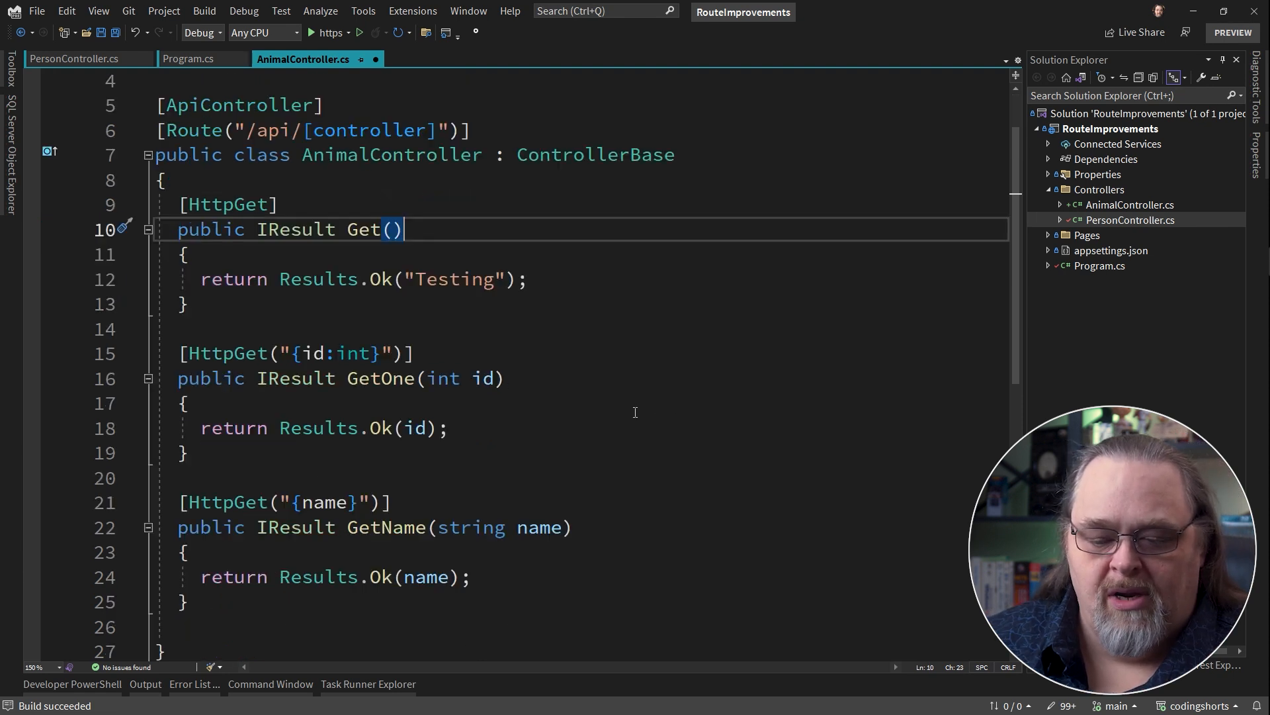
scroll("down", 3)
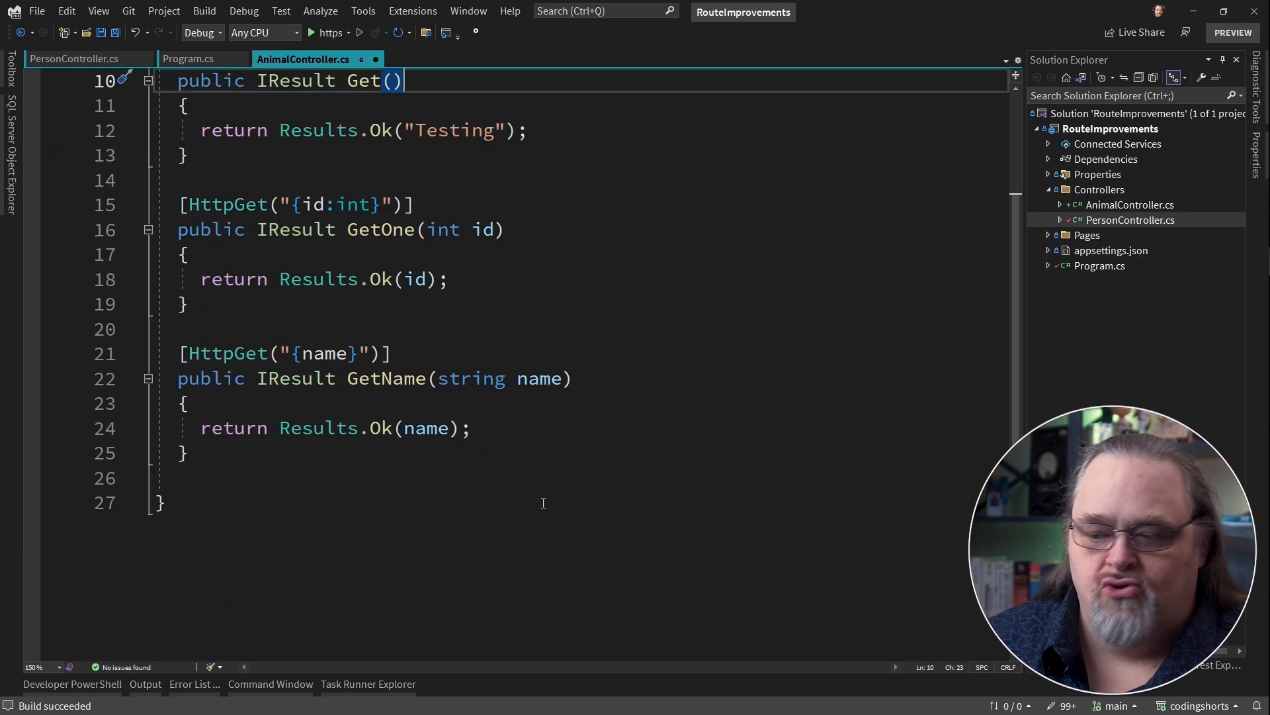
left_click(191, 59)
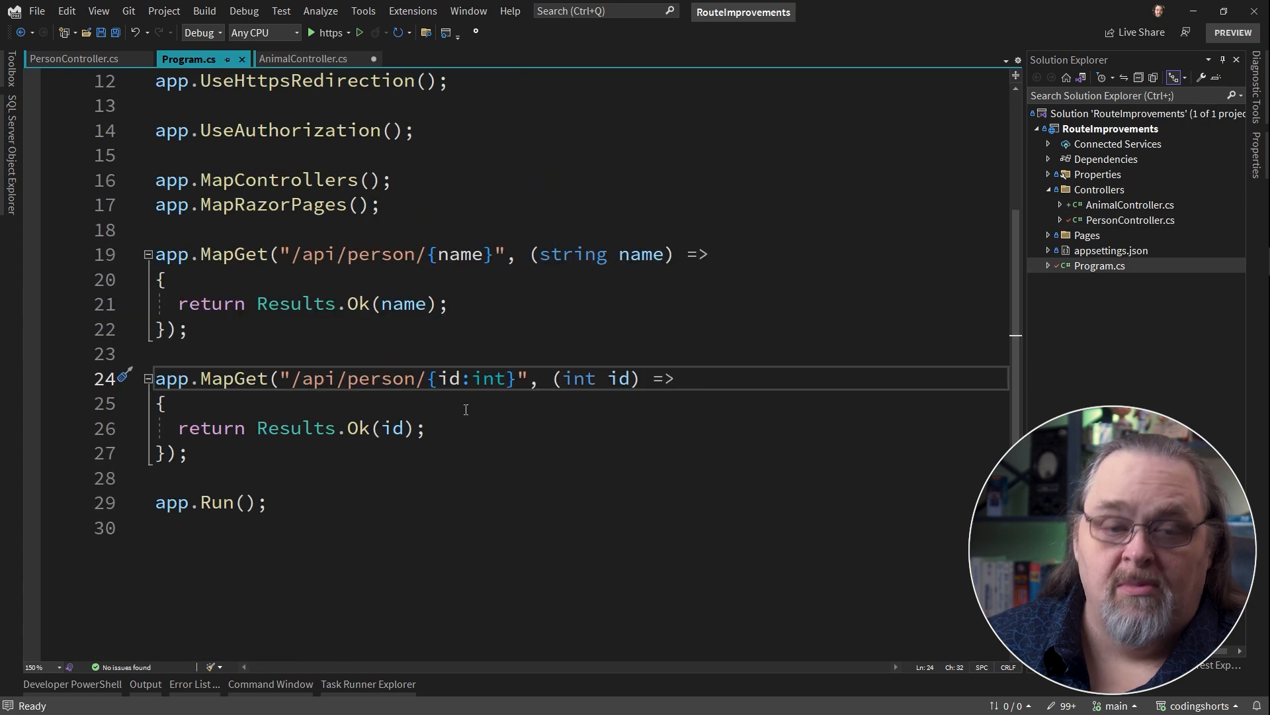
mouse_move(501, 491)
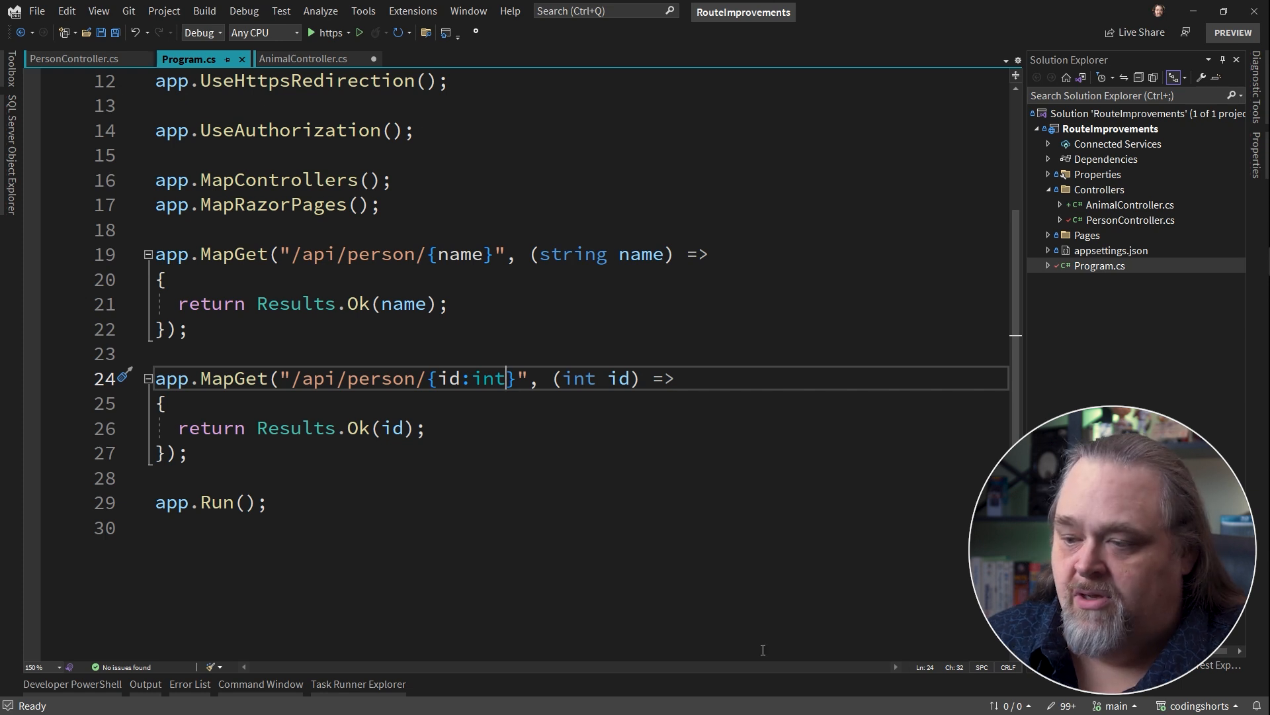
mouse_move(1017, 178)
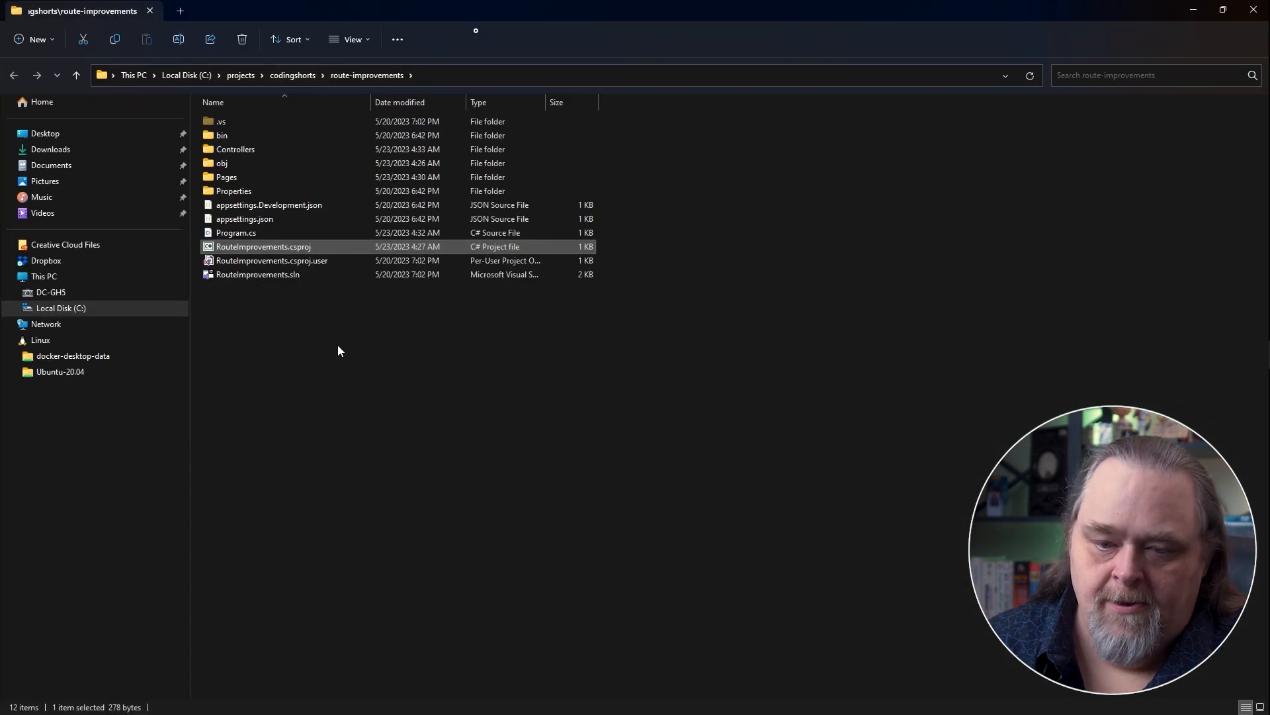
- Open the route-improvements folder in Visual Studio Code using Open with Code
right_click(340, 351)
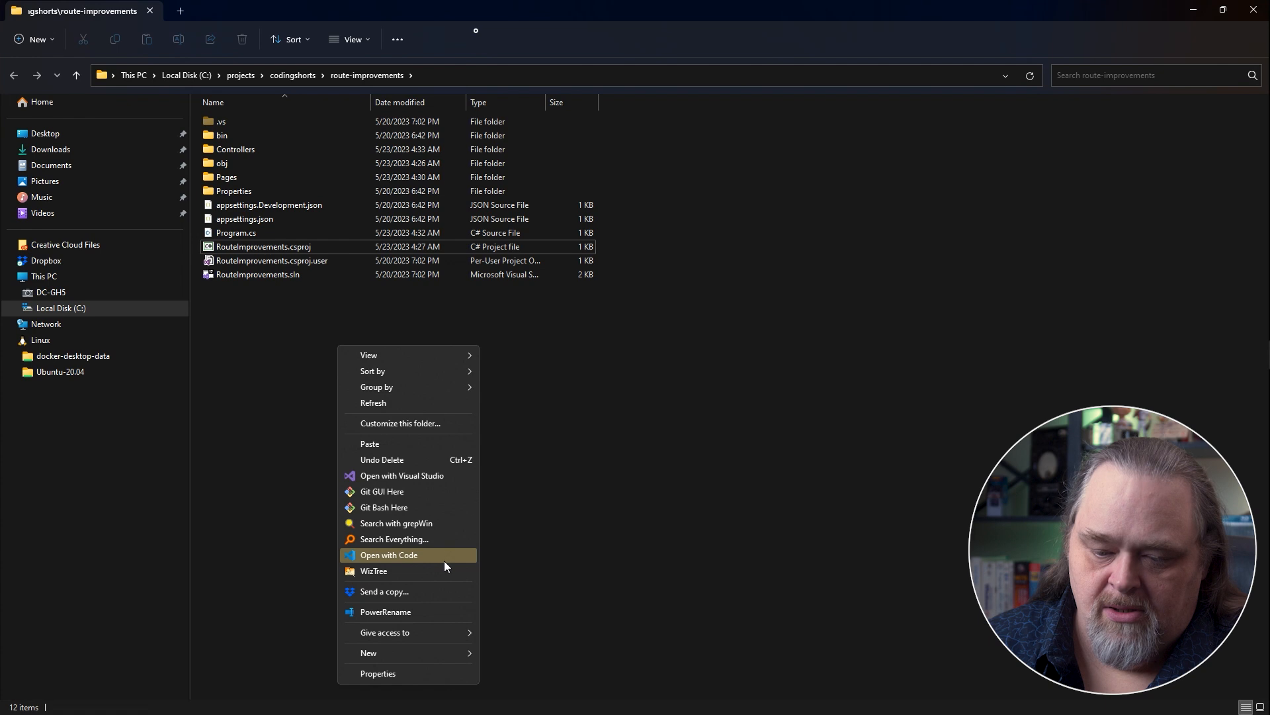
left_click(389, 554)
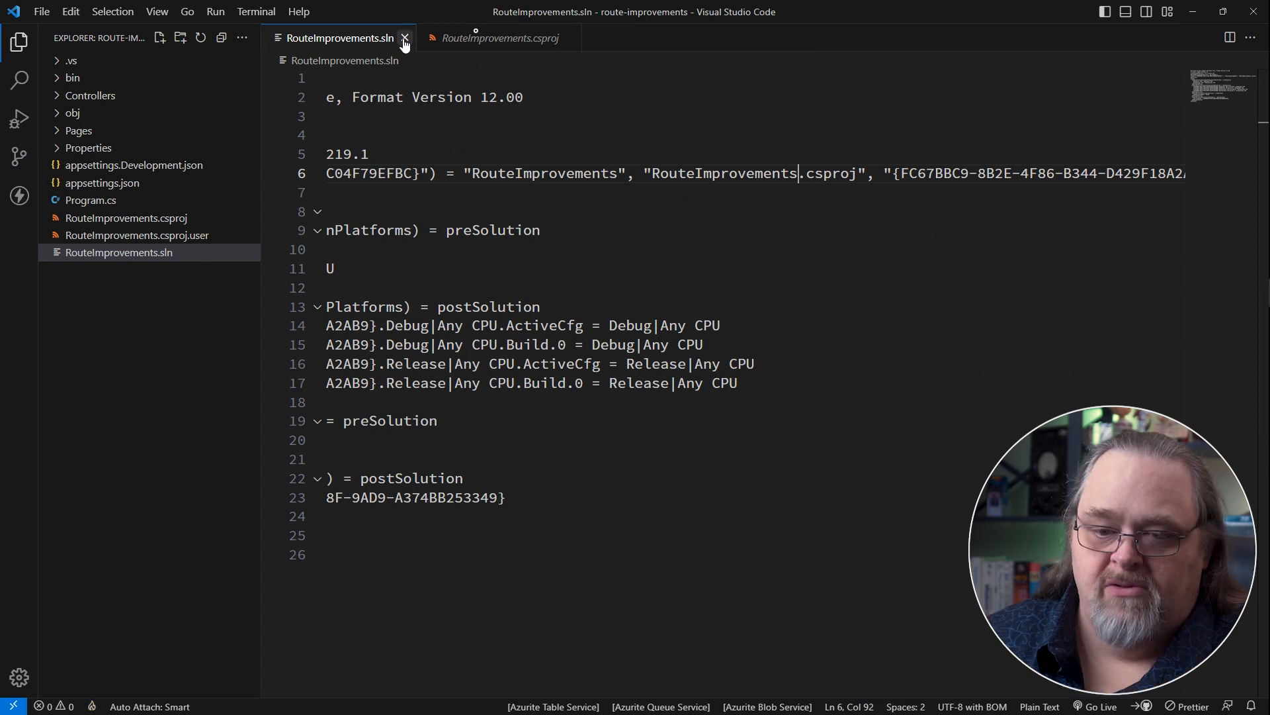
- Open Program.cs in VS Code, add :int to the route, and reload it in Visual Studio
left_click(404, 37)
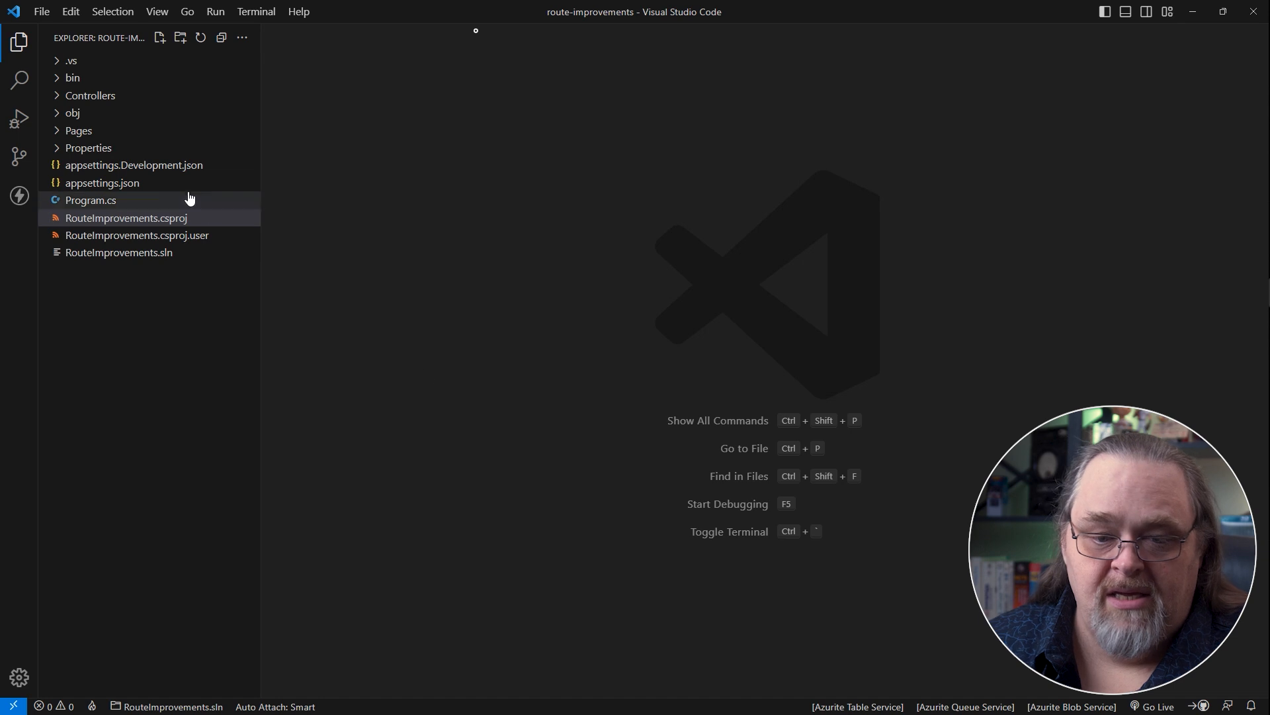
double_click(91, 200)
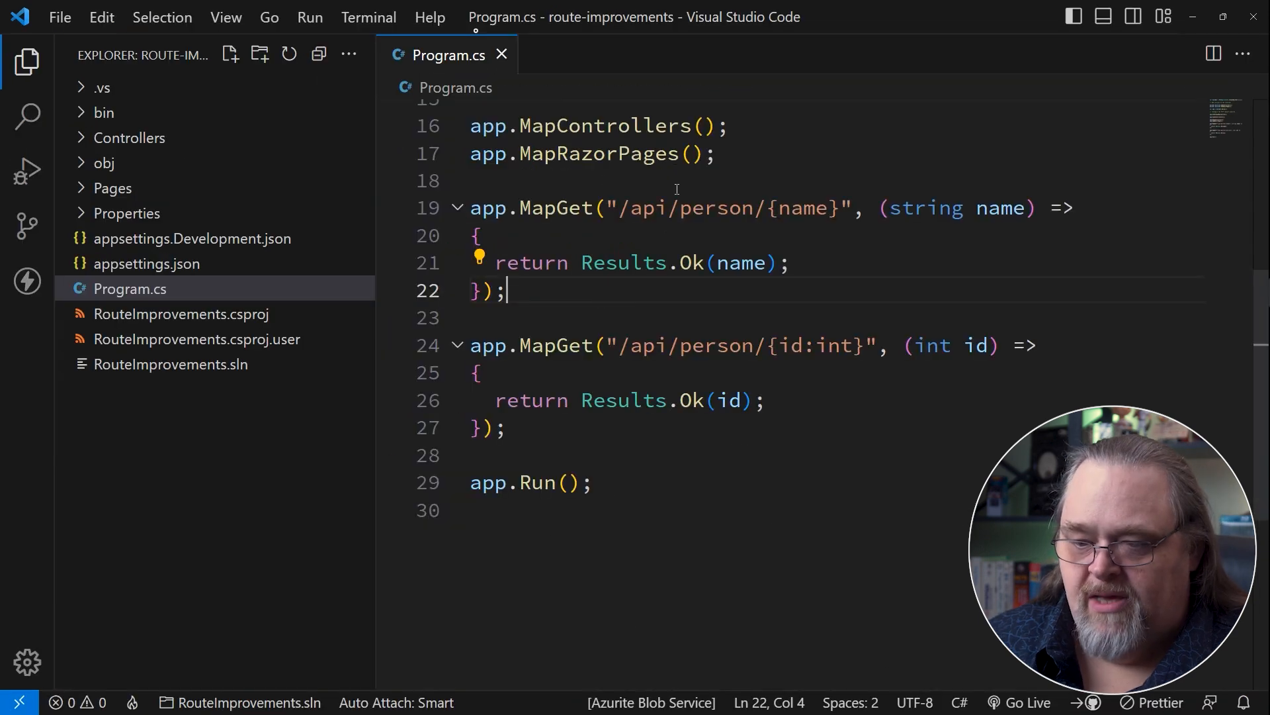
left_click(824, 208)
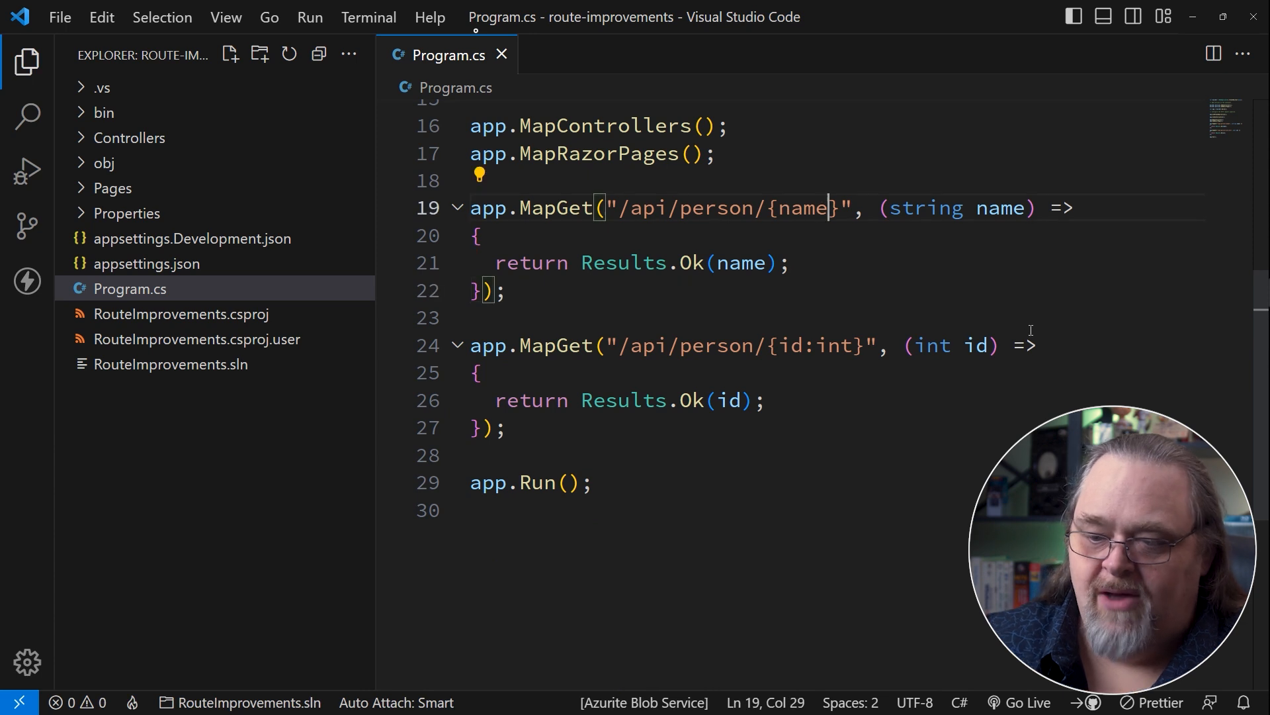
type(":int")
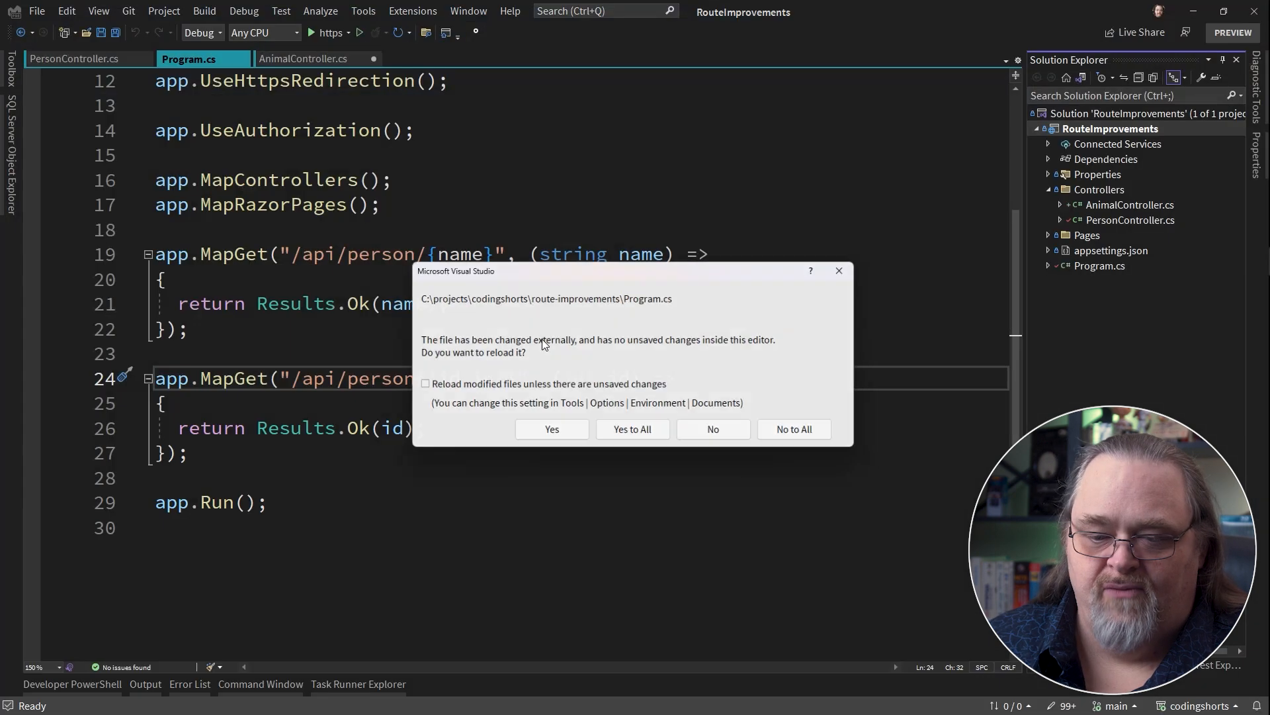
left_click(551, 429)
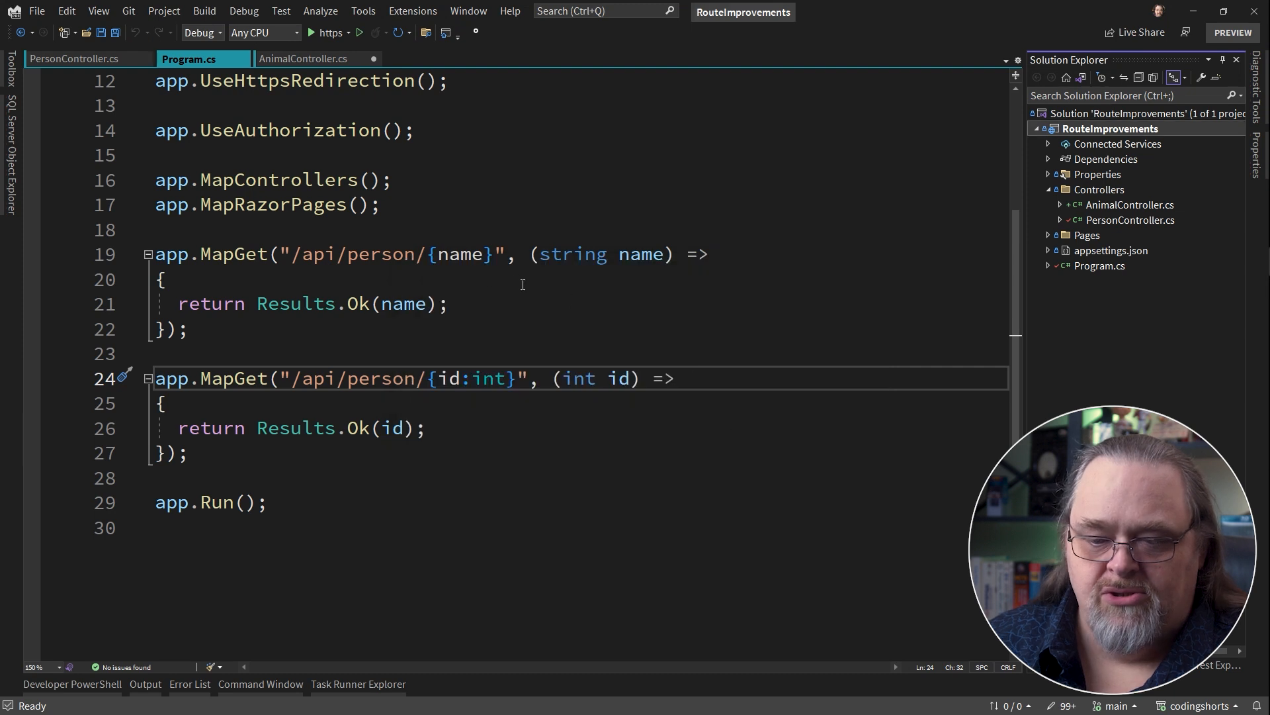